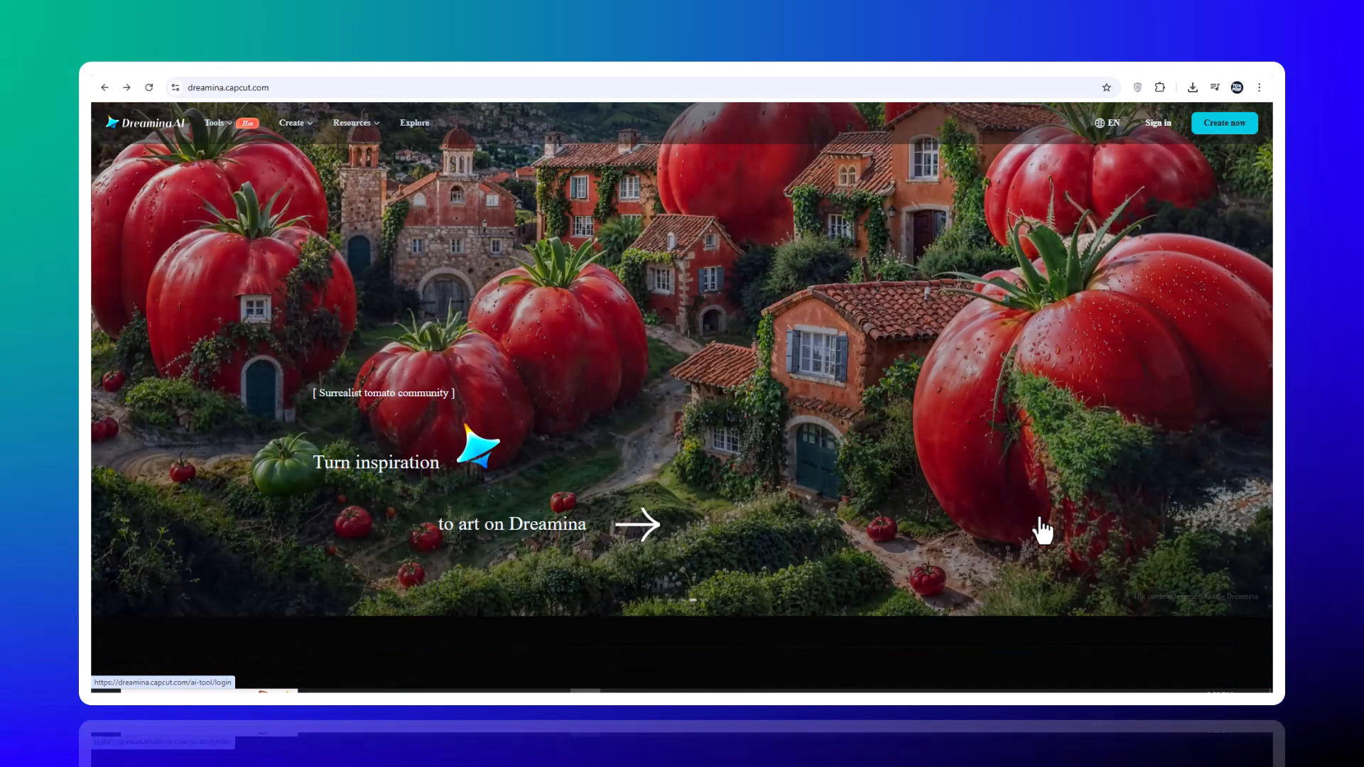
Scroll the landing page, choose Create now, accept the CapCut sign-up terms and sign in
scroll("down", 3)
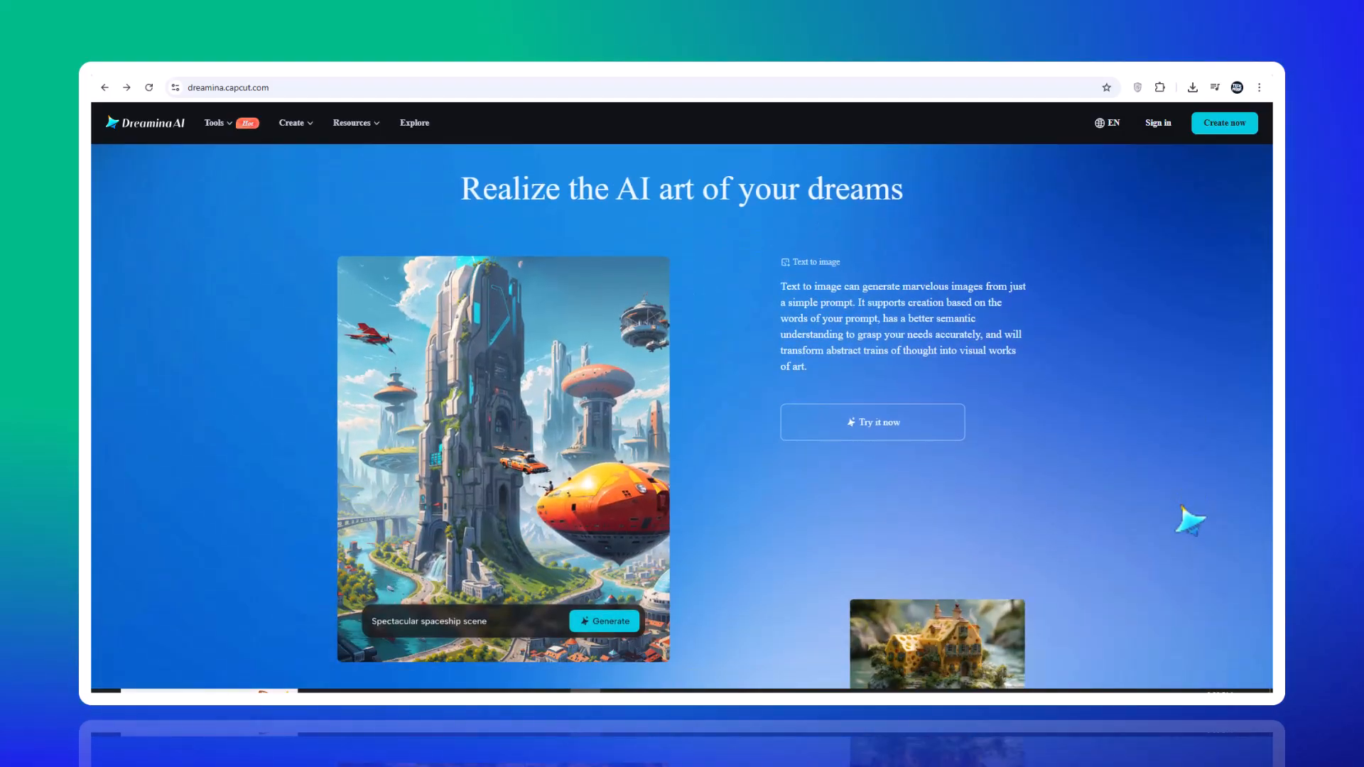
scroll("down", 3)
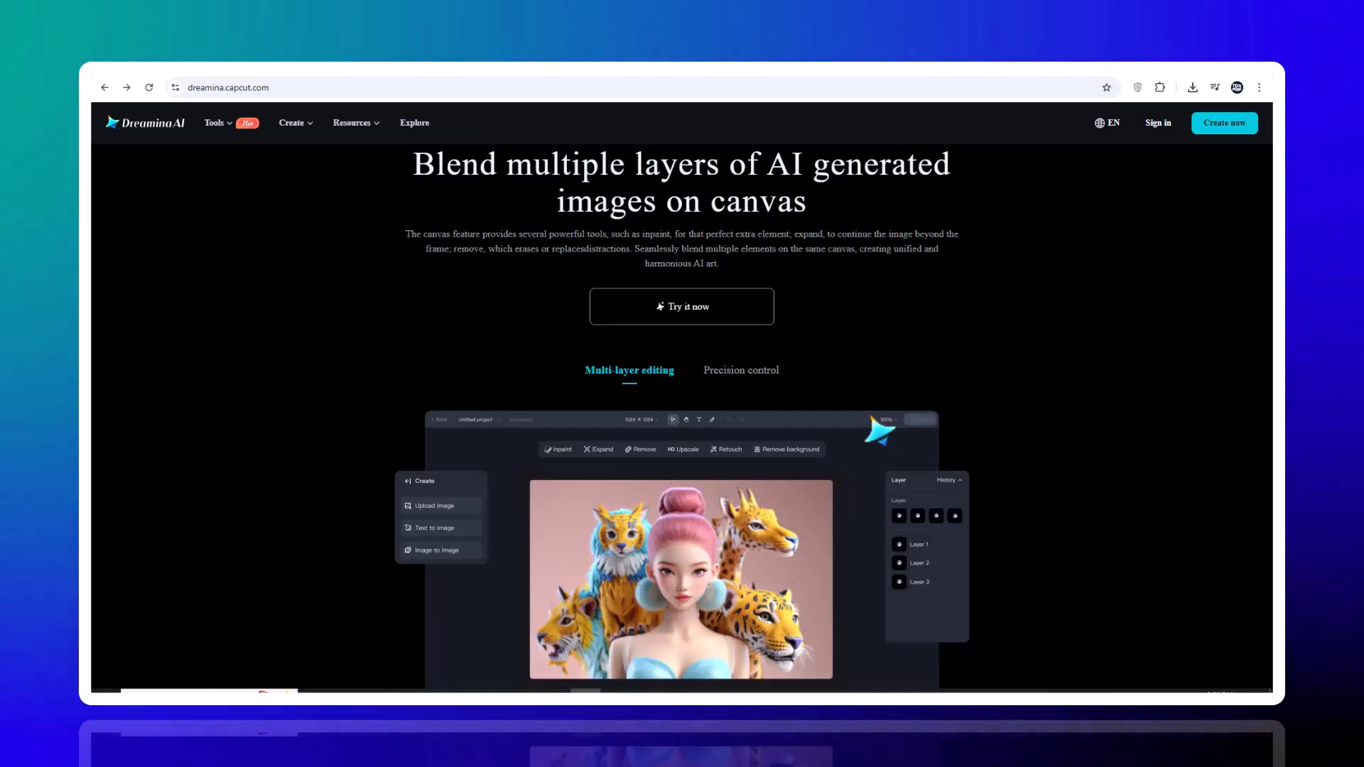
scroll("down", 3)
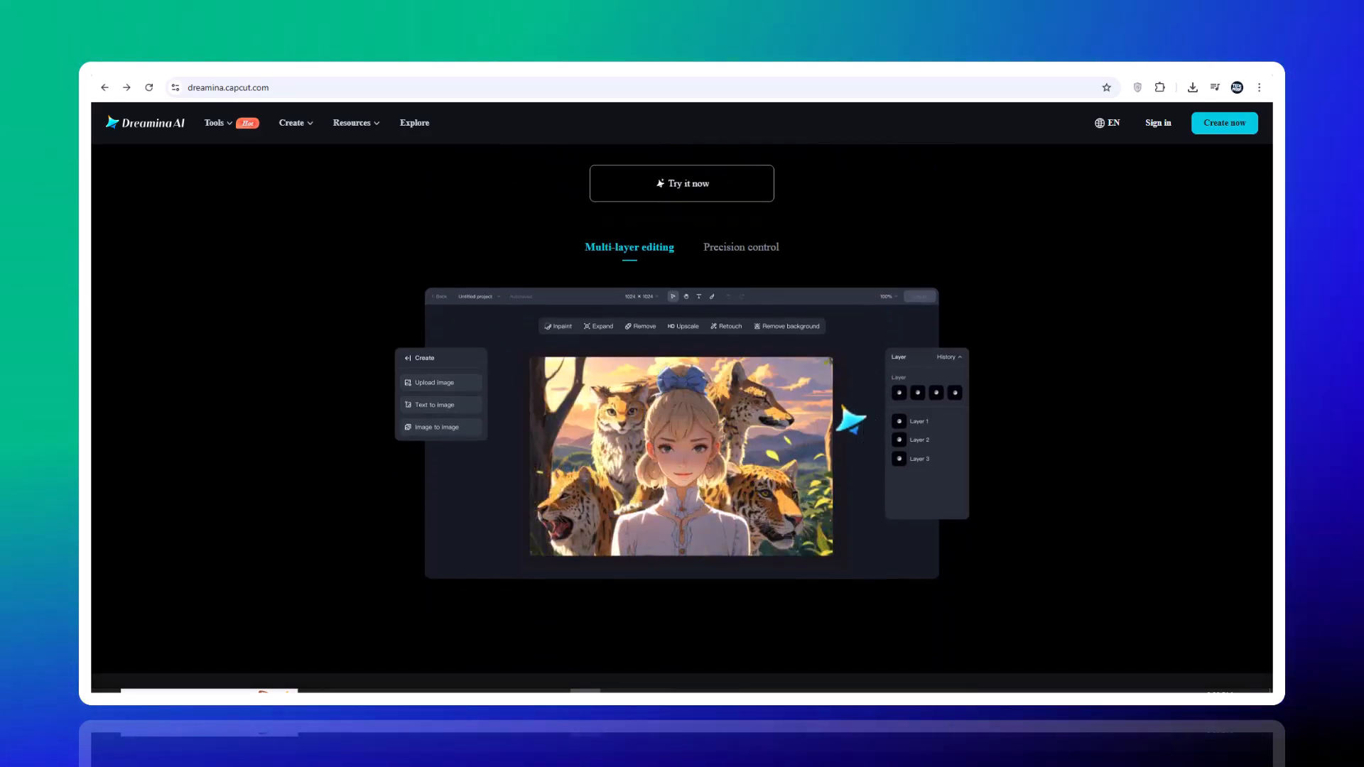
left_click(681, 182)
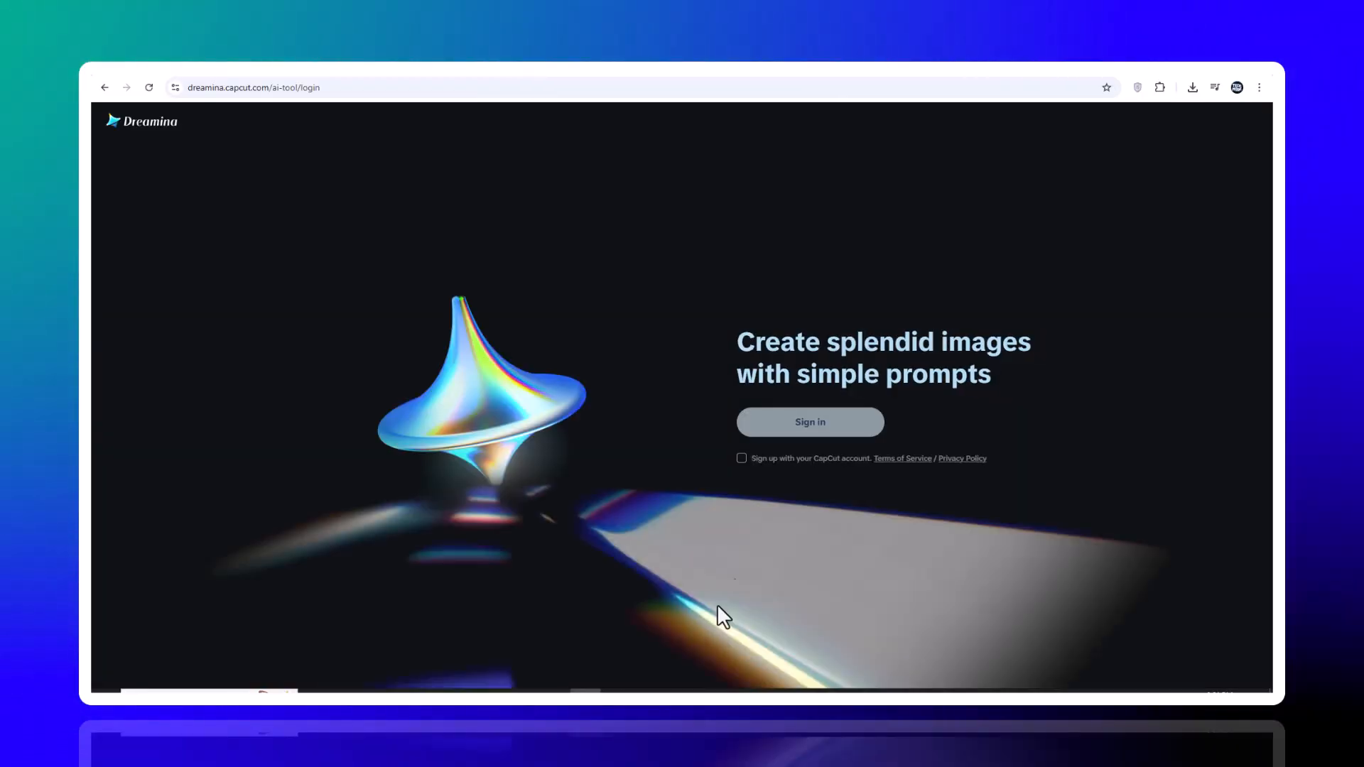
mouse_move(810, 422)
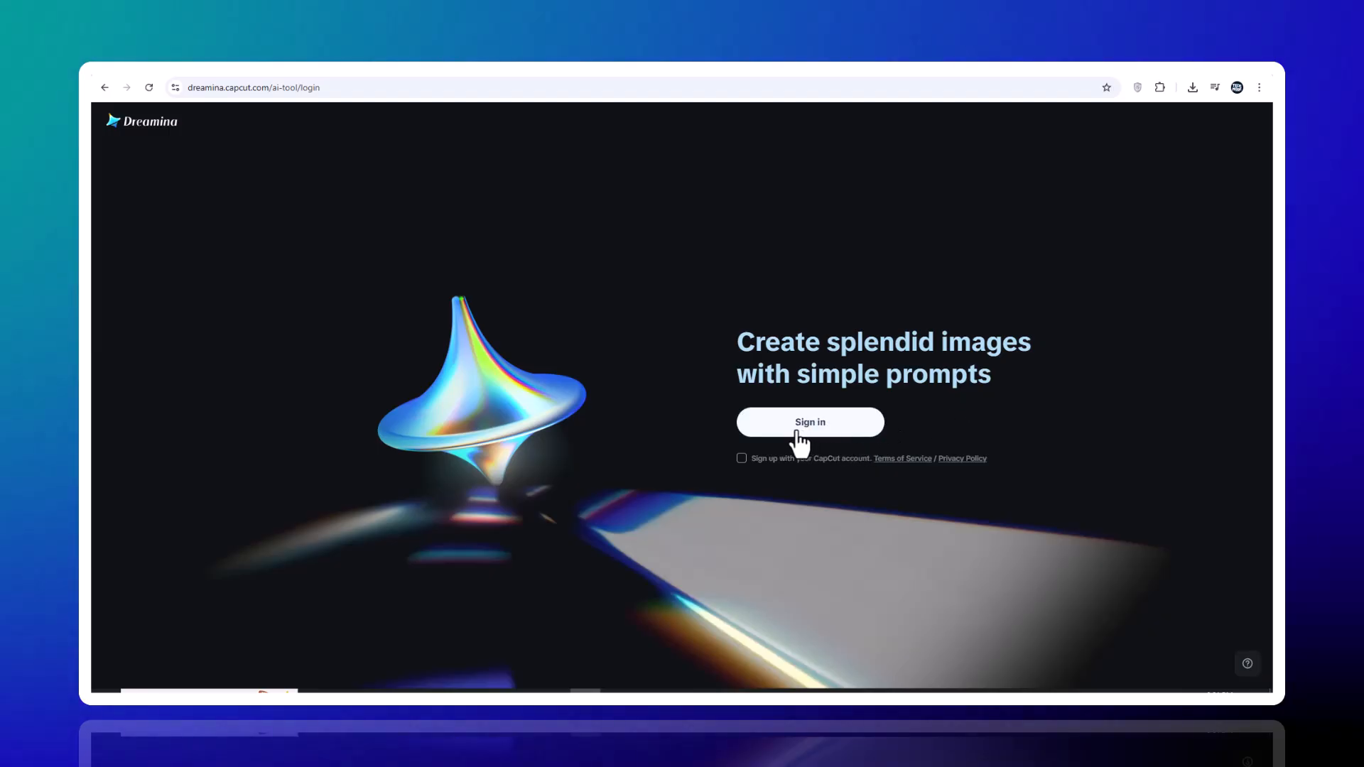
left_click(742, 458)
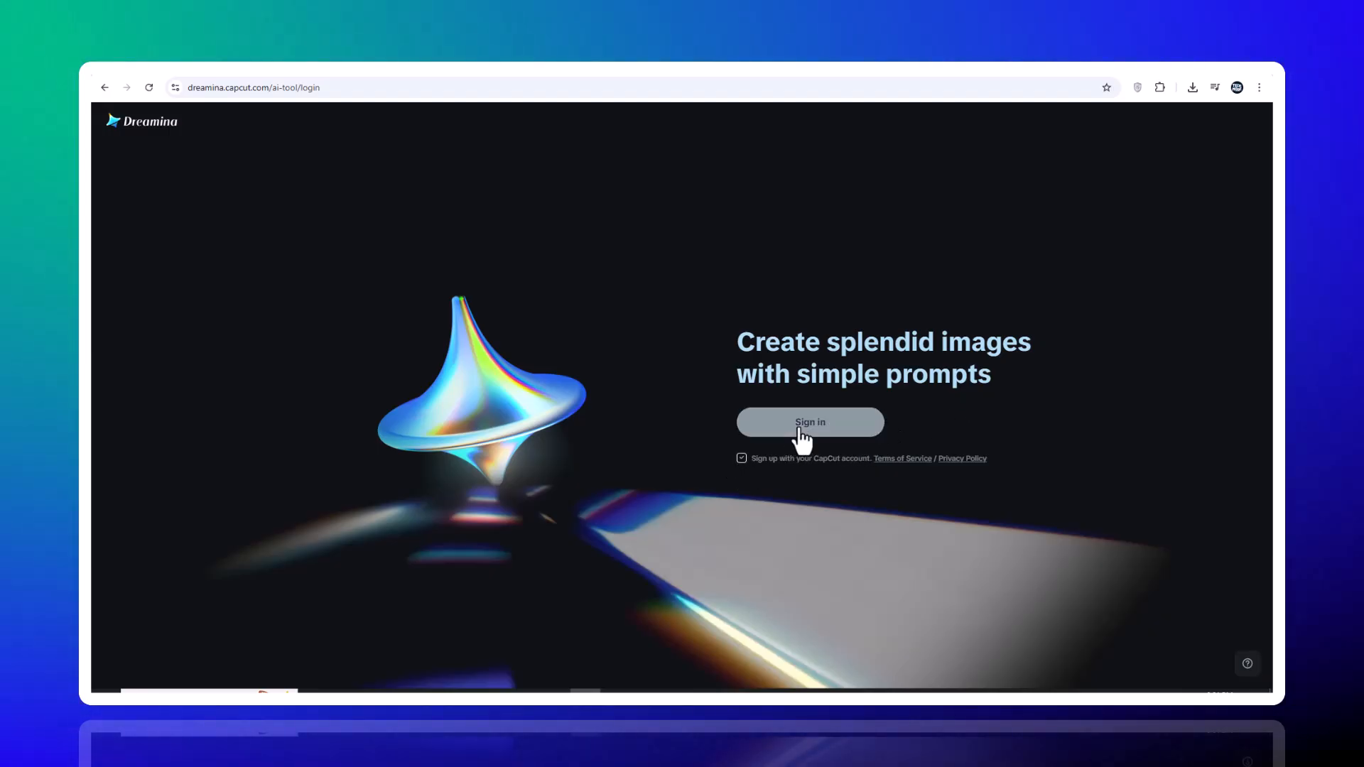
left_click(809, 422)
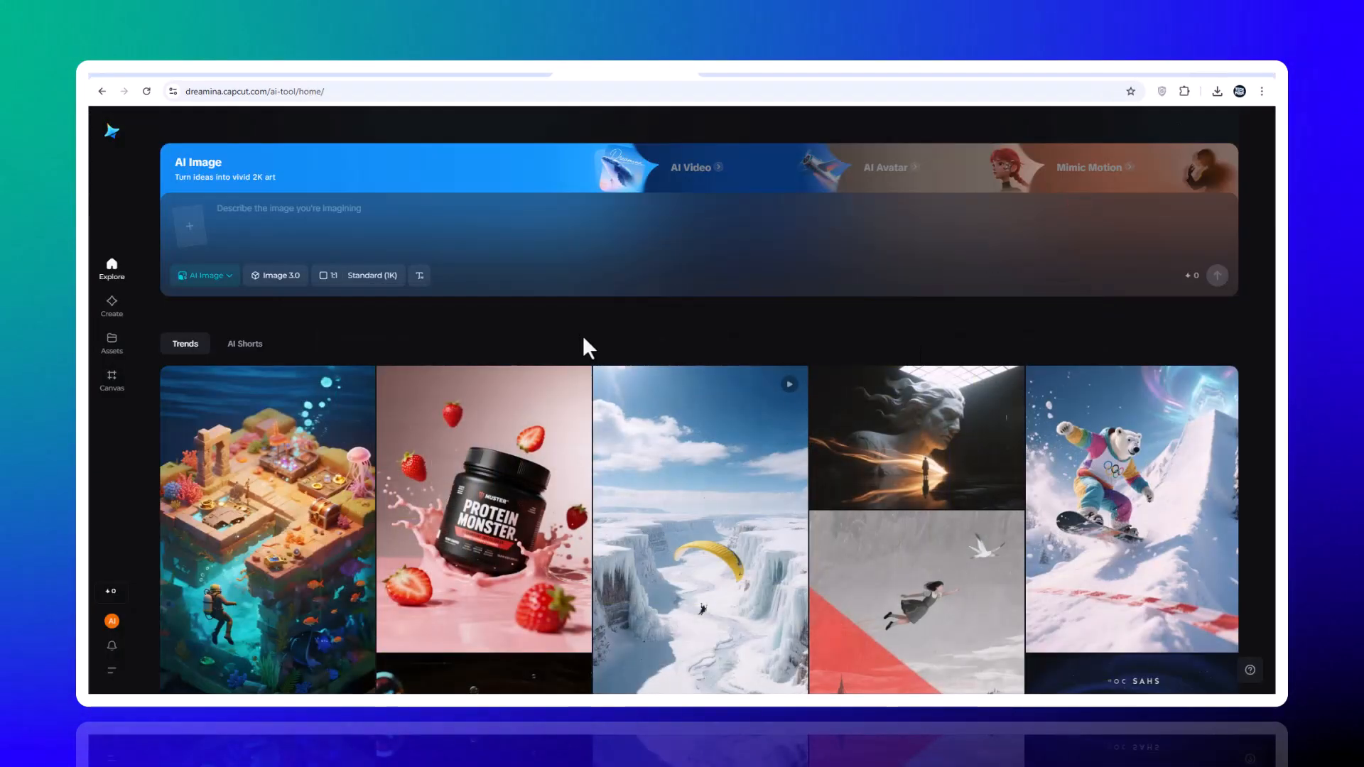
mouse_move(427, 374)
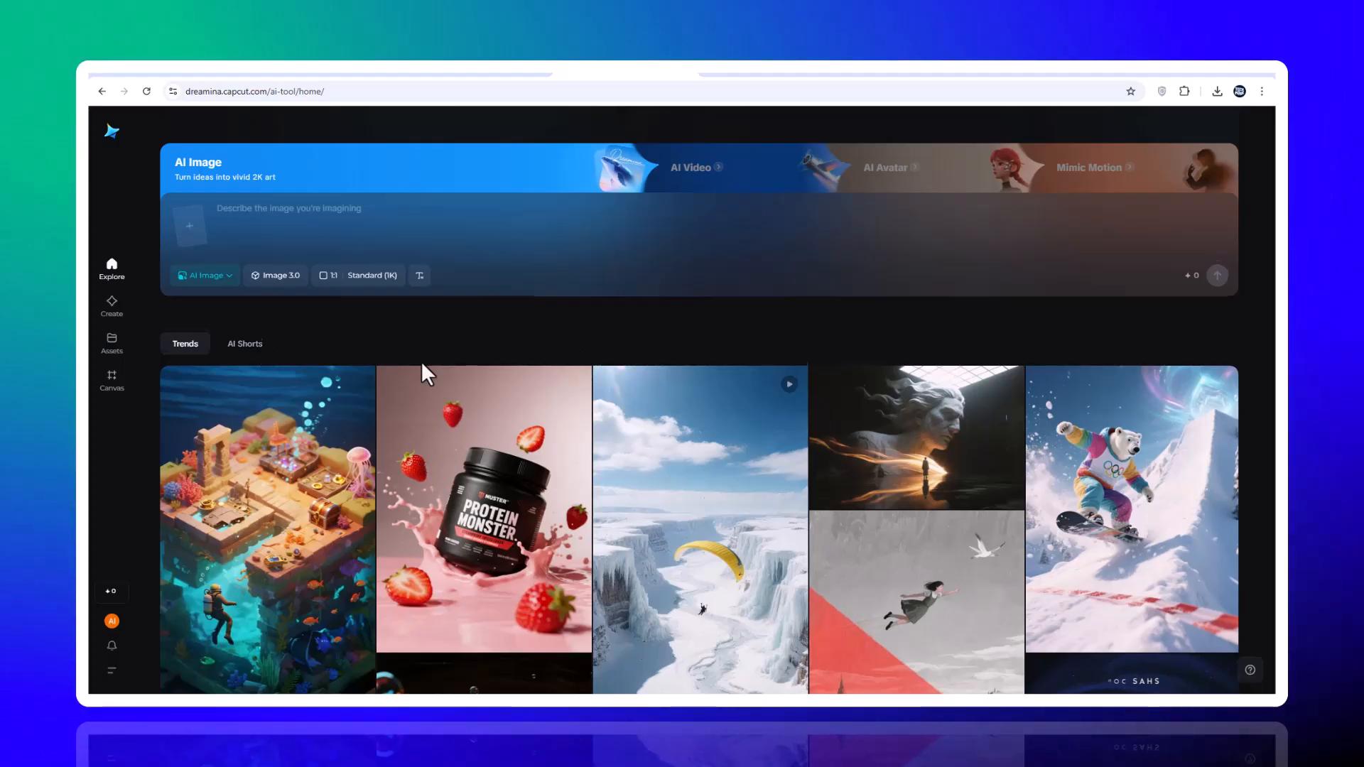
Browse the home feed, then load the untitled Canvas project holding the latte poster
scroll("down", 3)
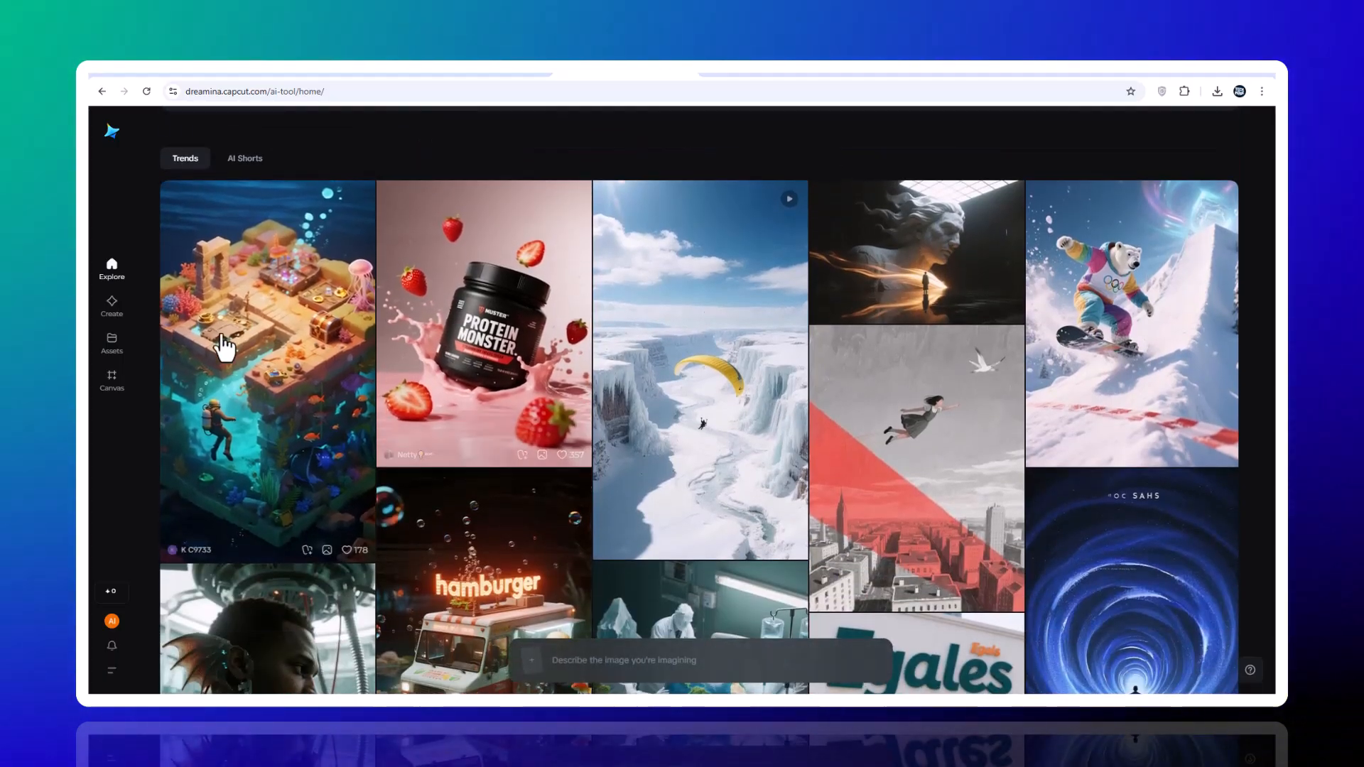
left_click(623, 659)
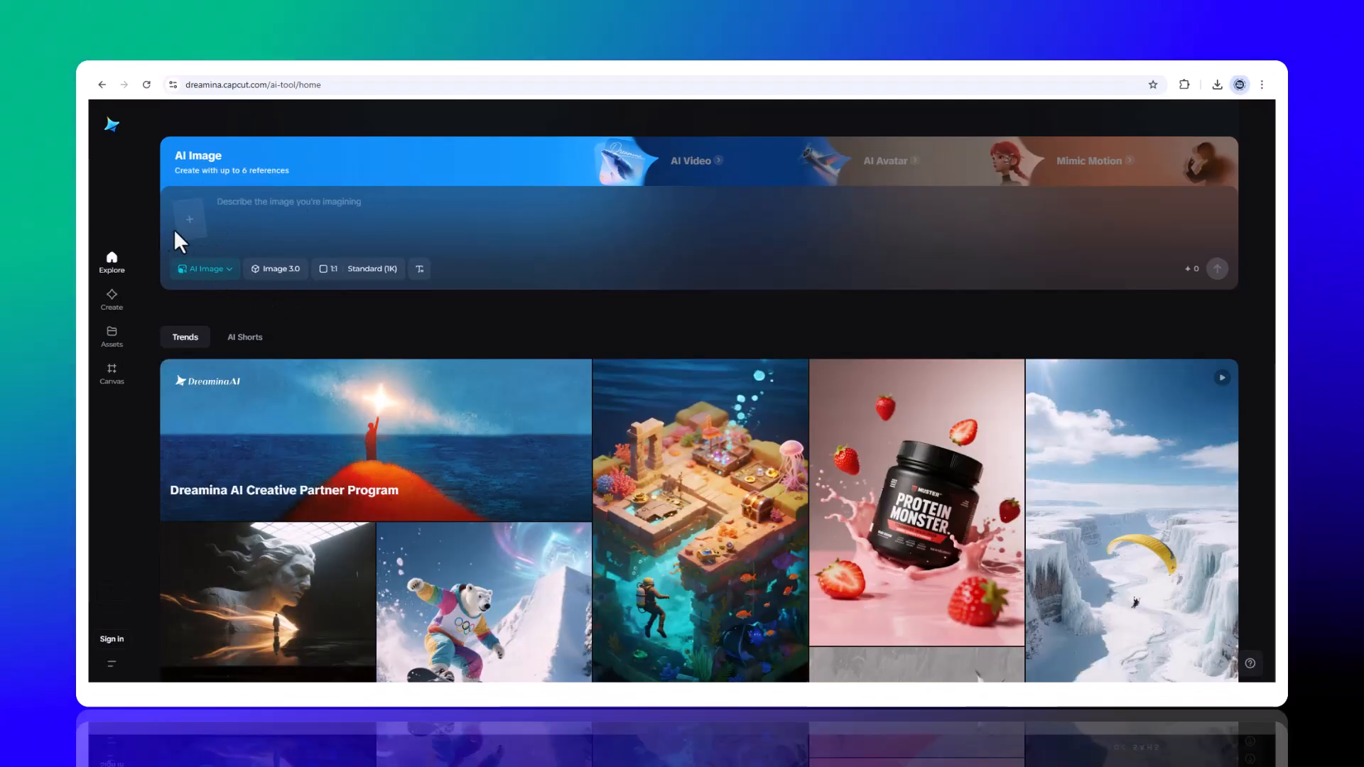
left_click(187, 218)
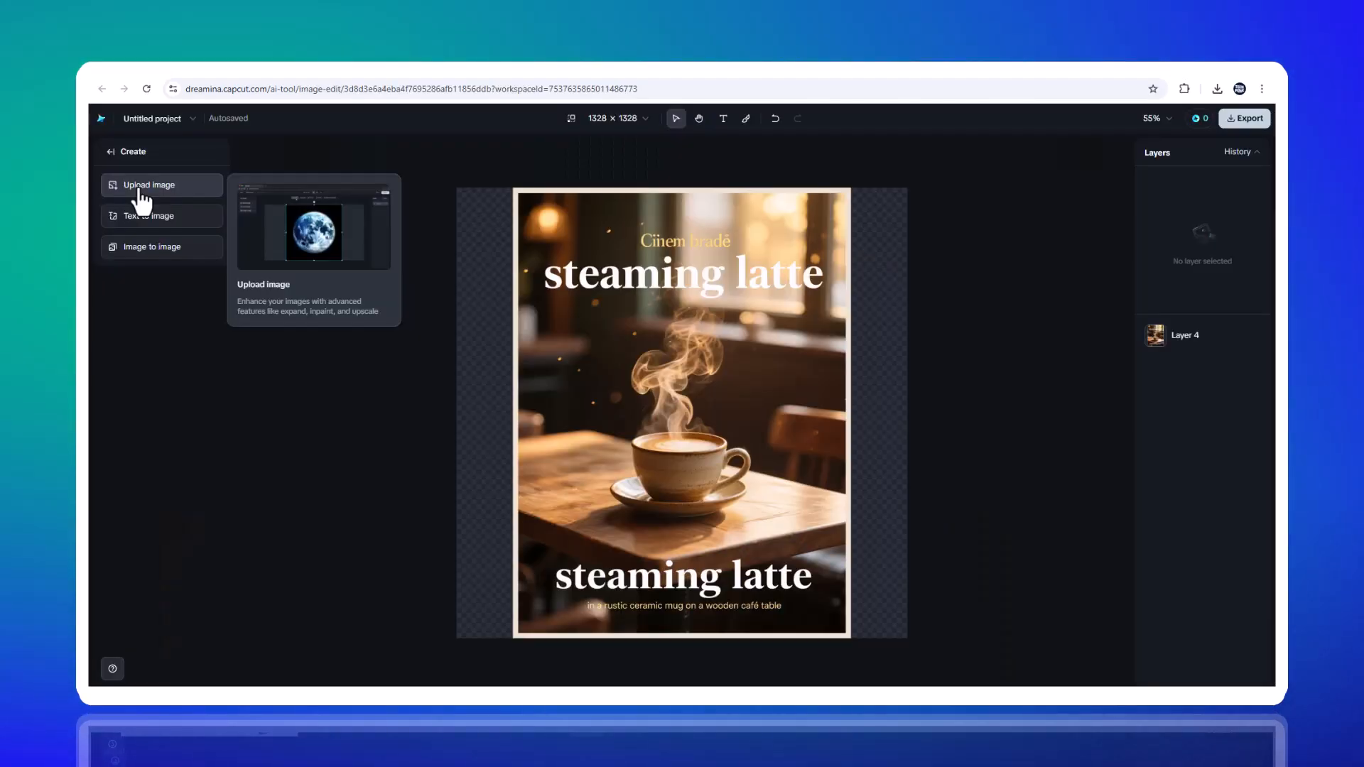
mouse_move(147, 216)
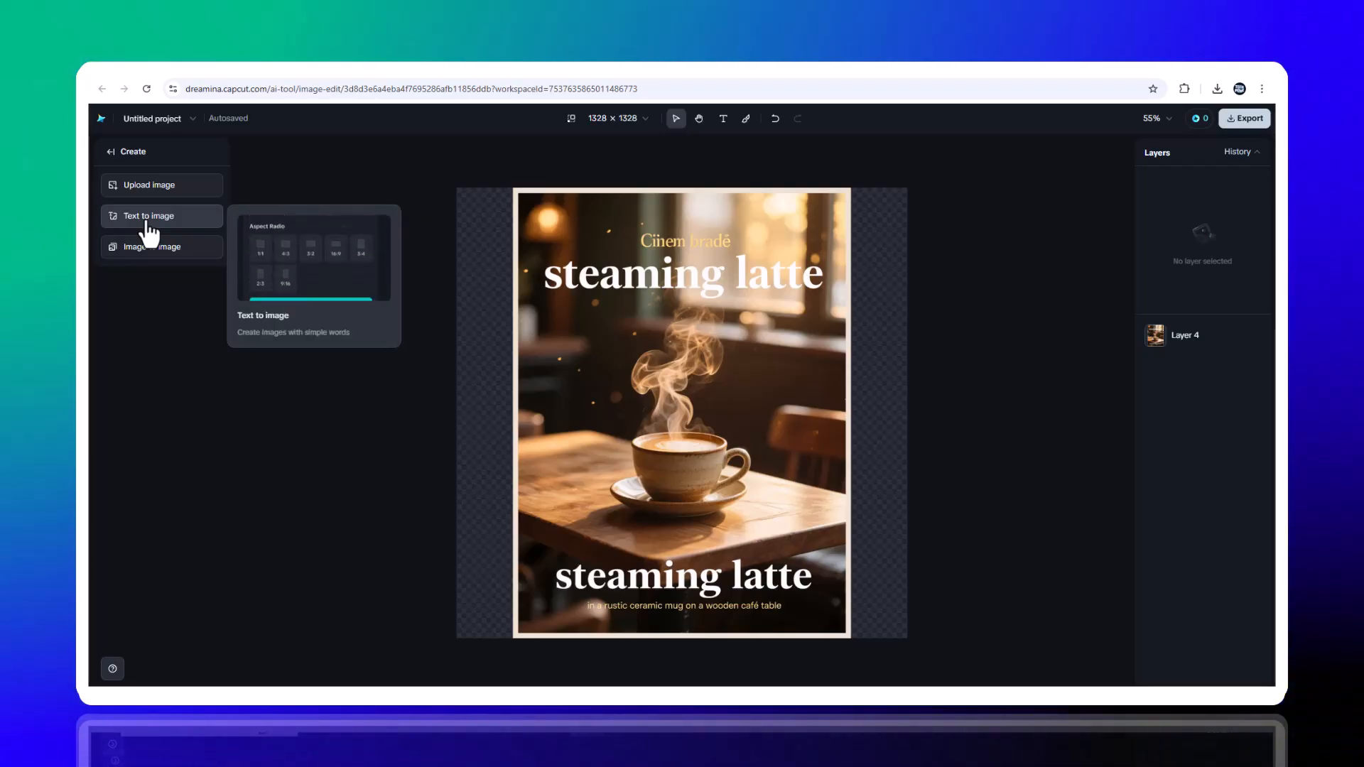
mouse_move(152, 247)
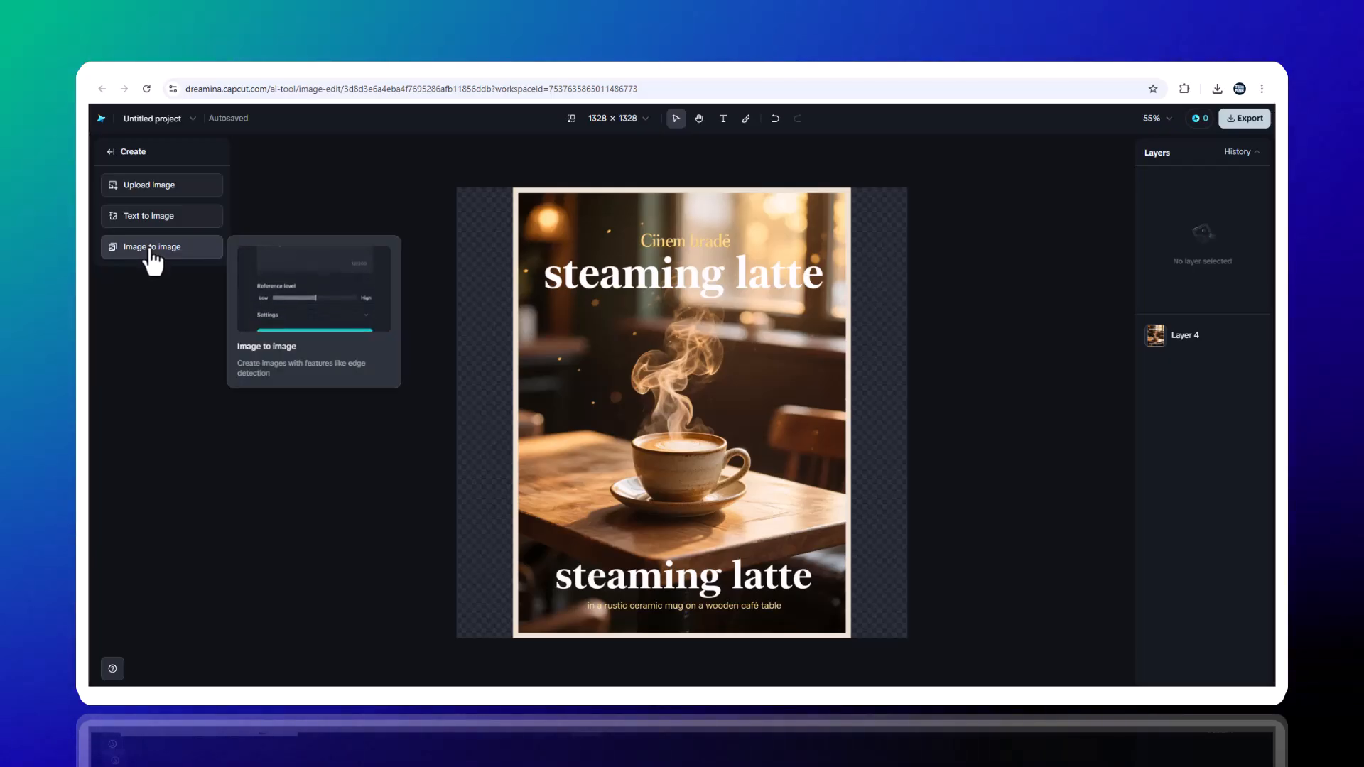
mouse_move(857, 142)
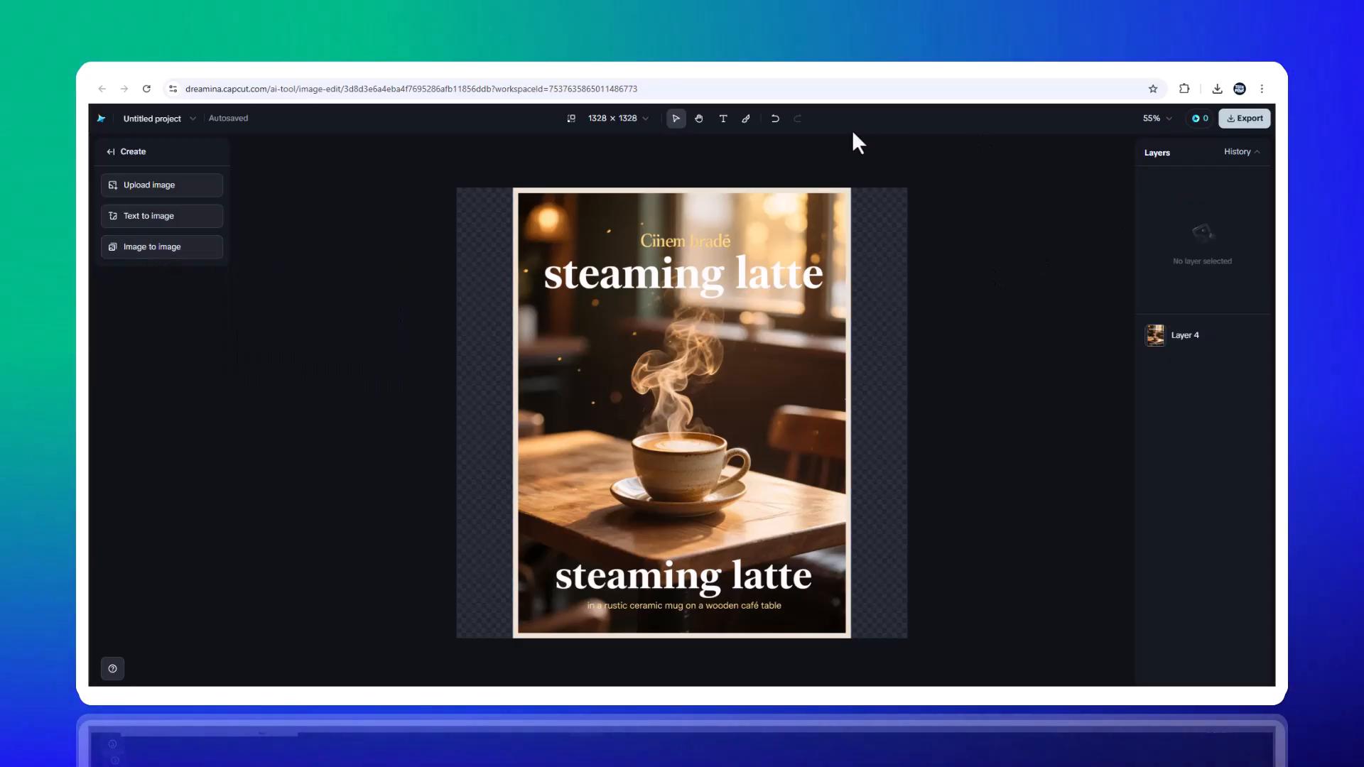
mouse_move(724, 118)
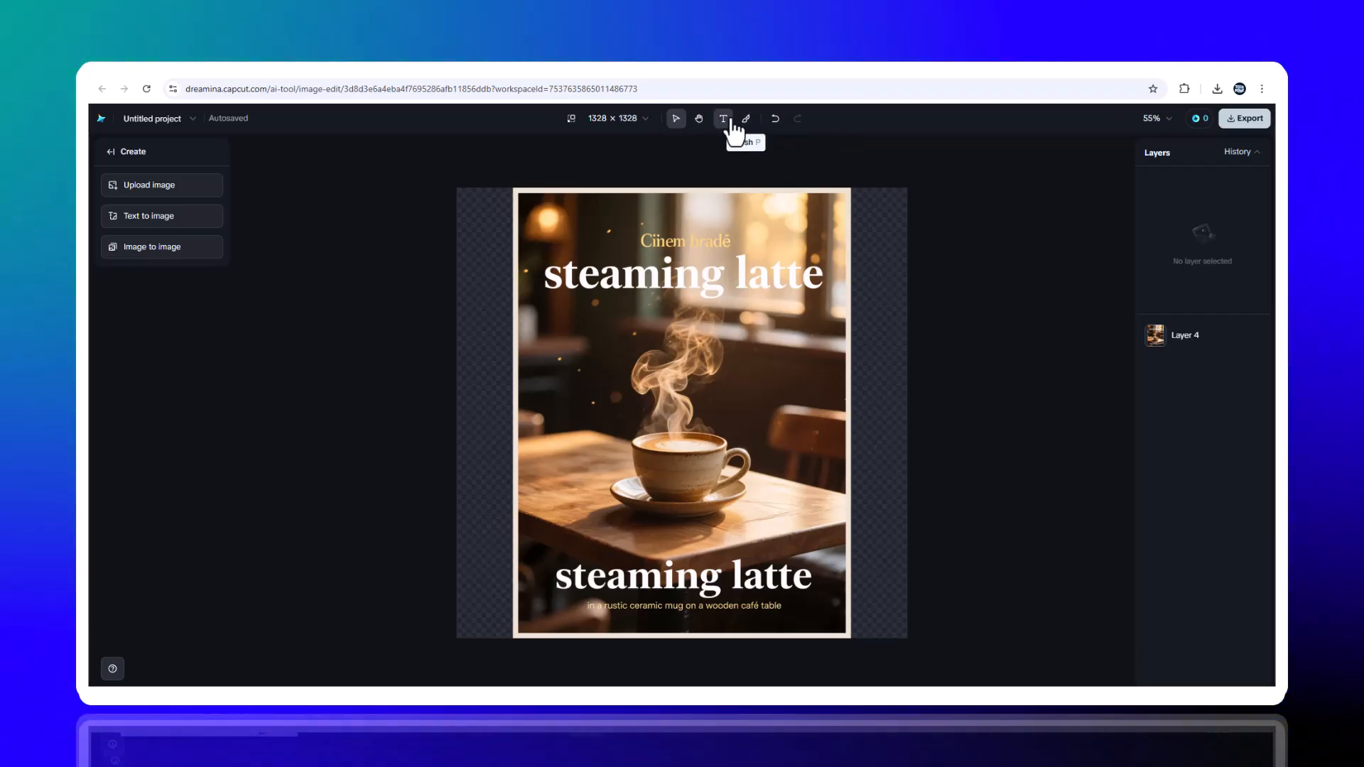
mouse_move(698, 119)
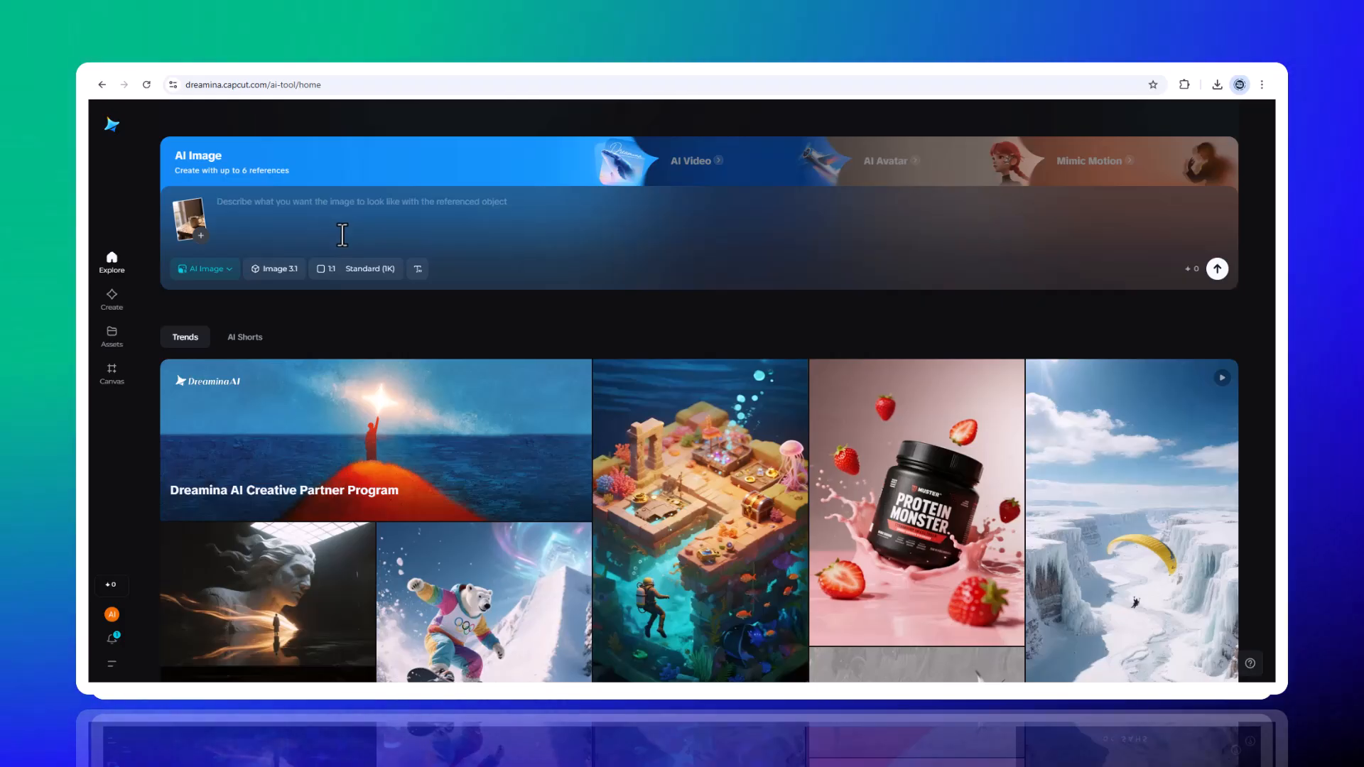
Generate images from the 'Minimalist premium coffee mug on rustic wooden table, soft morning sunlight' prompt
type("Minimalist premium coffee mug on rustic wooden table, soft morning sunlight, realistic studio lighting, 2K HD resolution.")
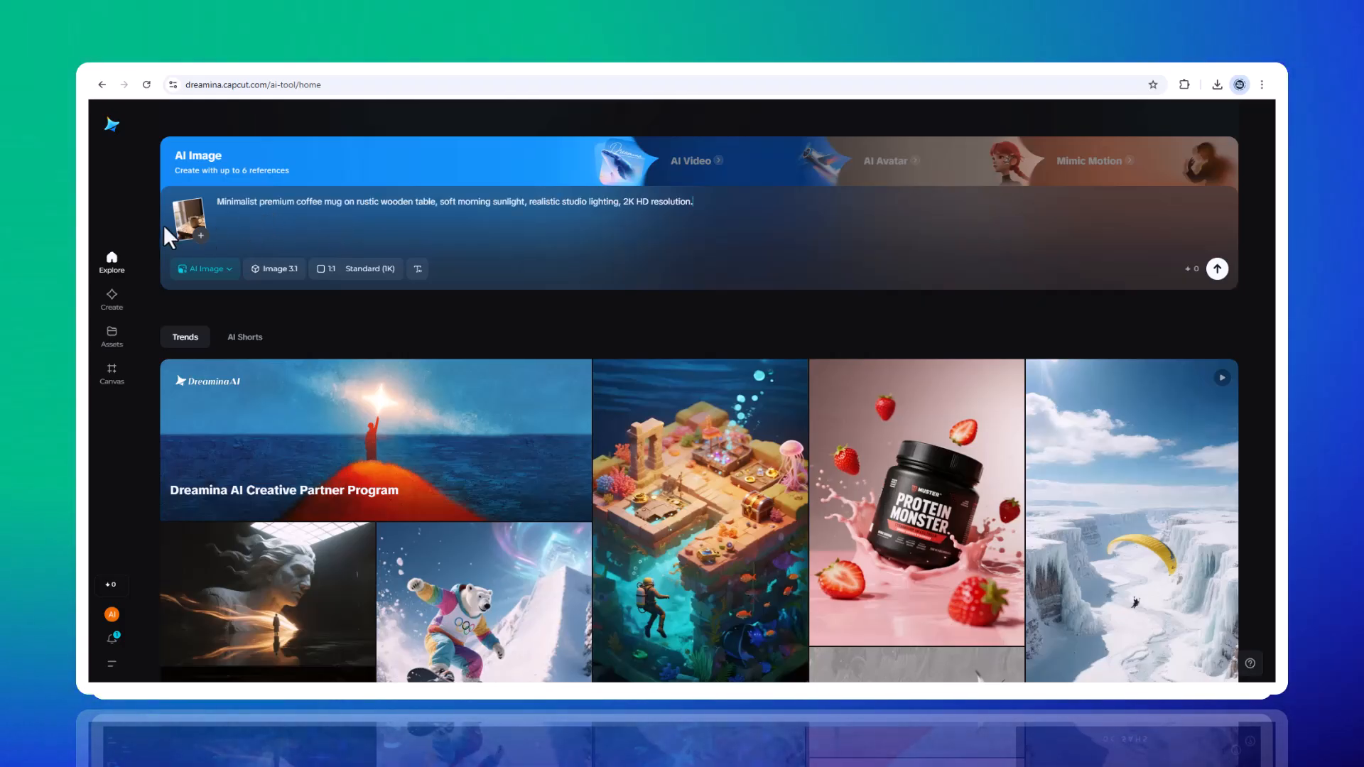
mouse_move(221, 230)
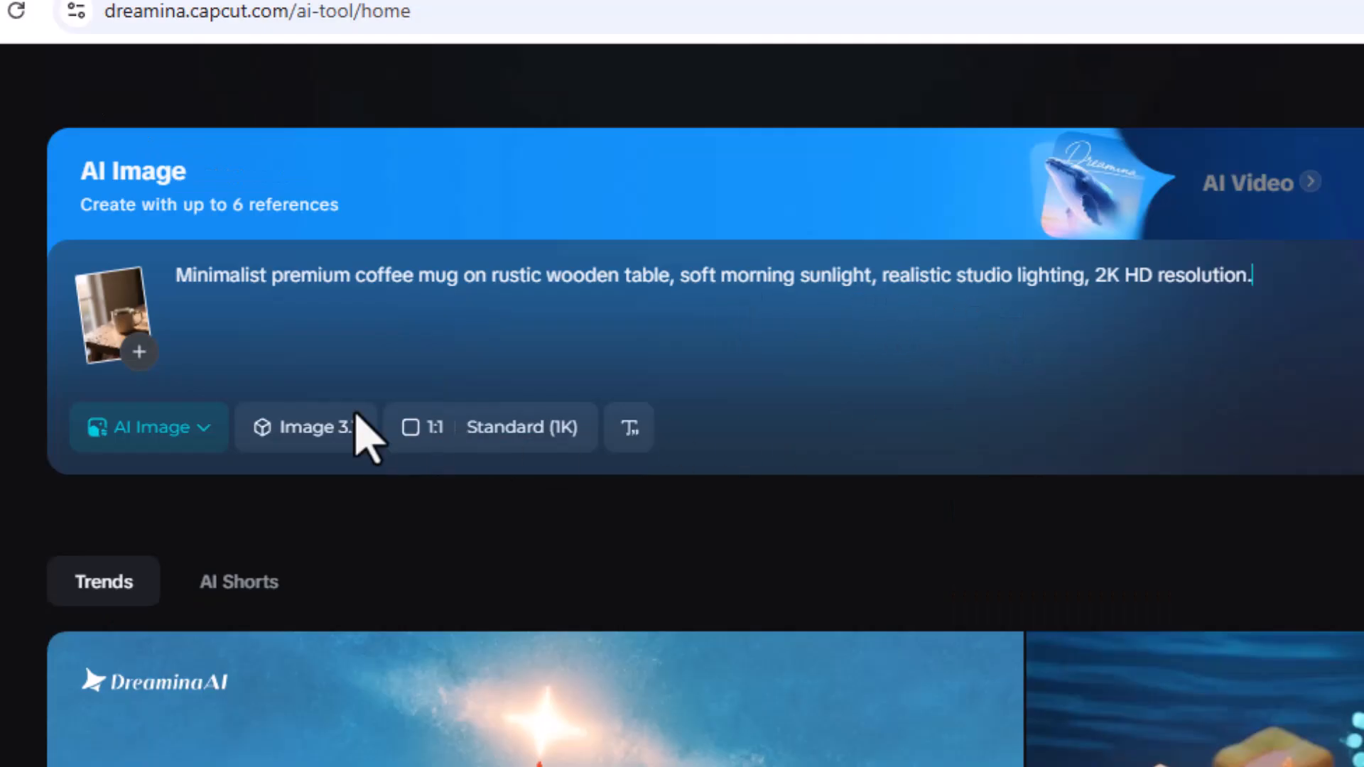
mouse_move(818, 448)
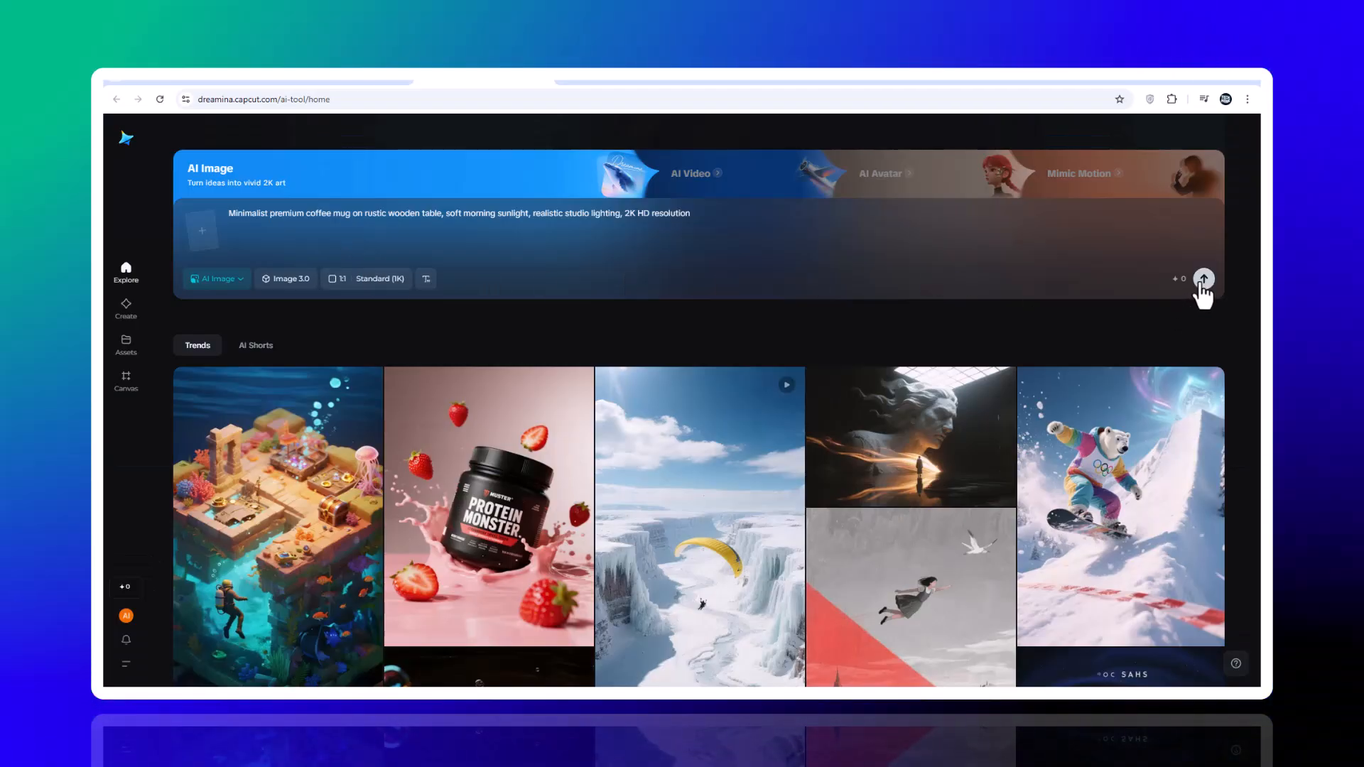
left_click(1204, 279)
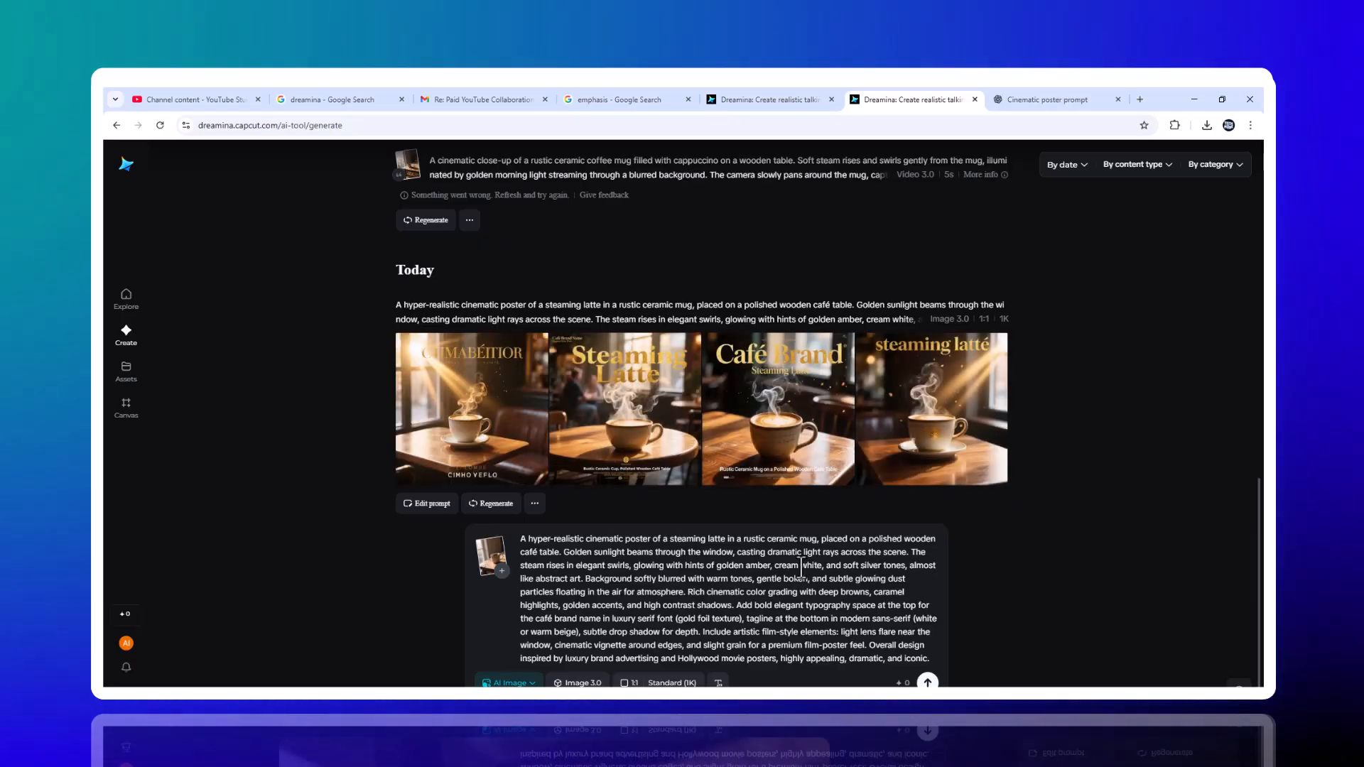
mouse_move(774, 435)
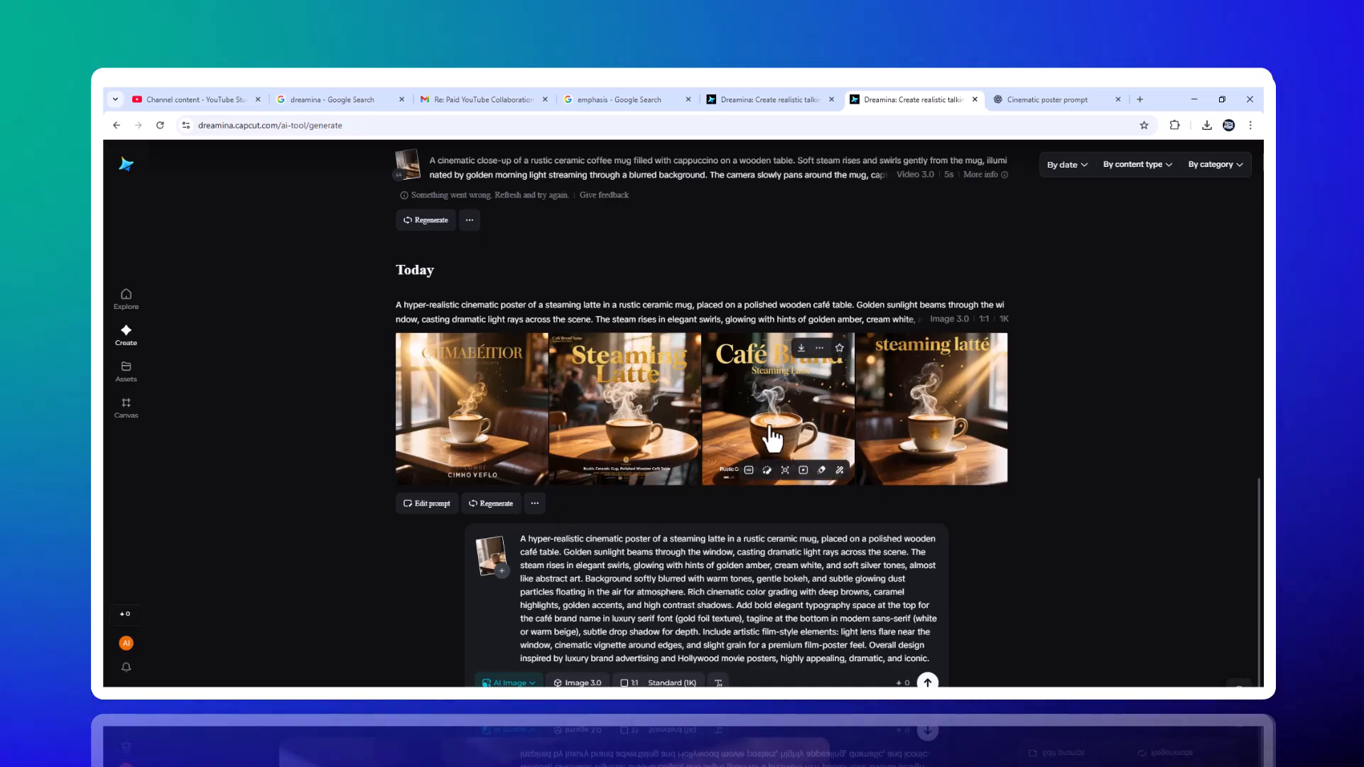
View the Café Brand poster full size and send it to the editing canvas
left_click(775, 409)
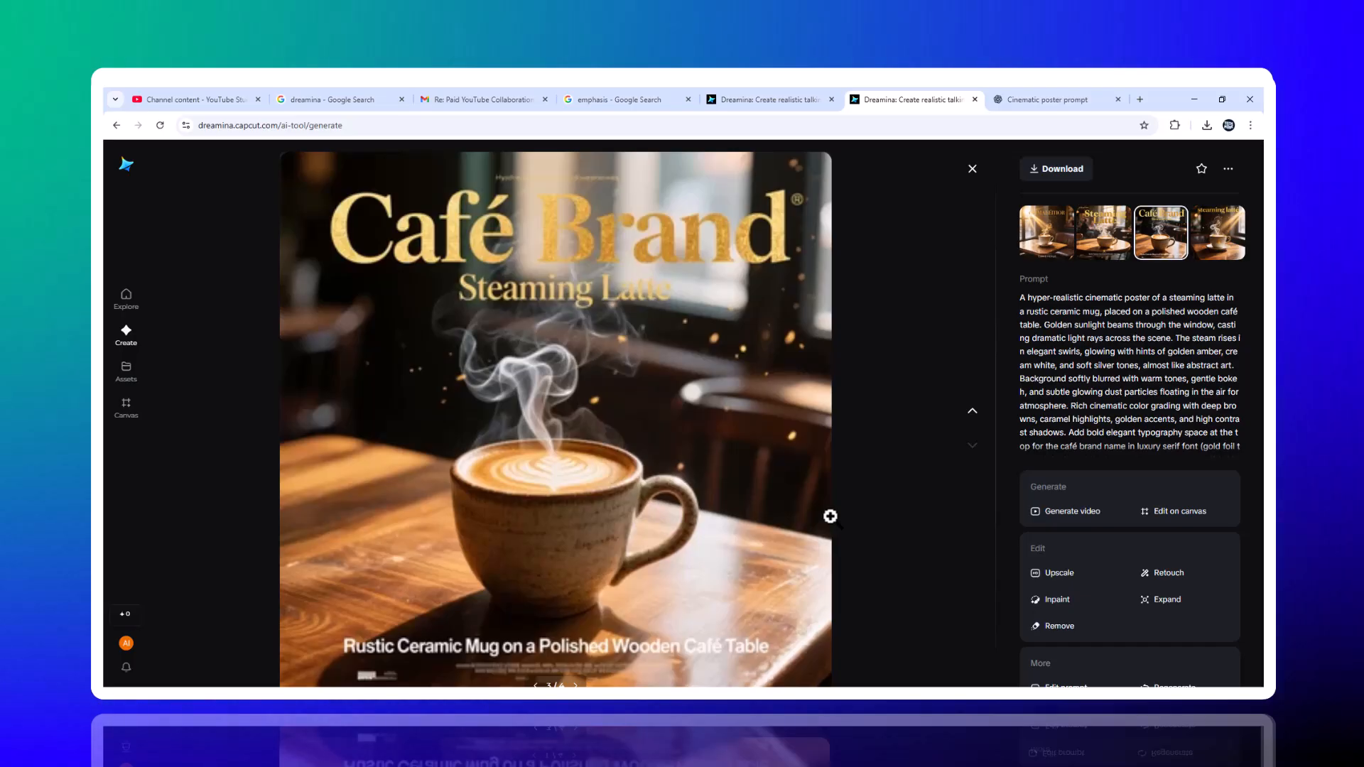
mouse_move(392, 249)
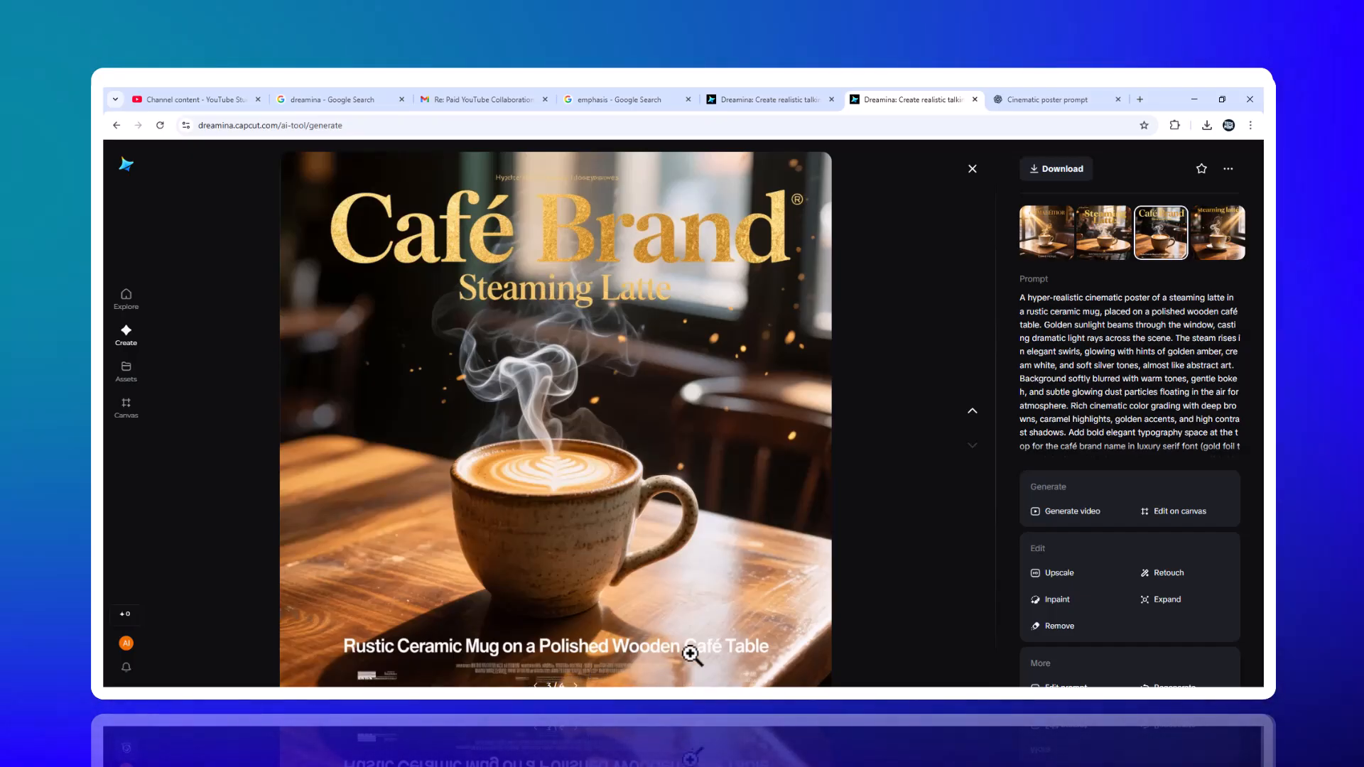
left_click(1174, 511)
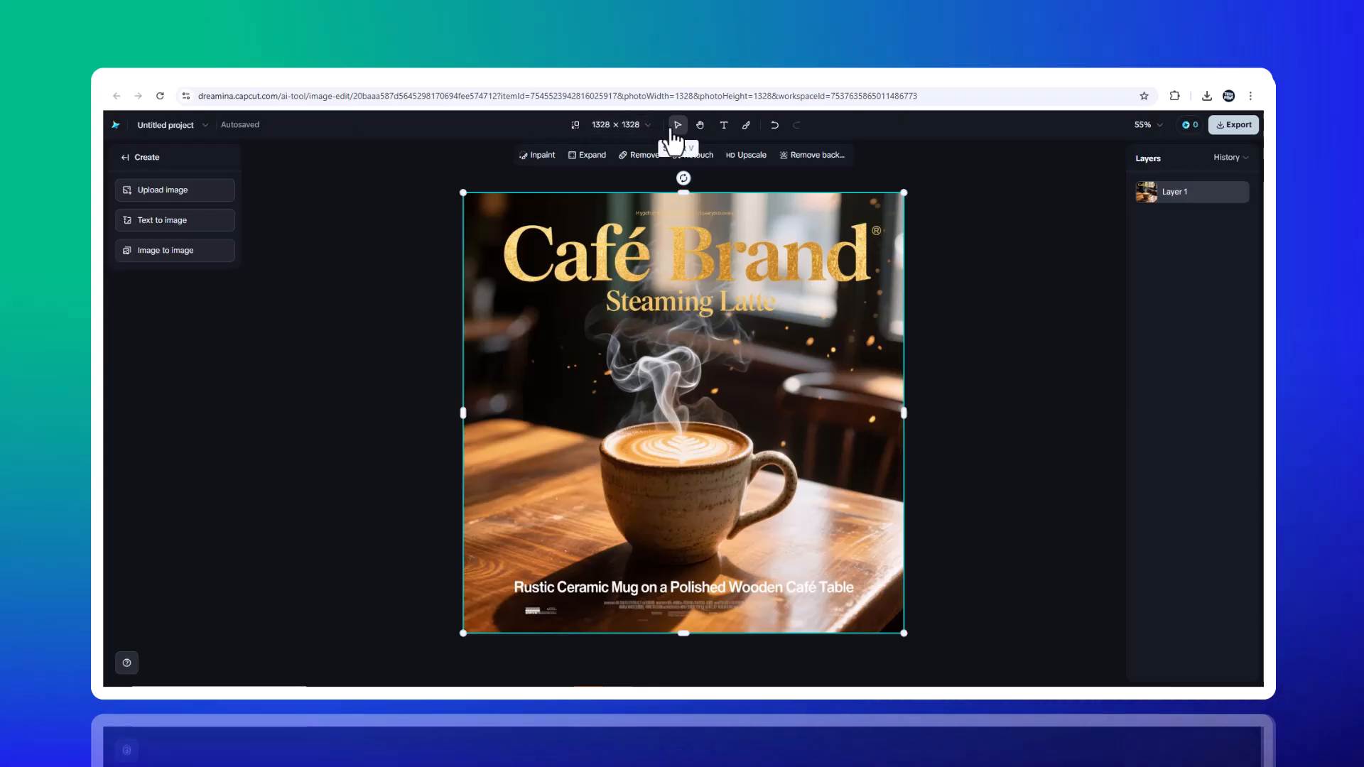
Exit the canvas editor to the Explore home page's Trends feed
left_click(723, 125)
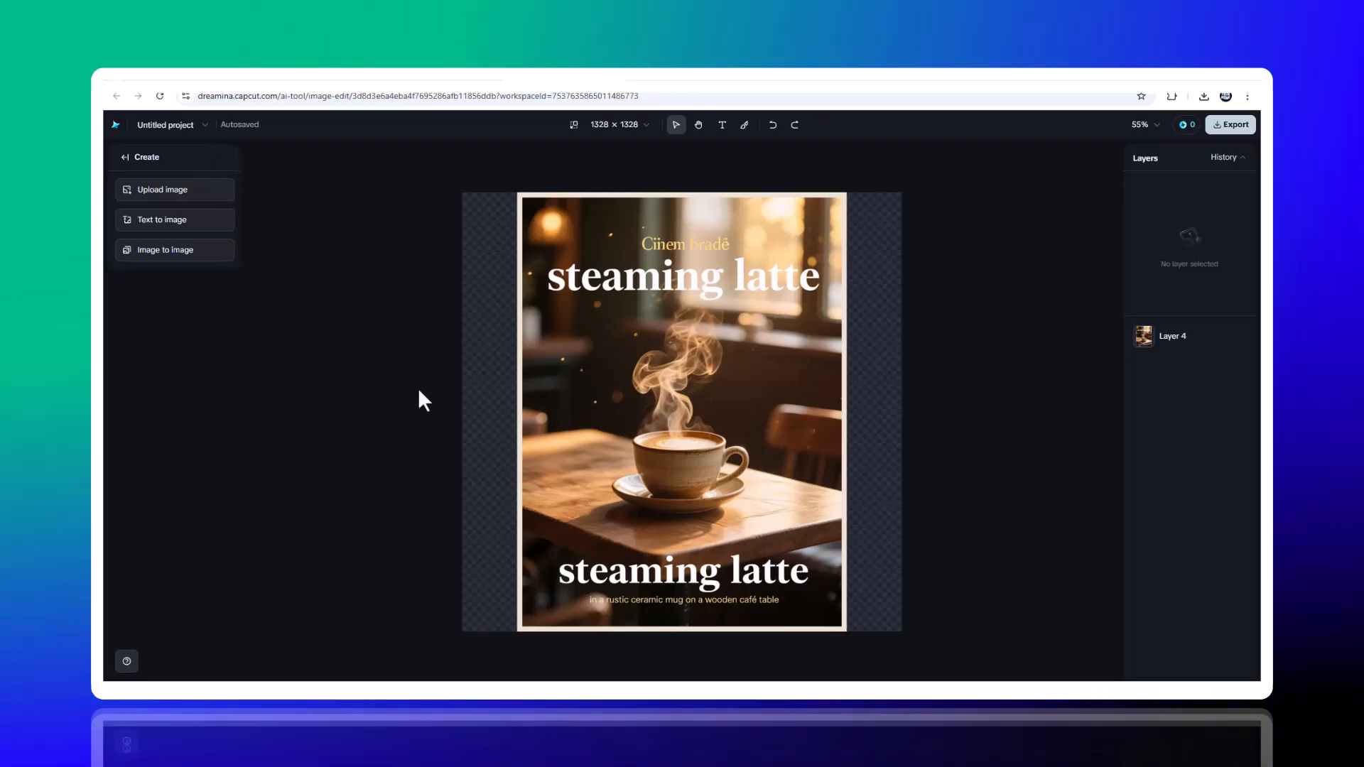
mouse_move(267, 302)
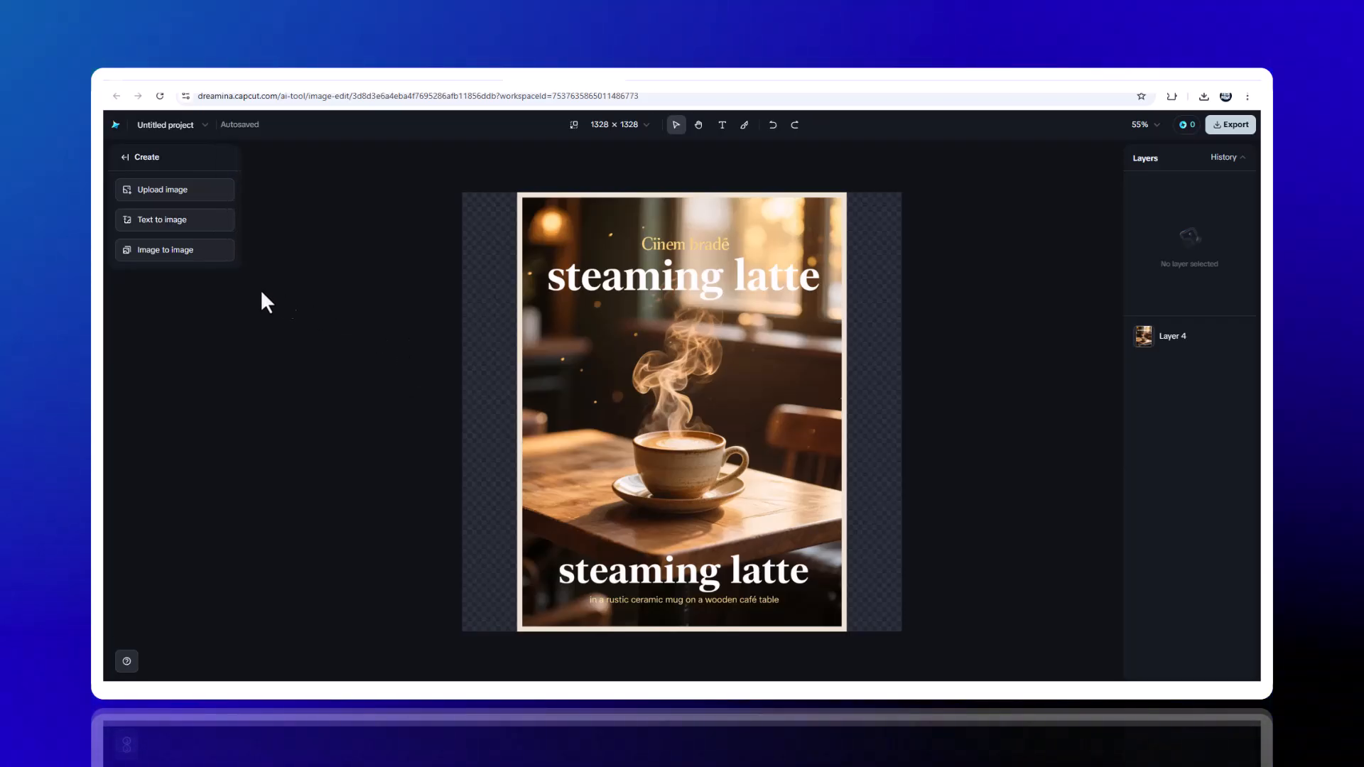
mouse_move(174, 219)
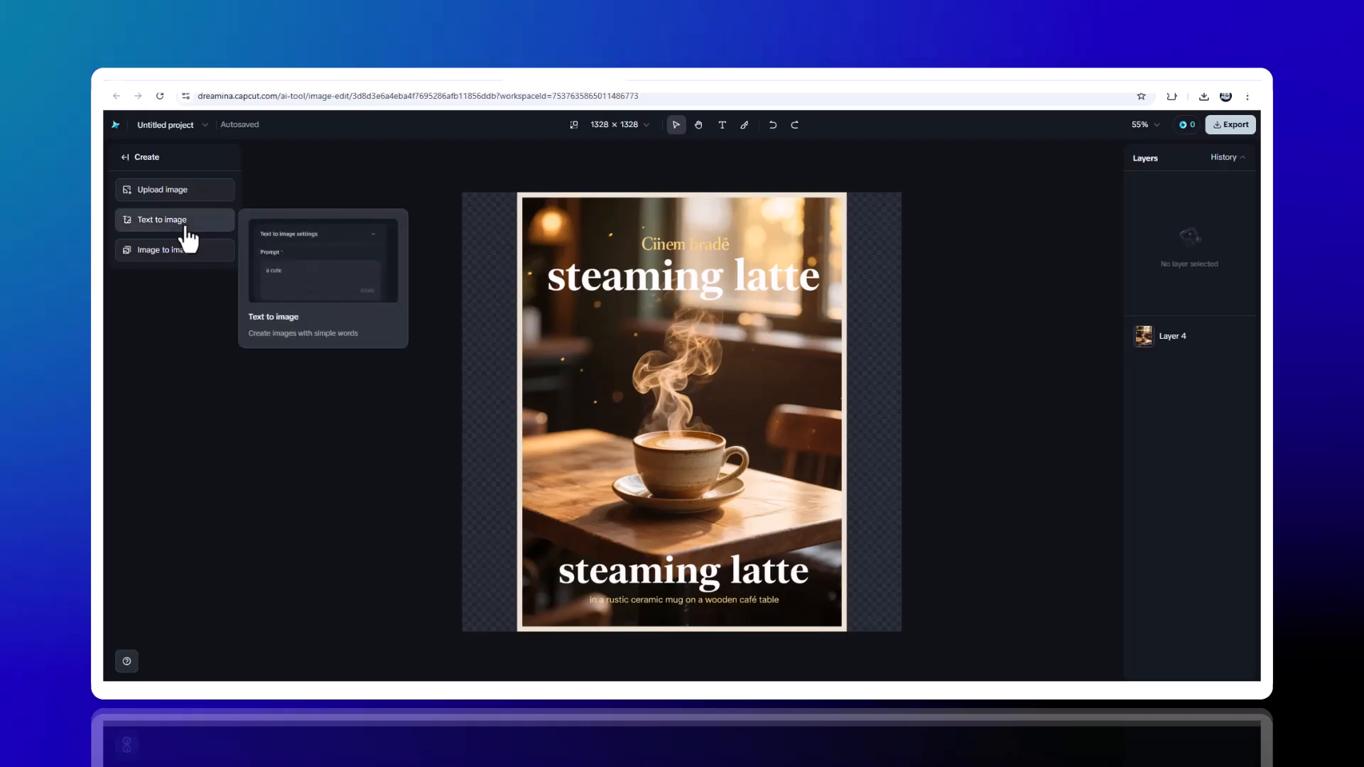
left_click(163, 250)
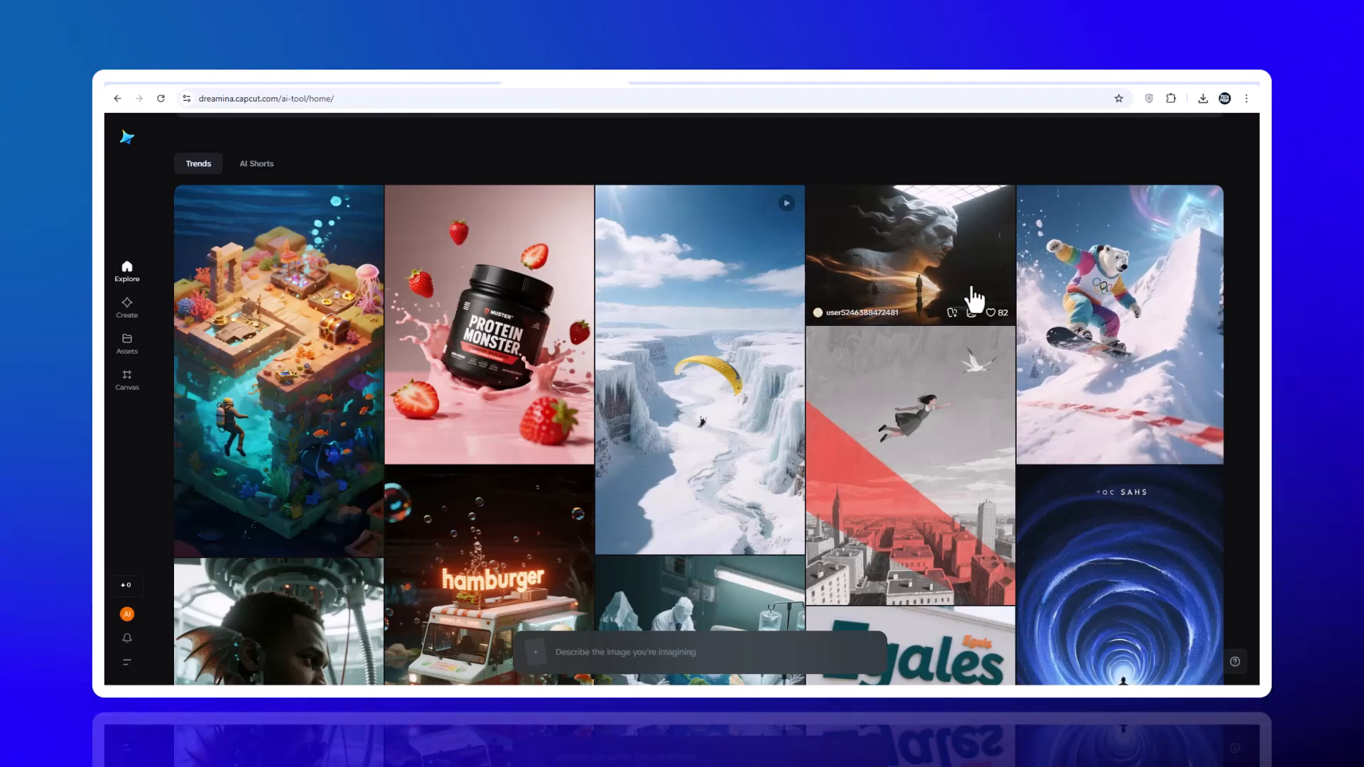
scroll("down", 3)
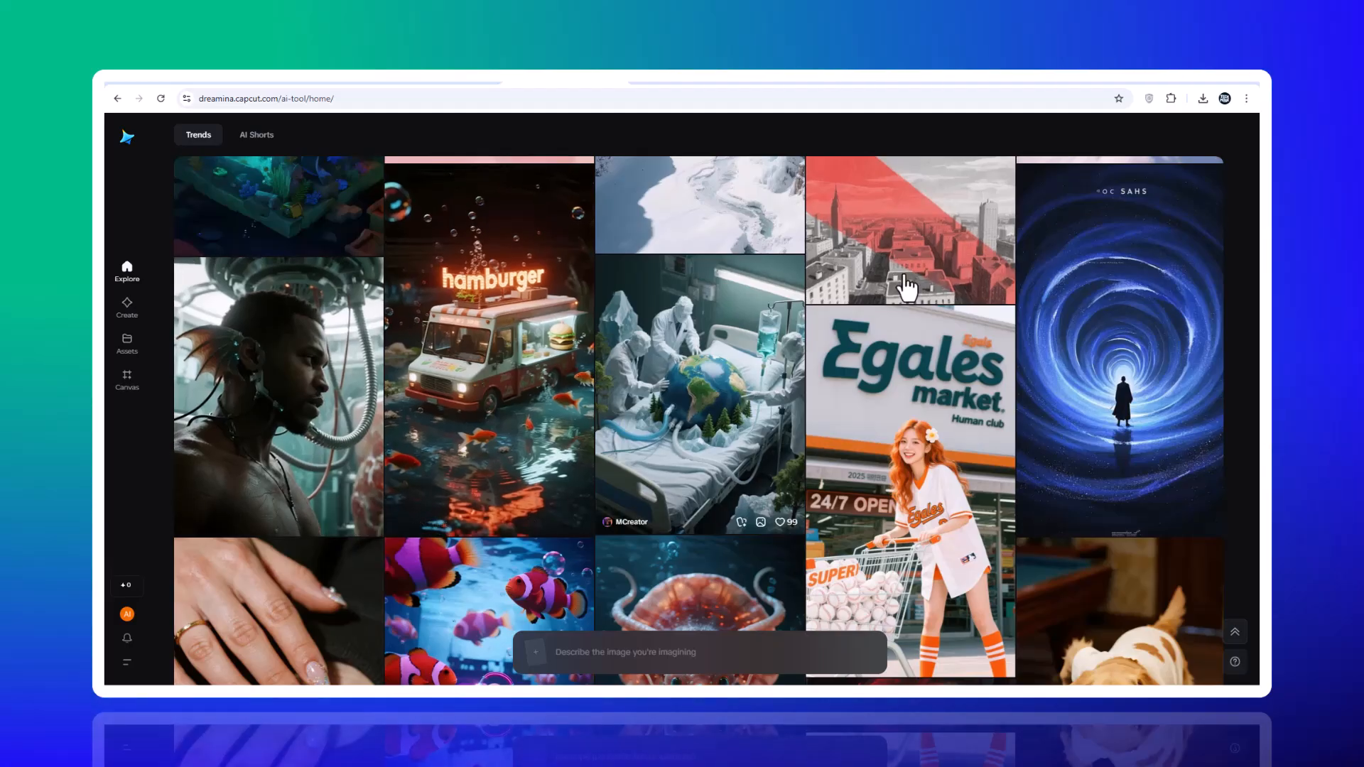
scroll("down", 3)
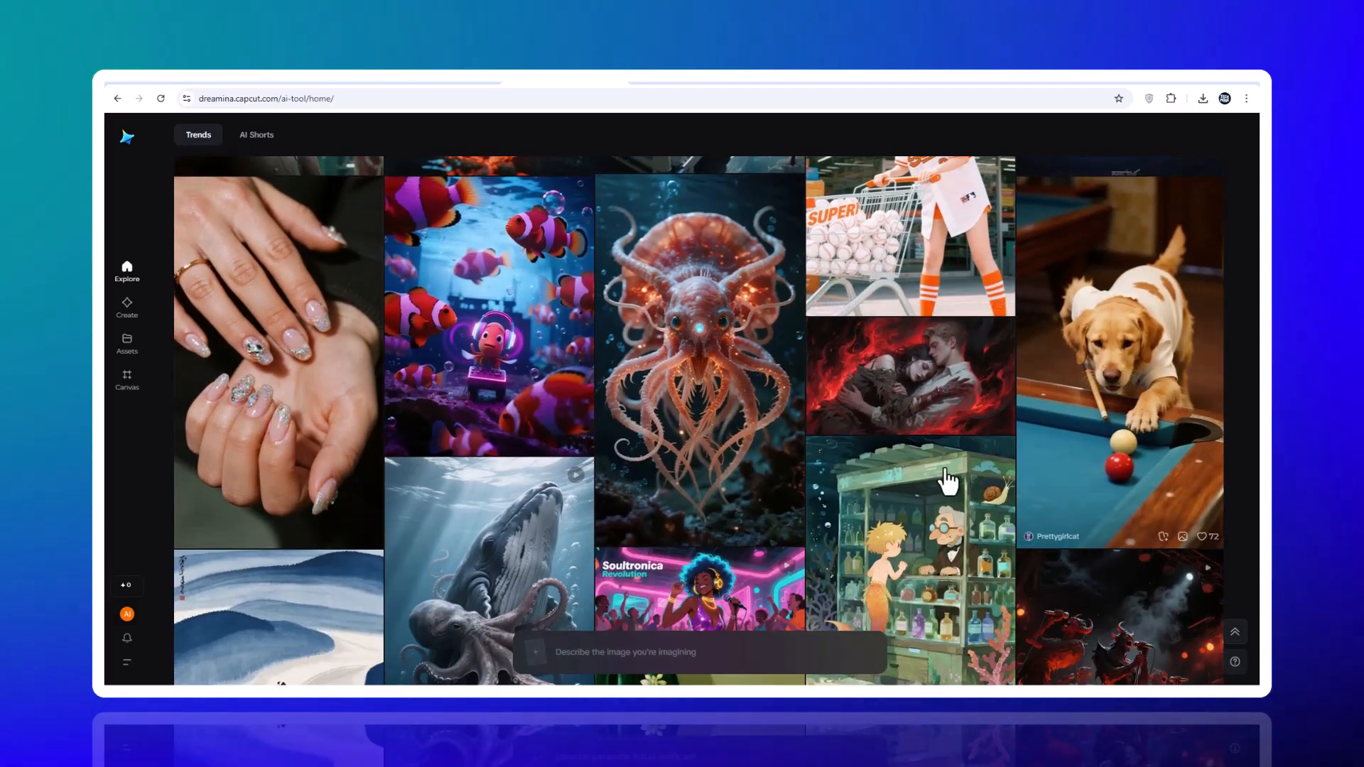
mouse_move(366, 295)
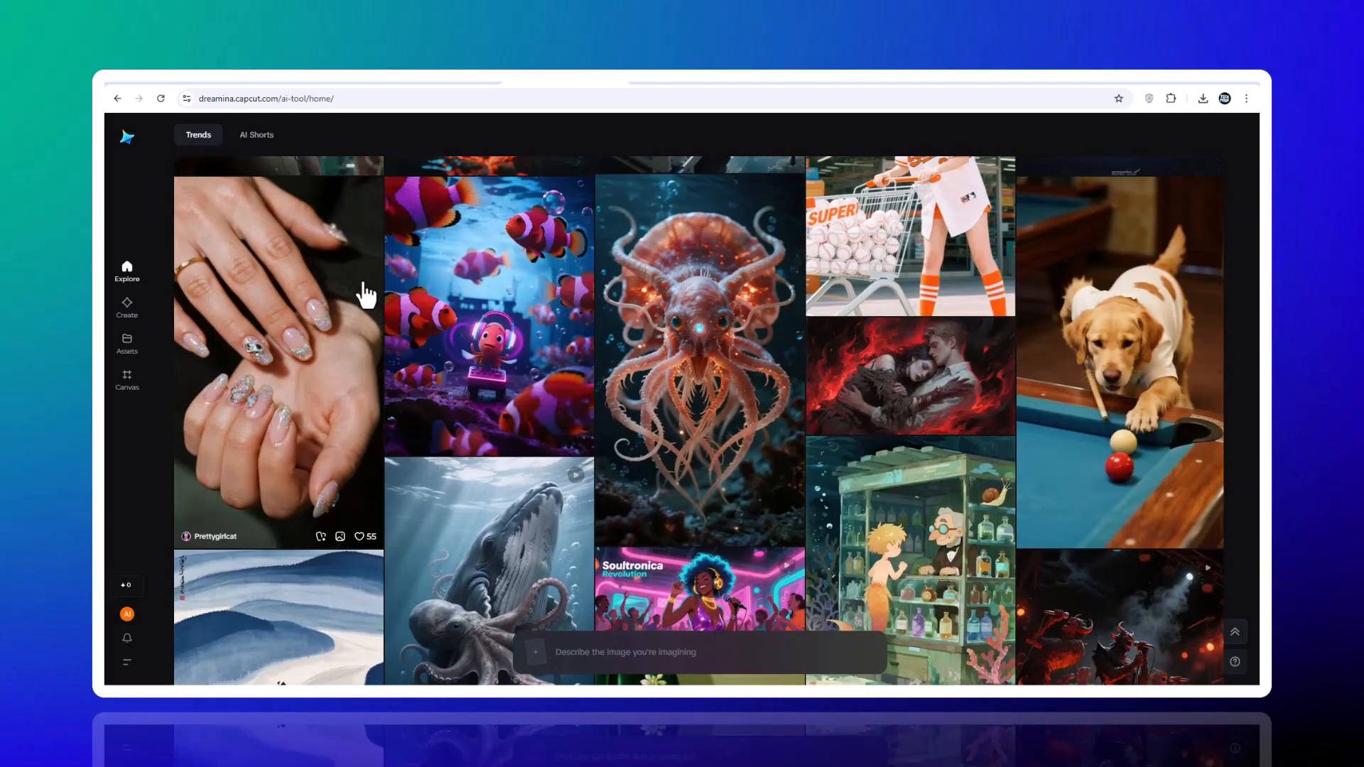
left_click(279, 348)
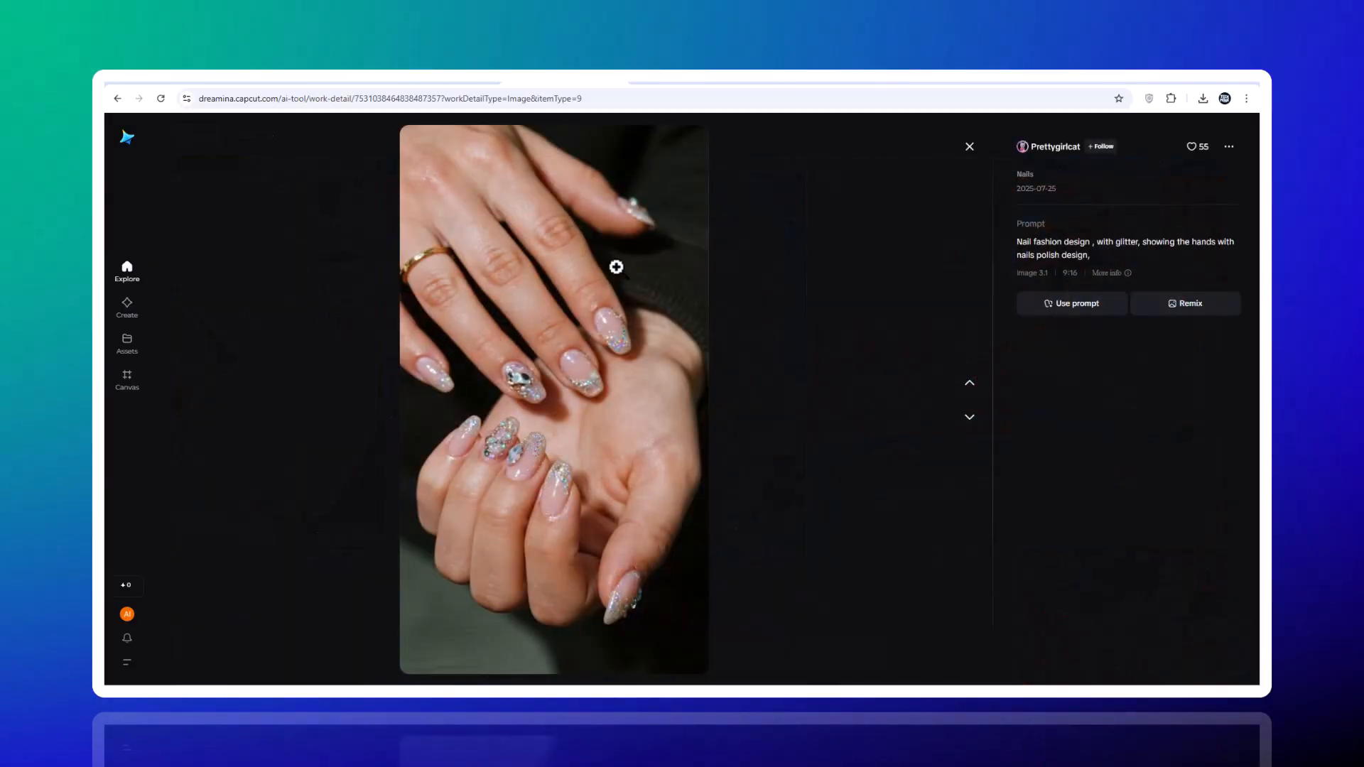
left_click(970, 147)
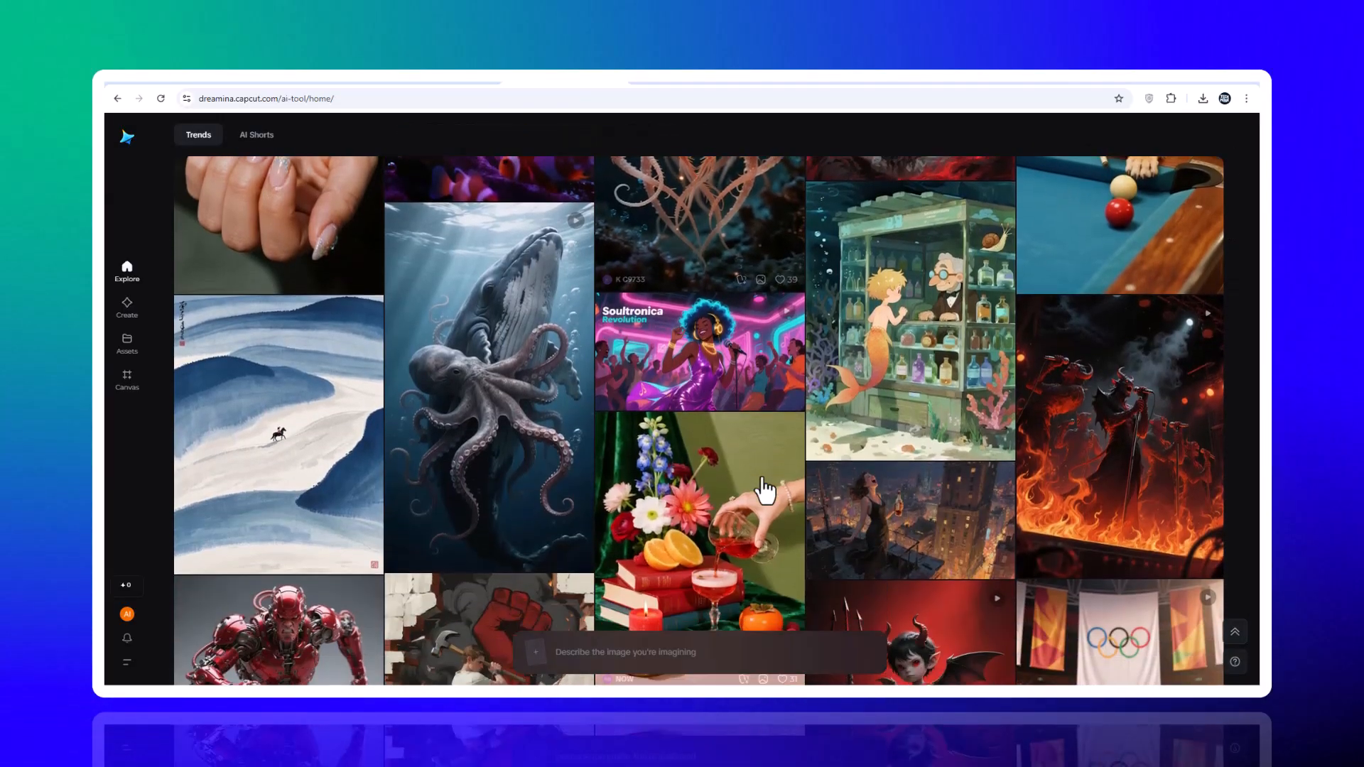
scroll("down", 3)
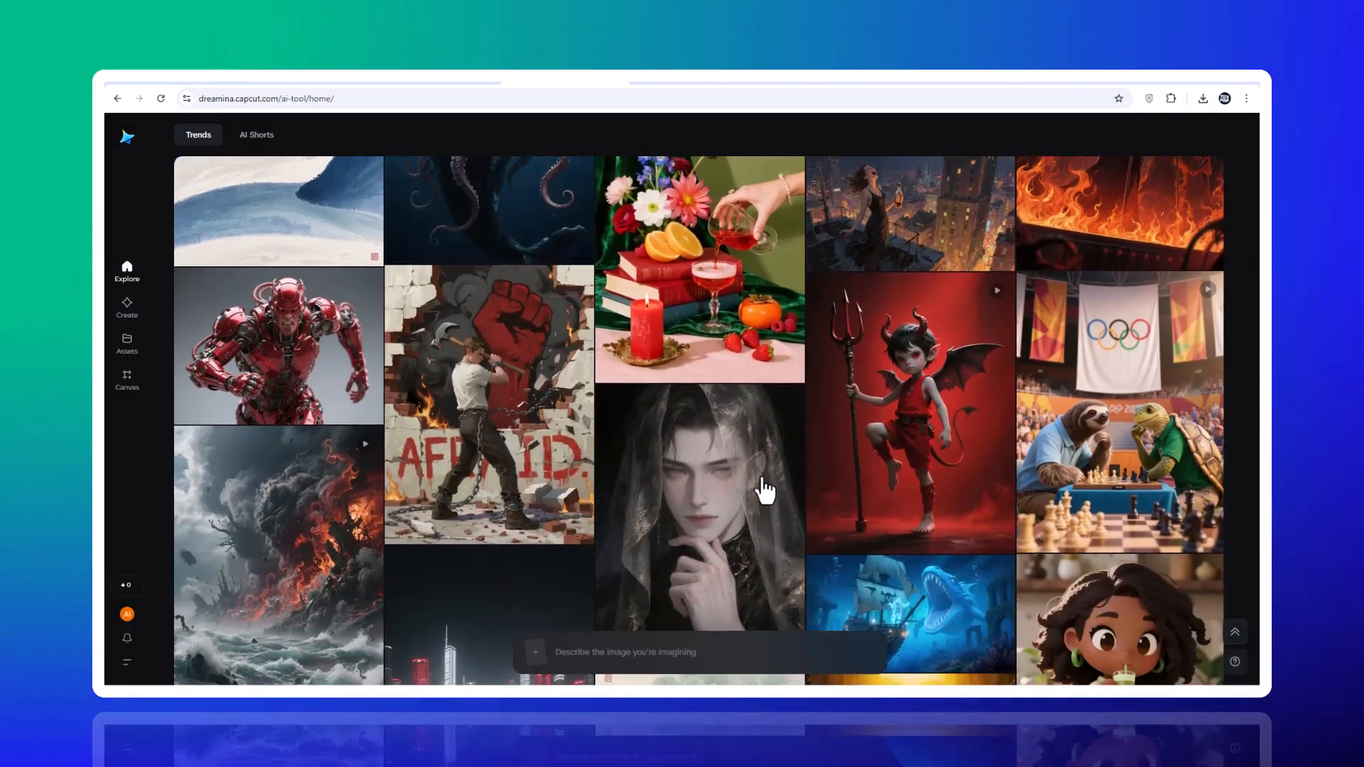
left_click(698, 504)
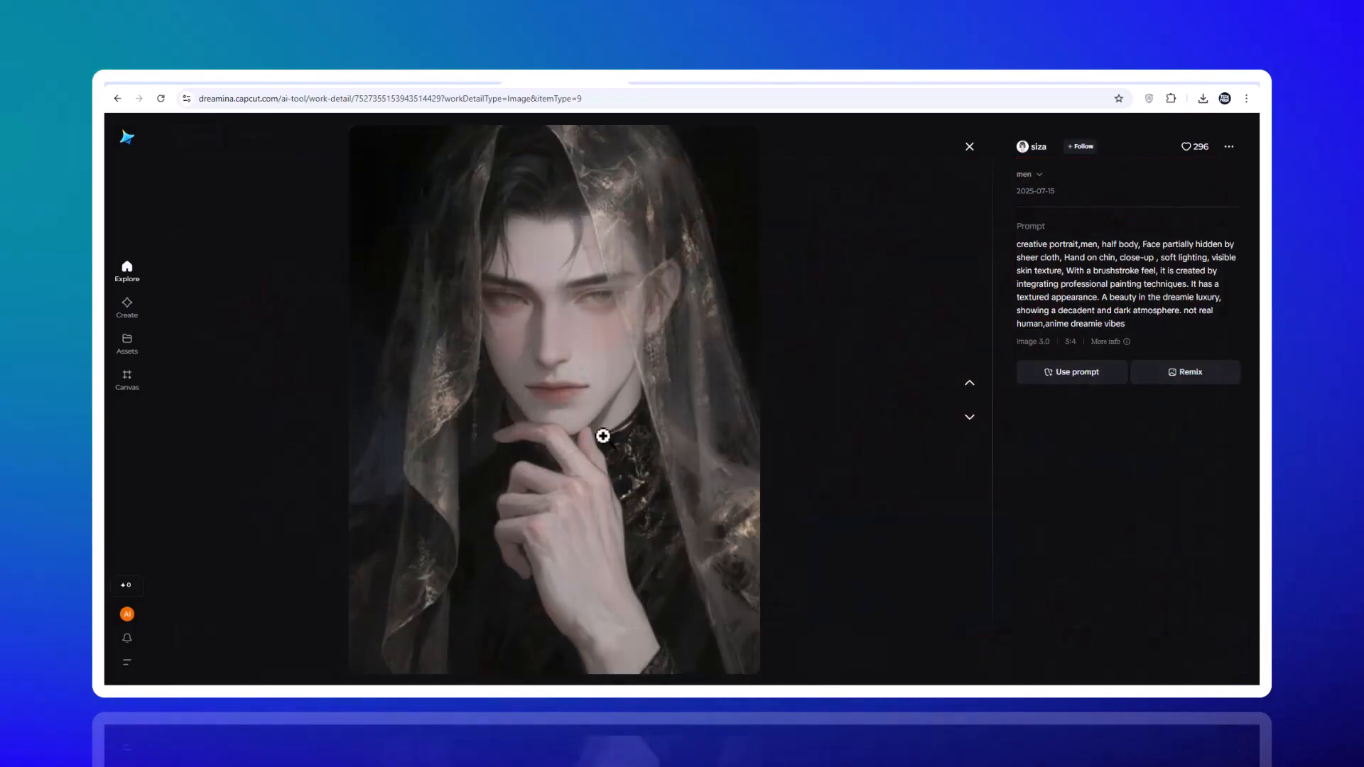
left_click(969, 147)
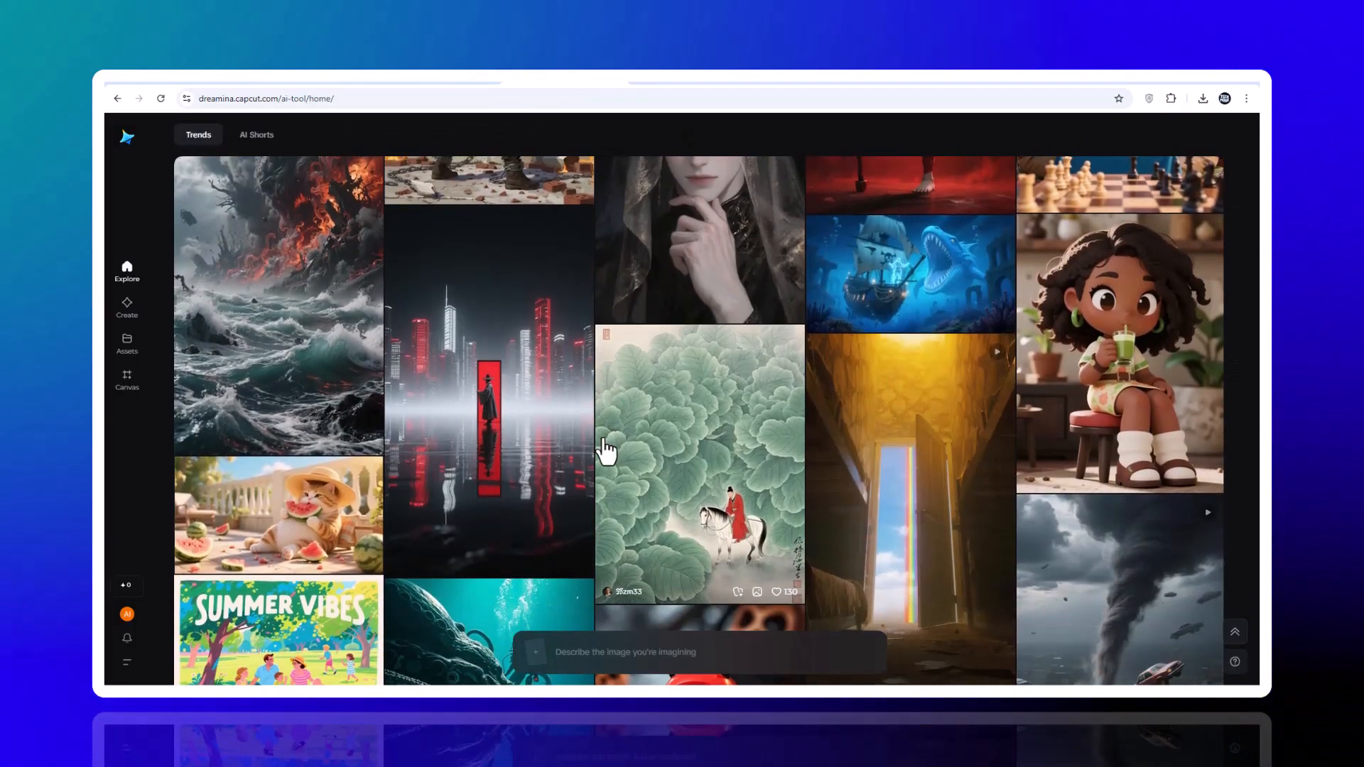
scroll("down", 3)
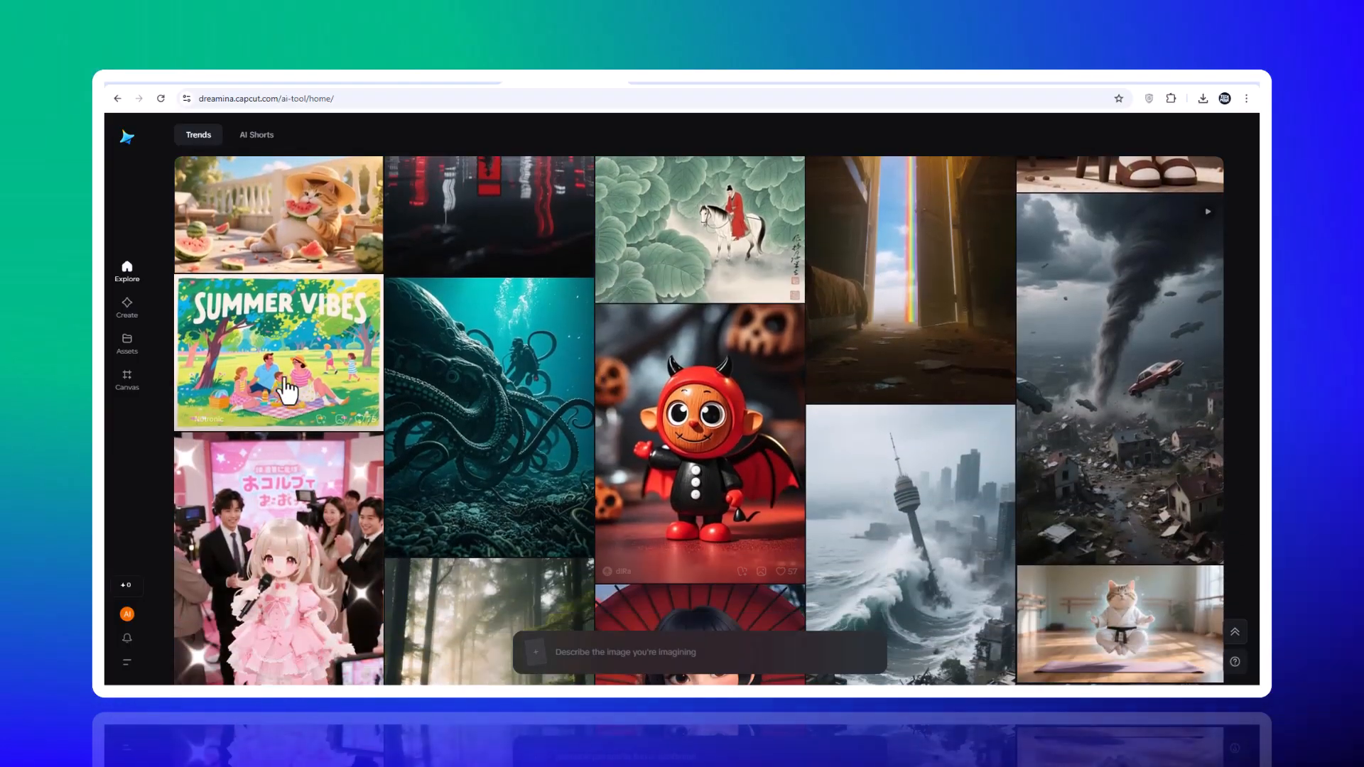
left_click(278, 354)
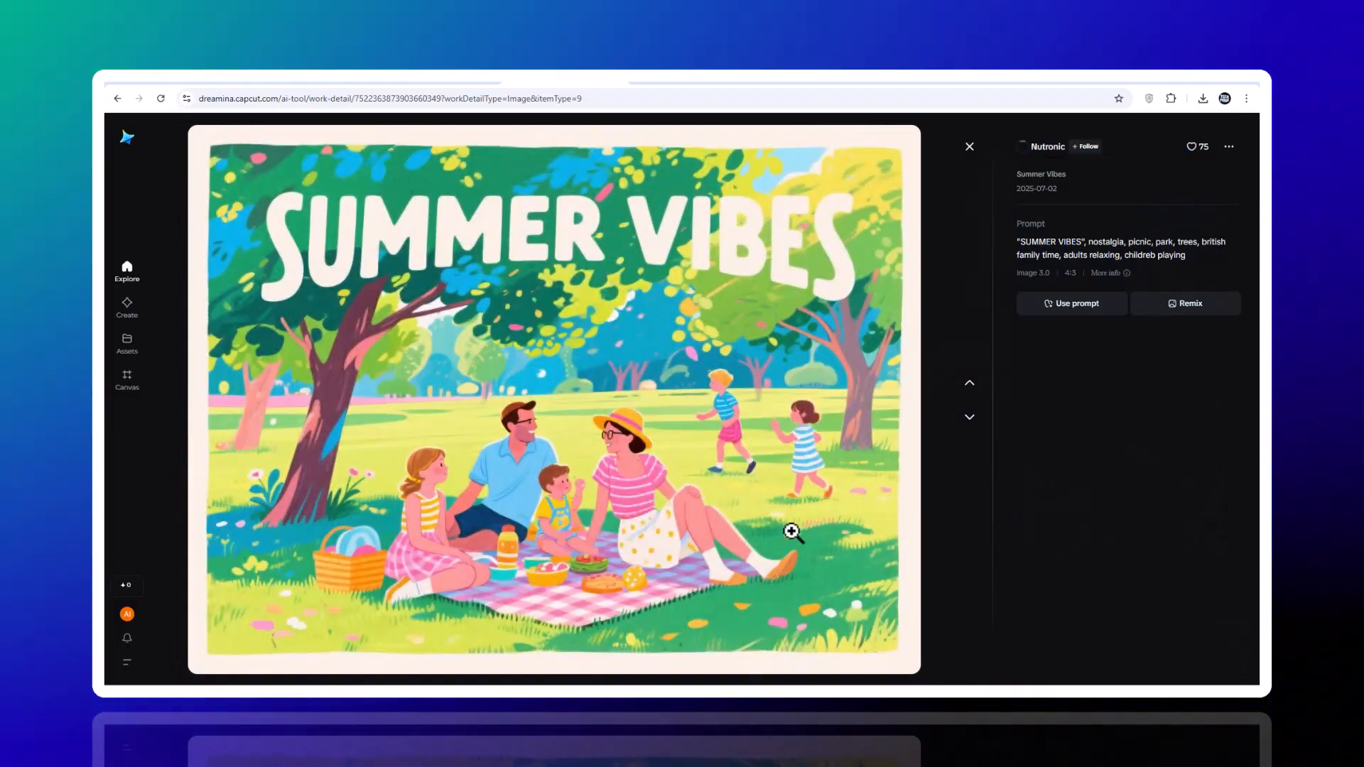
left_click(969, 146)
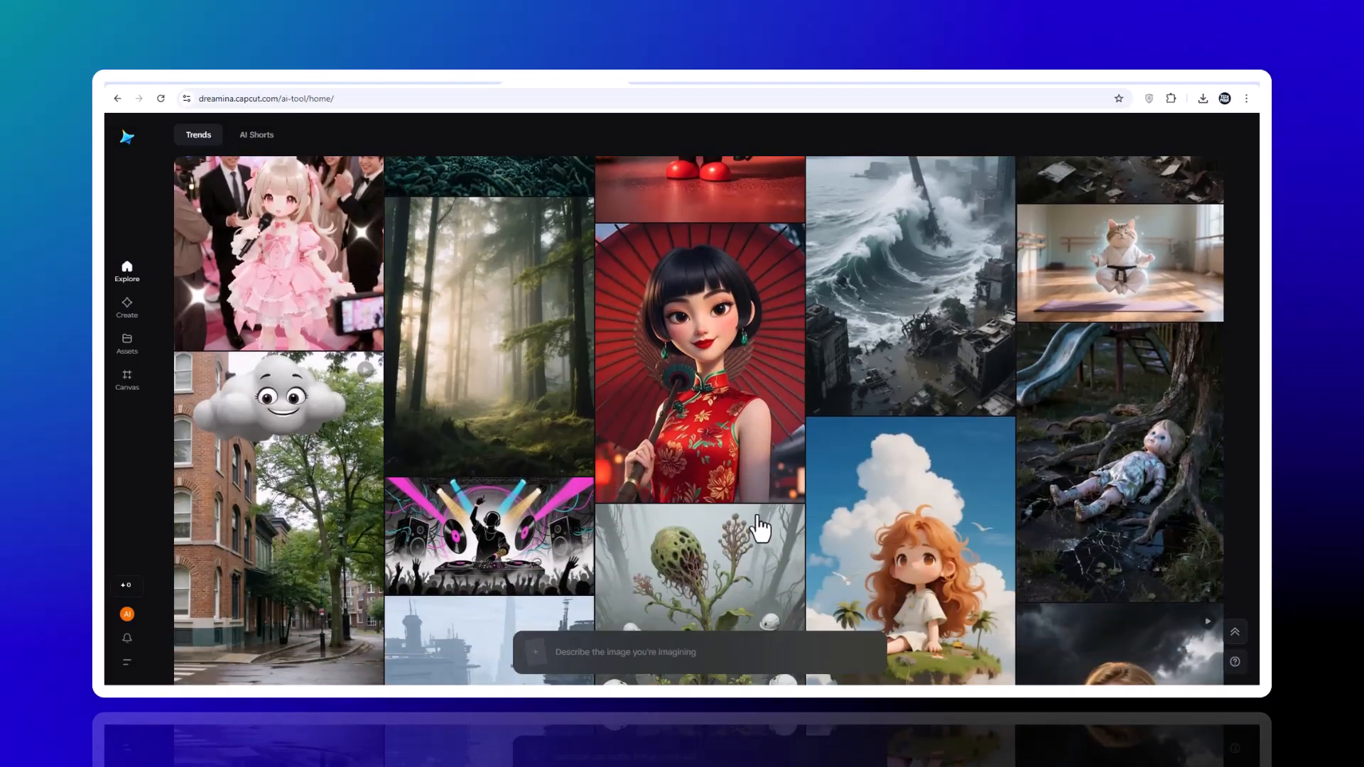
scroll("down", 3)
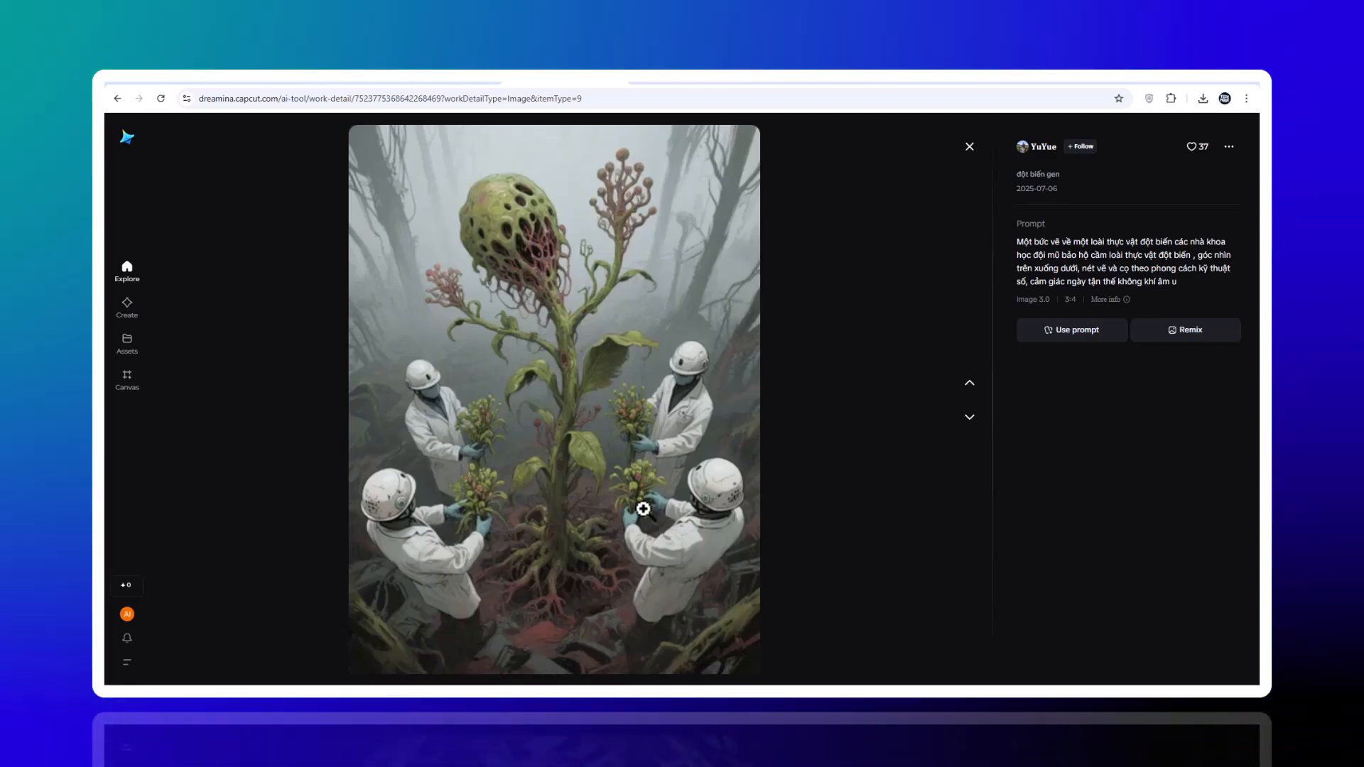
left_click(968, 147)
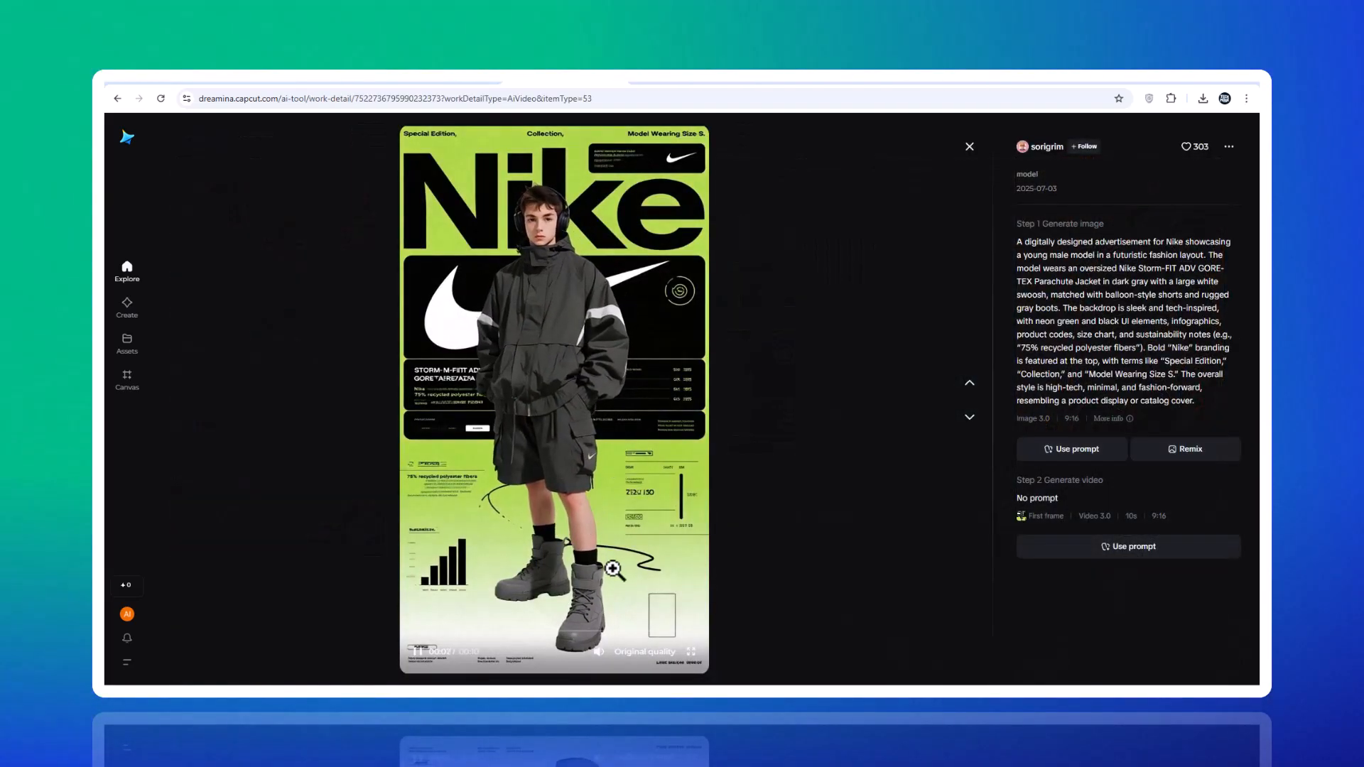
left_click(968, 146)
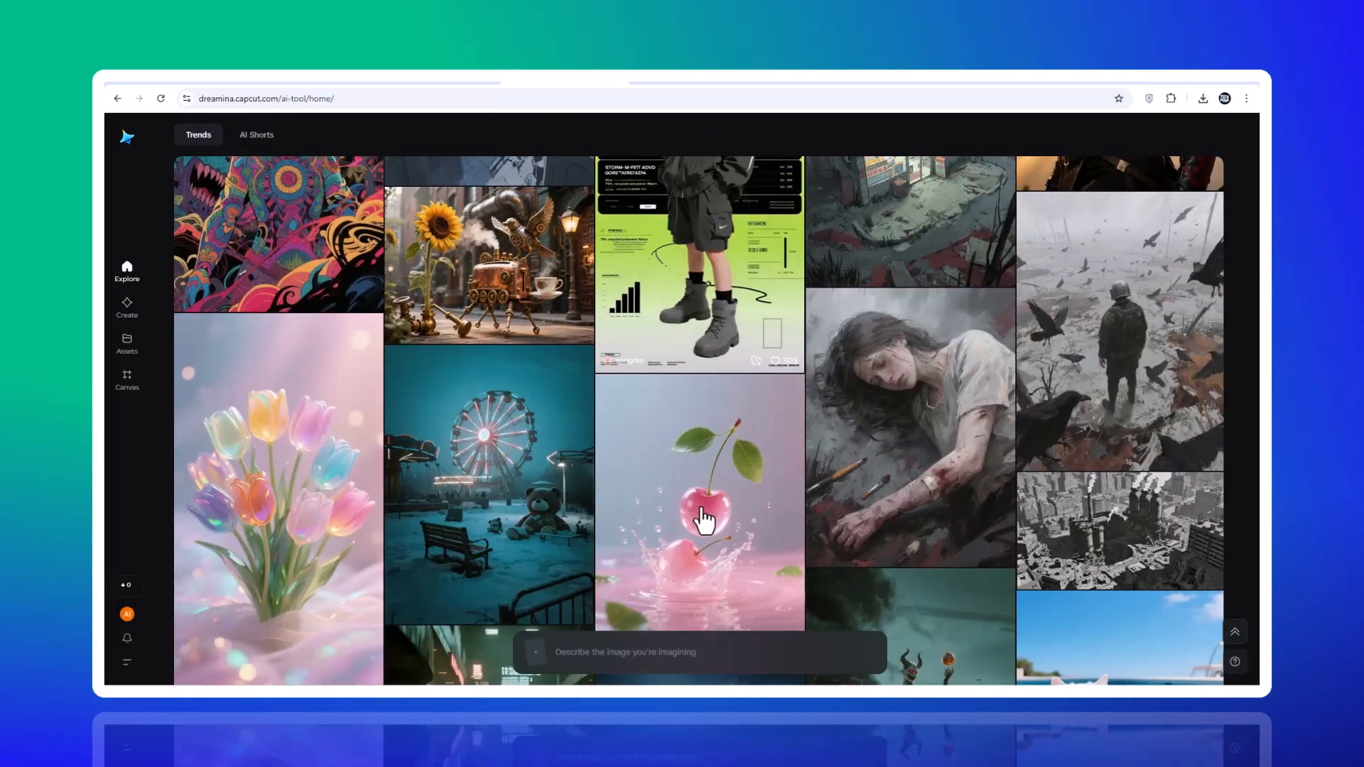
scroll("down", 3)
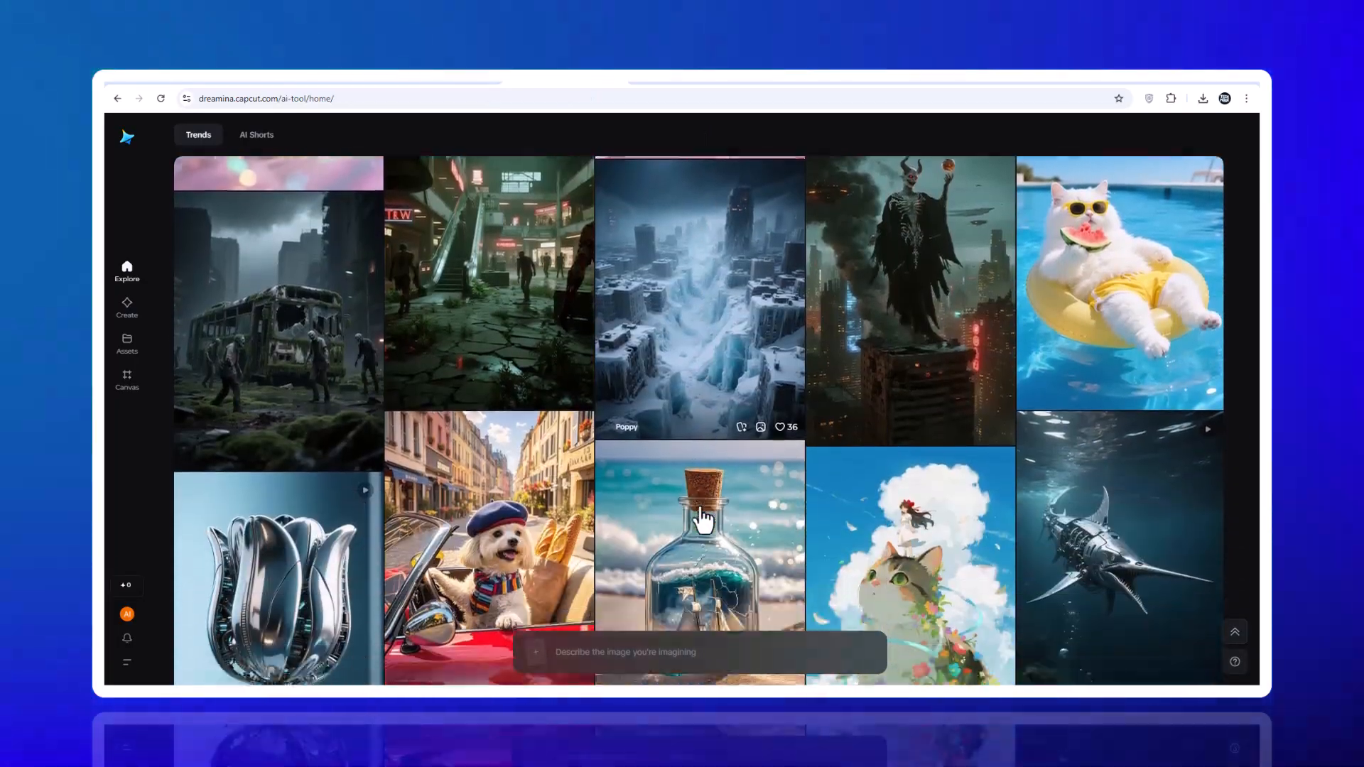
left_click(699, 540)
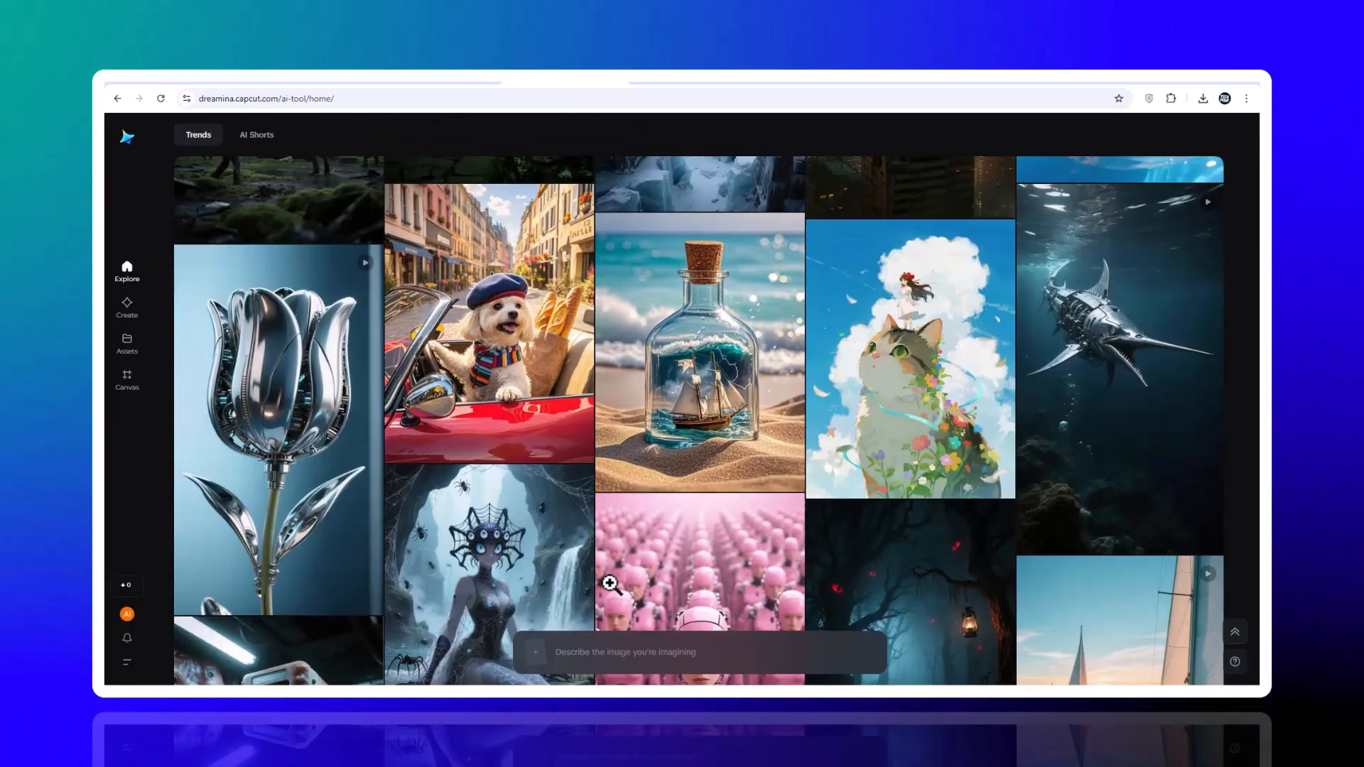
scroll("down", 3)
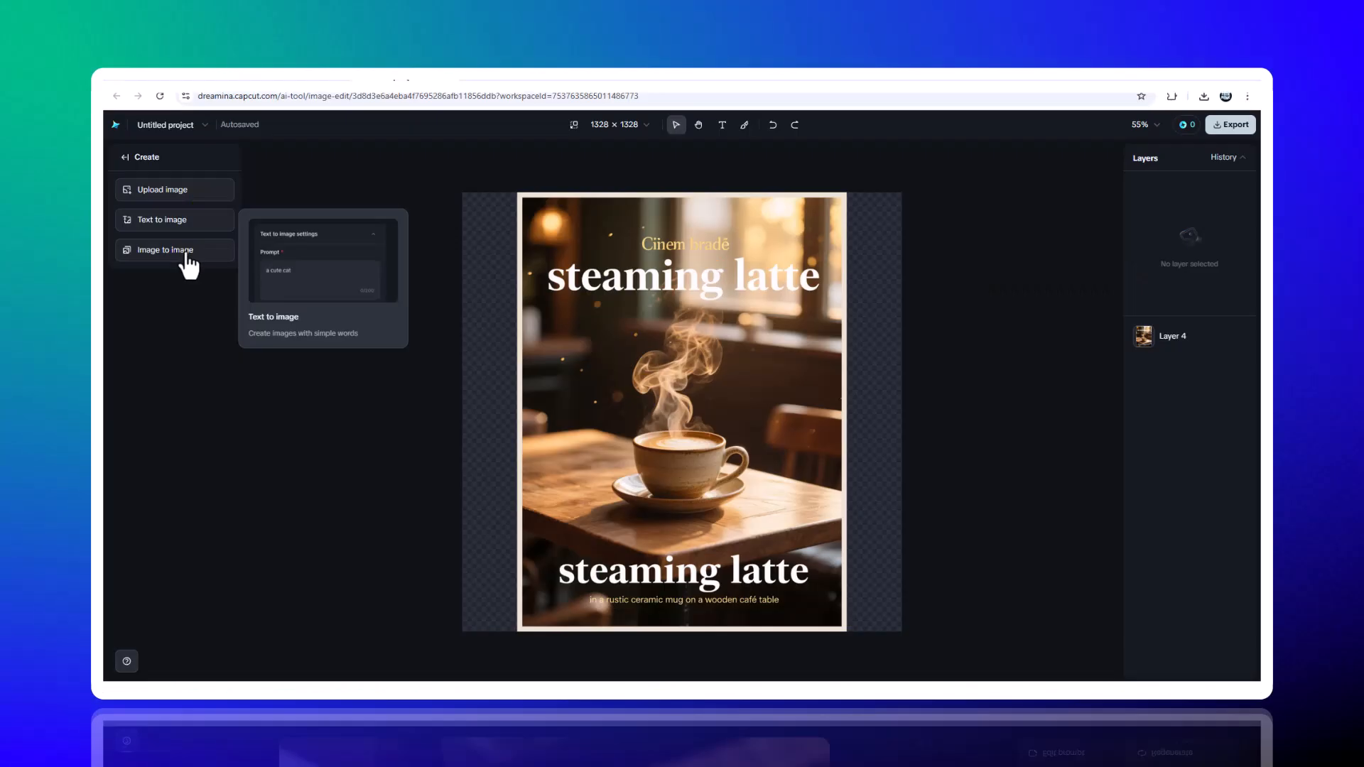
Choose Image to image in the canvas Create panel to restyle the poster
left_click(164, 249)
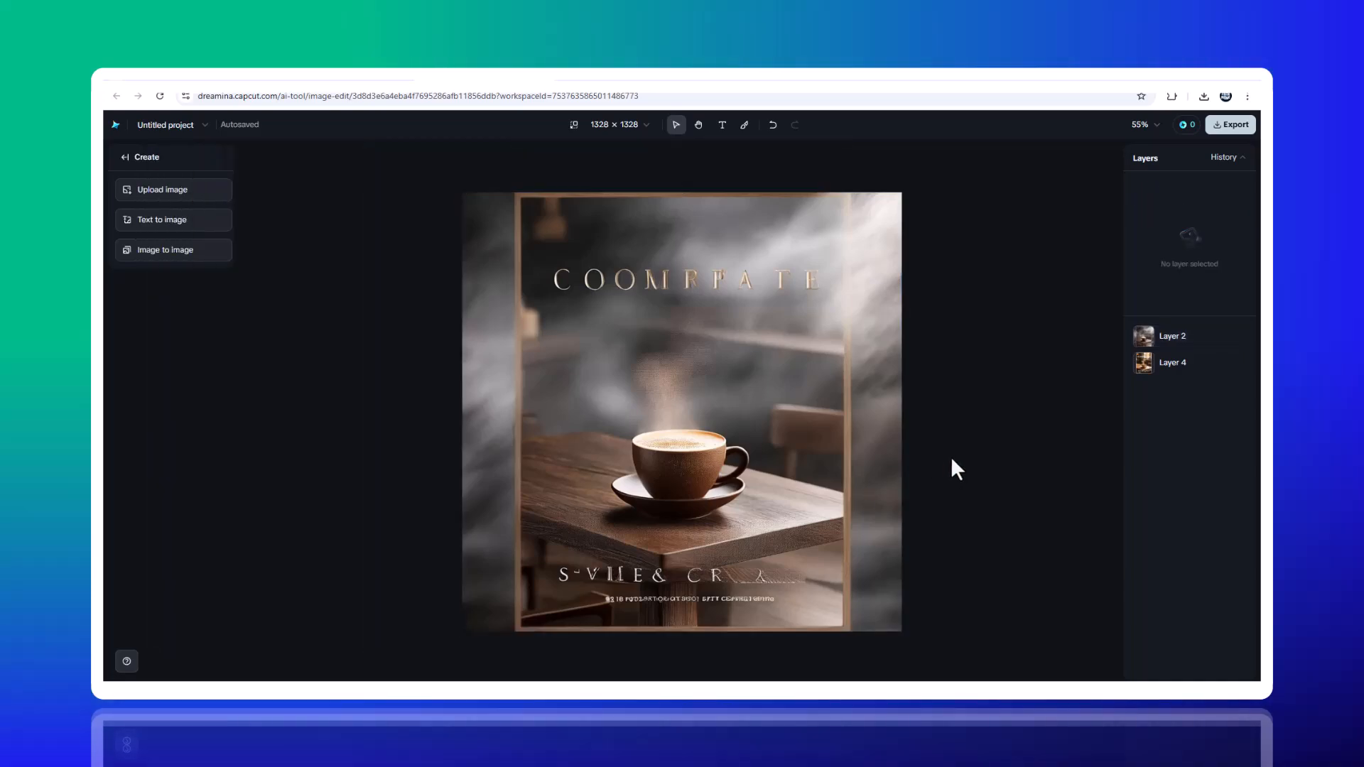
mouse_move(173, 250)
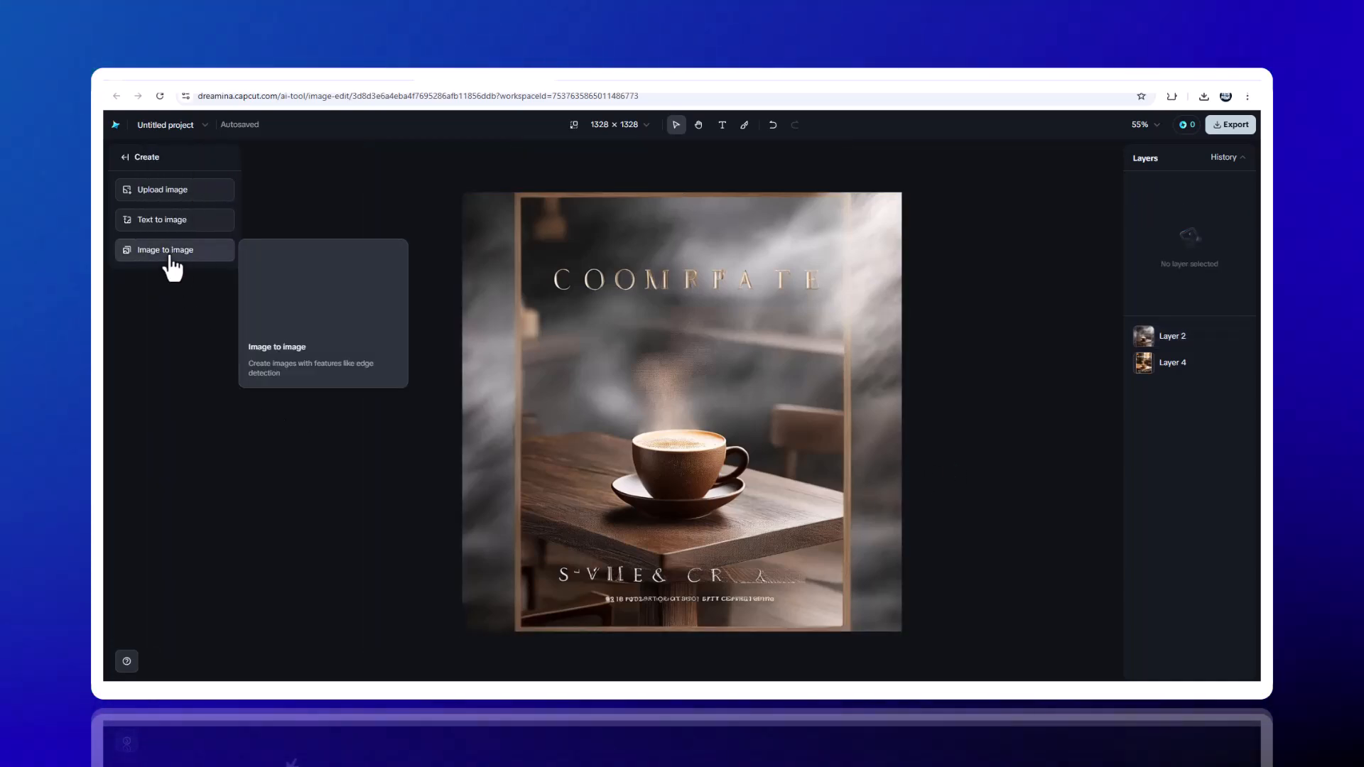
left_click(165, 249)
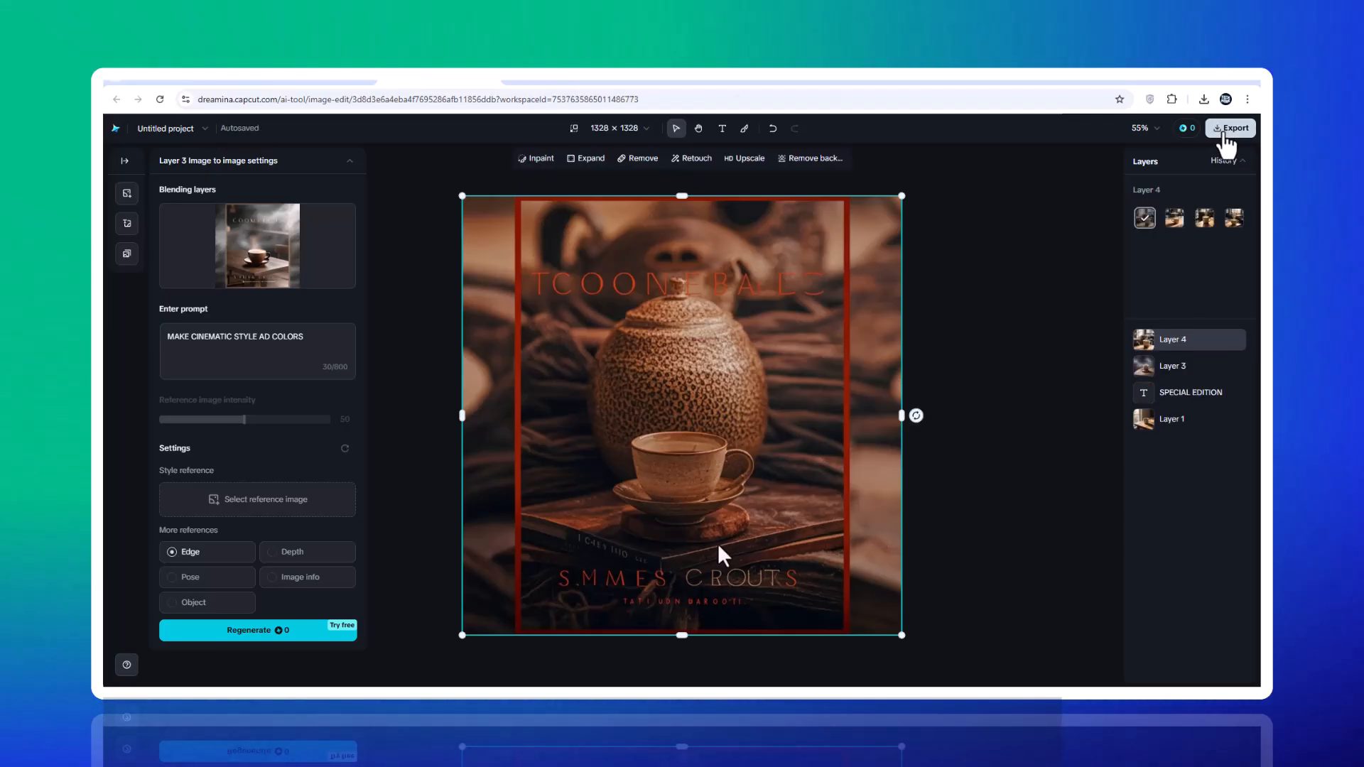
Download the selected poster layer as a 1x JPEG
left_click(1230, 128)
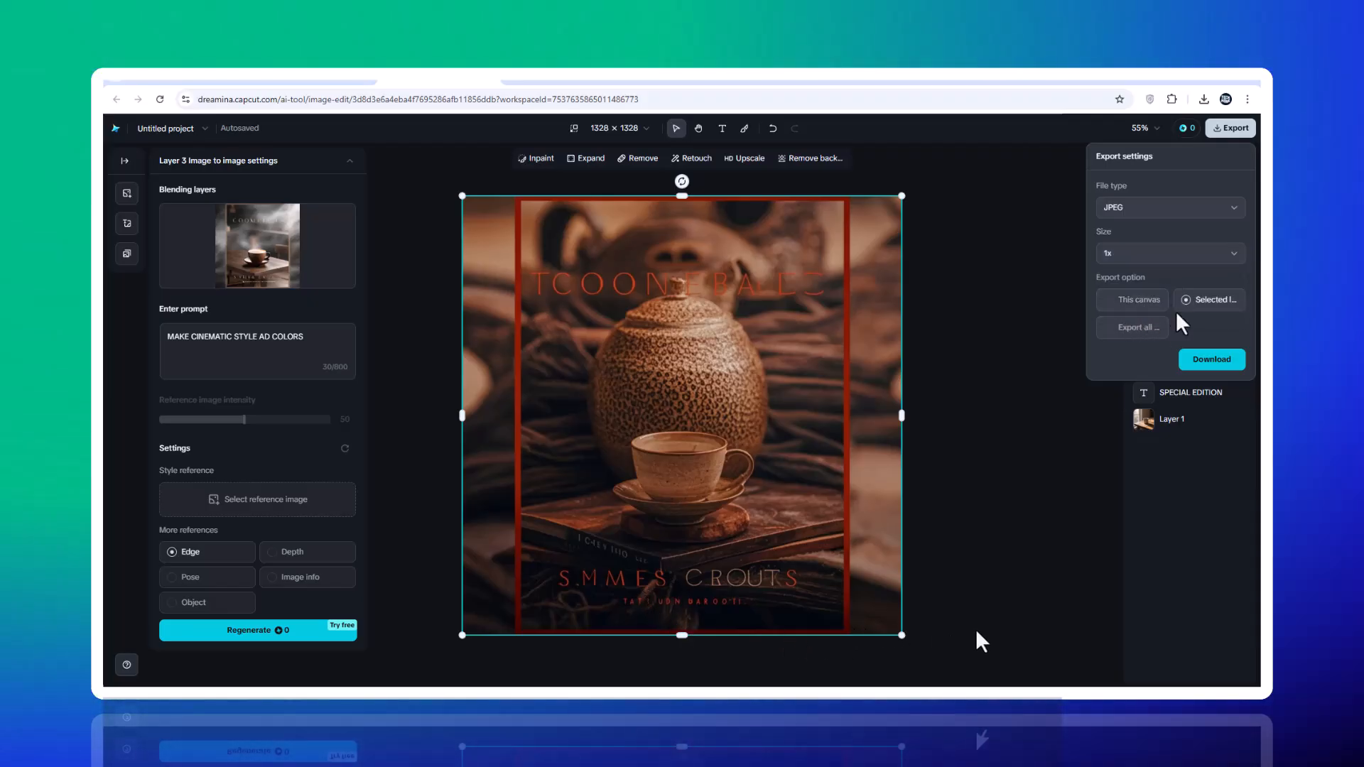
left_click(1210, 360)
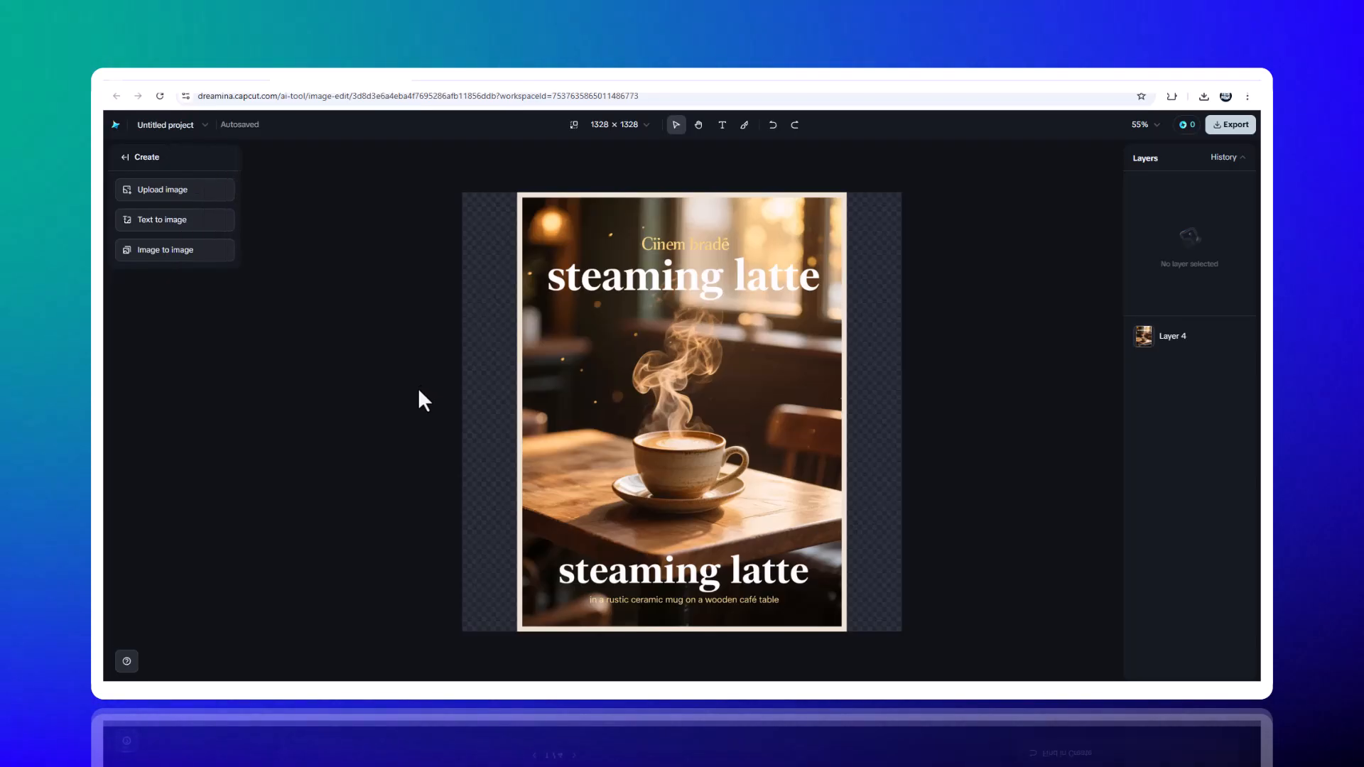
mouse_move(415, 354)
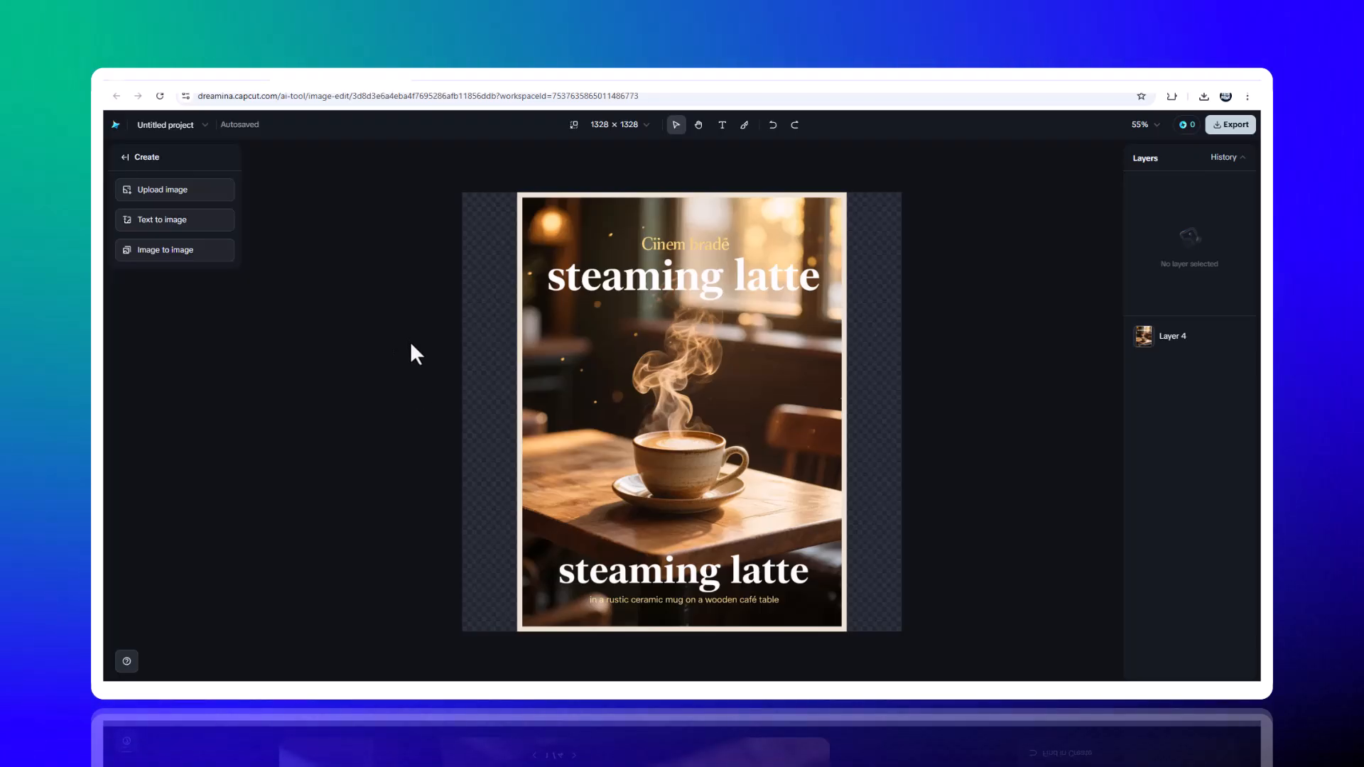
mouse_move(174, 250)
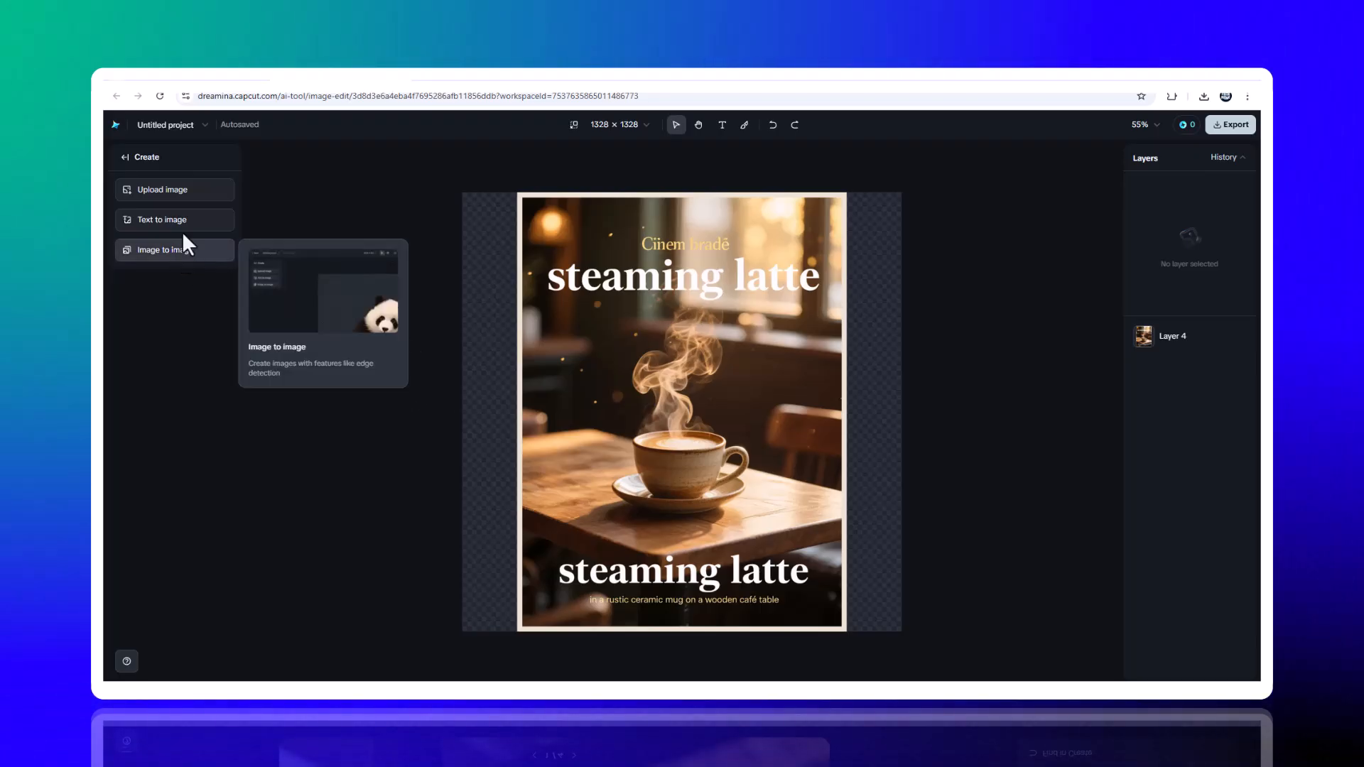
mouse_move(174, 220)
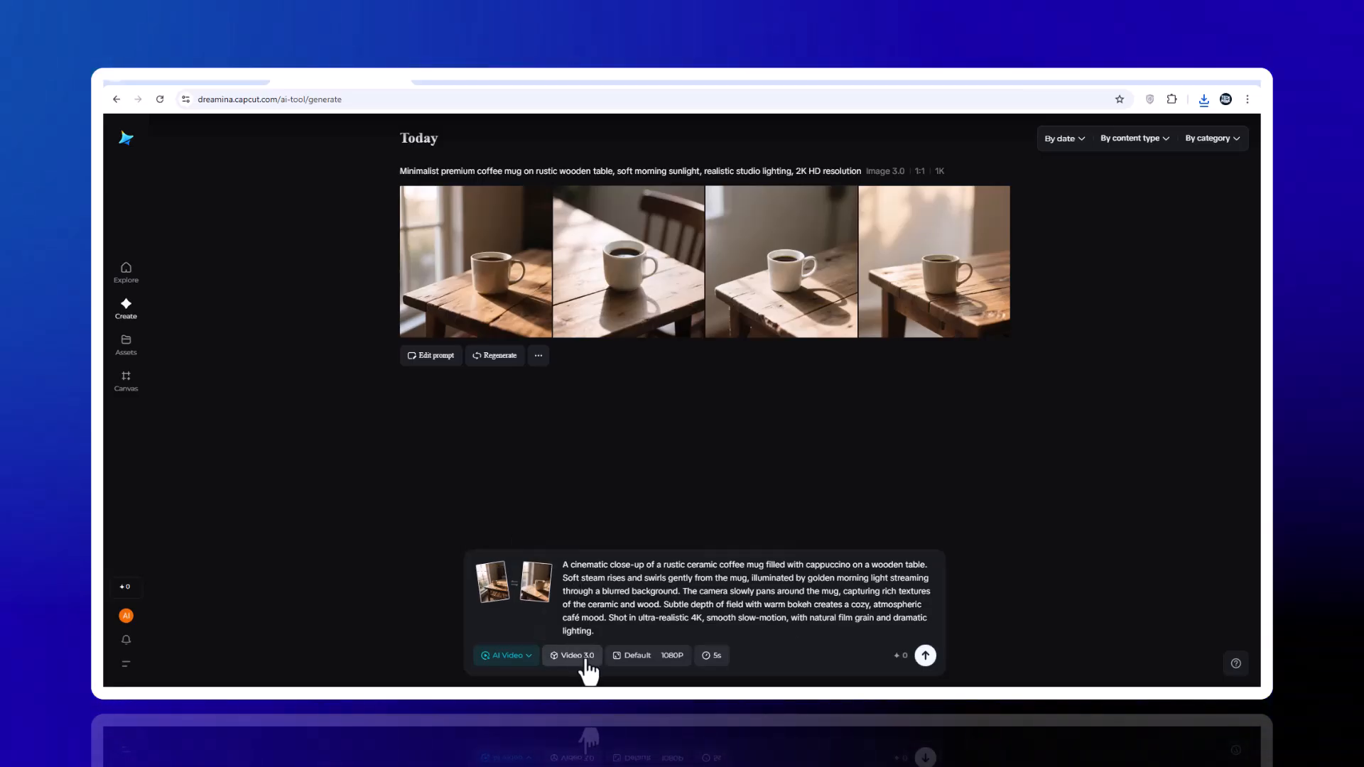
Select the Video 3.0 model chip on the generate page
left_click(571, 655)
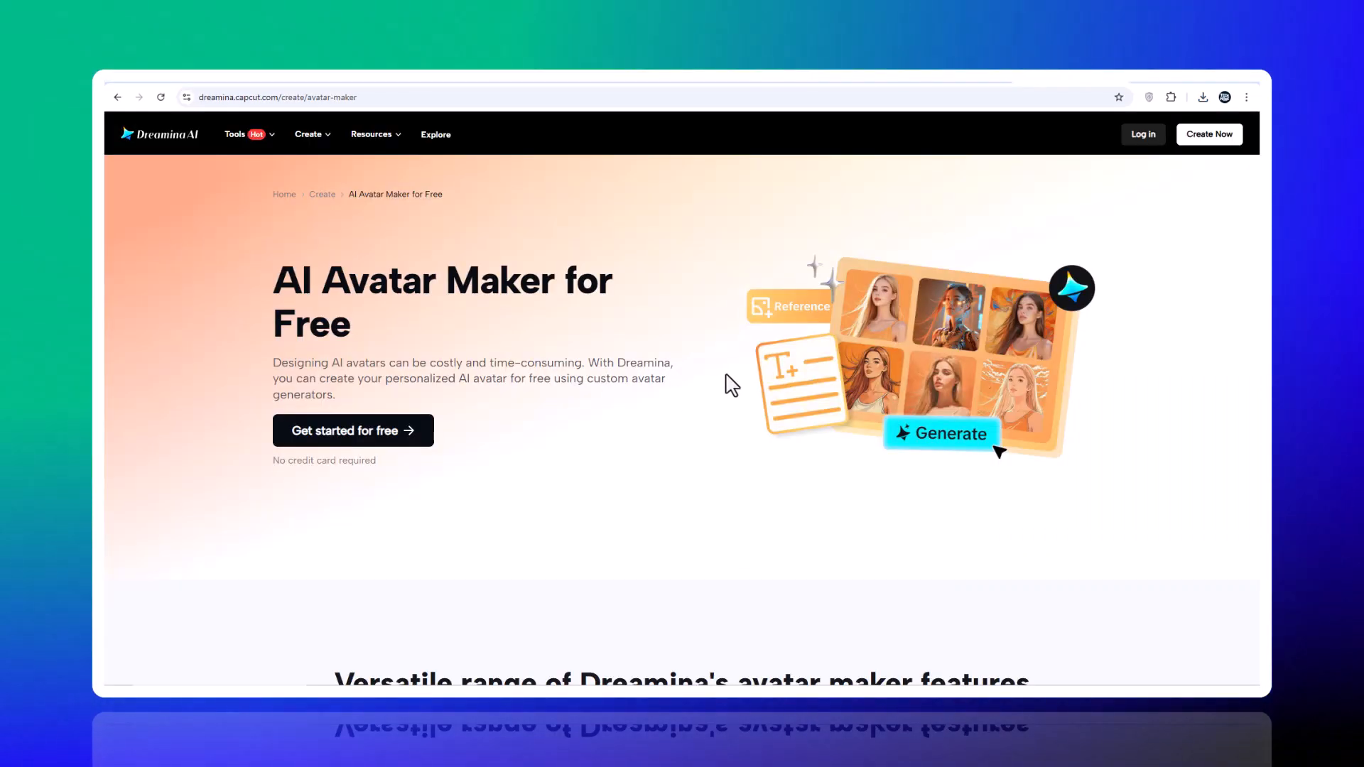
Scroll the AI Avatar Maker page past the text-to-image and image-to-image features
scroll("down", 3)
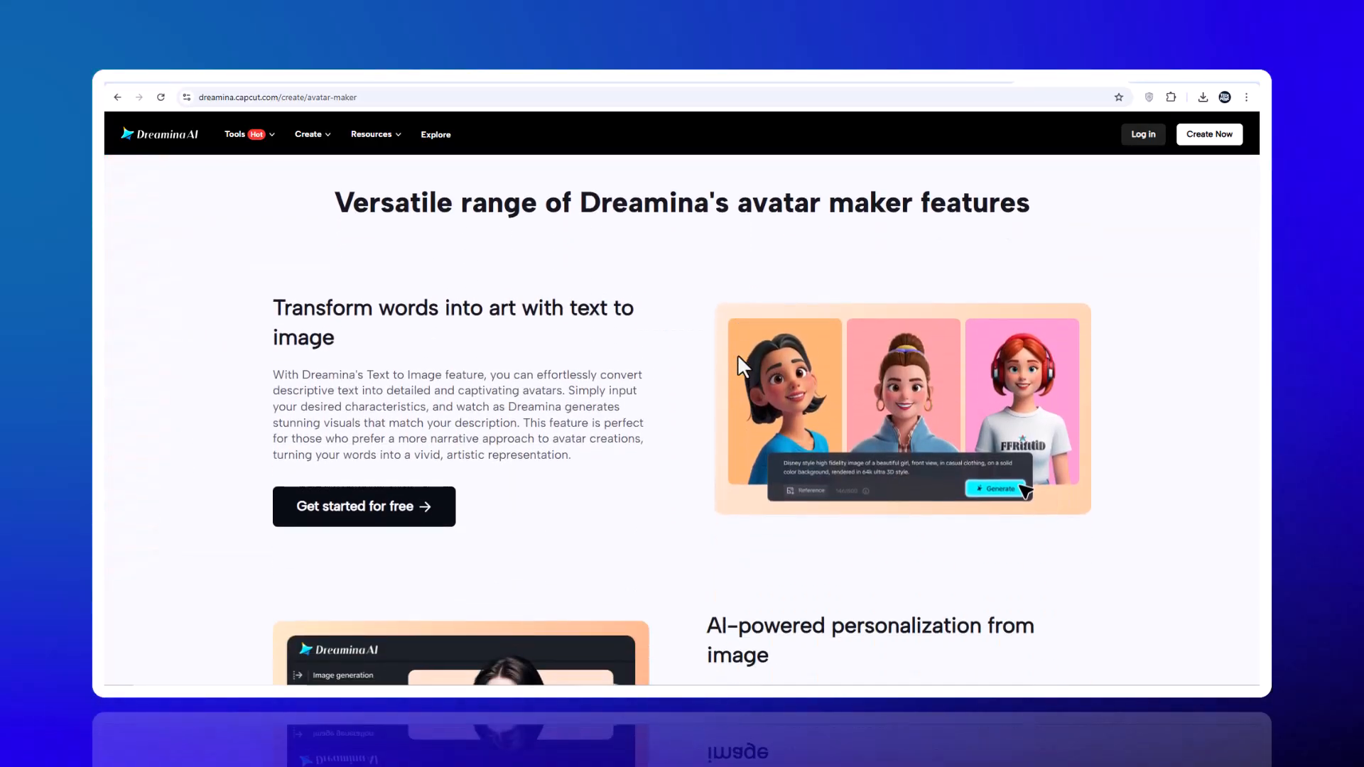
scroll("down", 3)
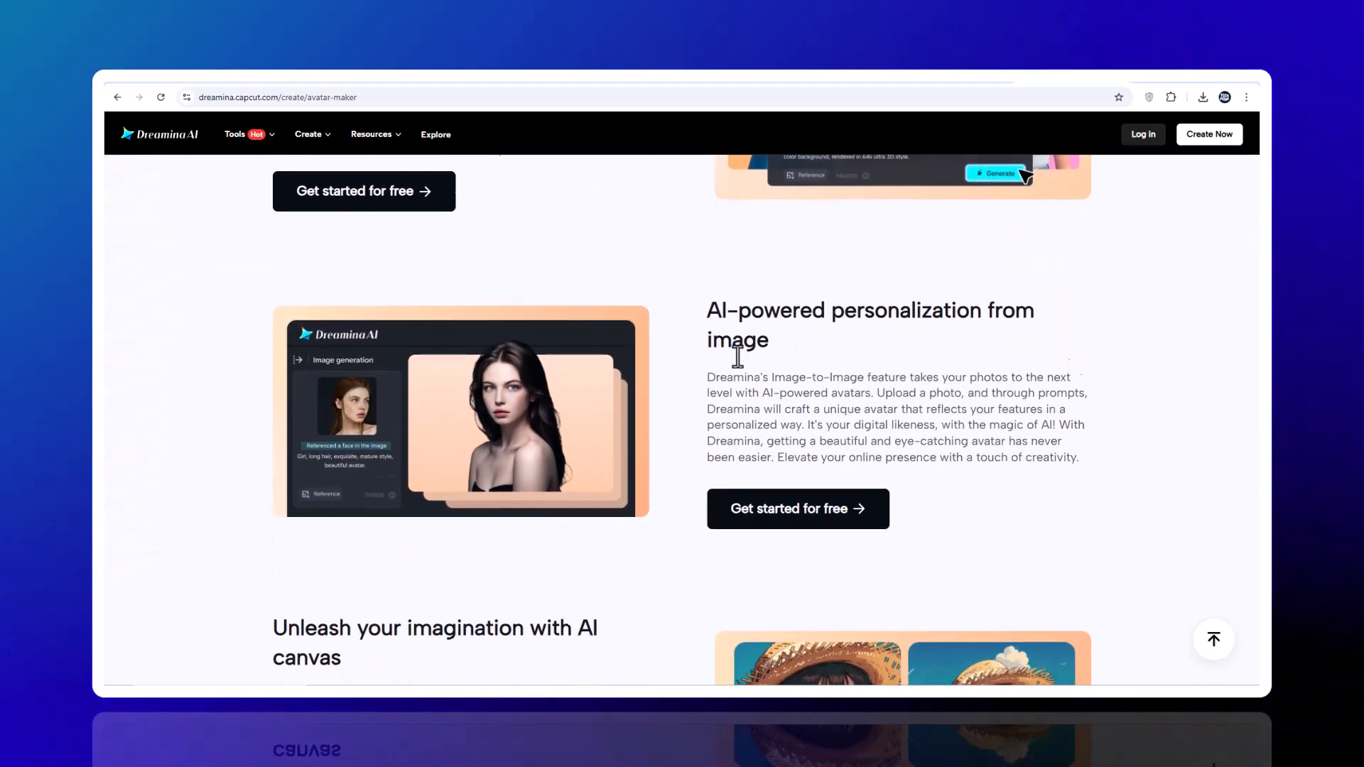
scroll("down", 3)
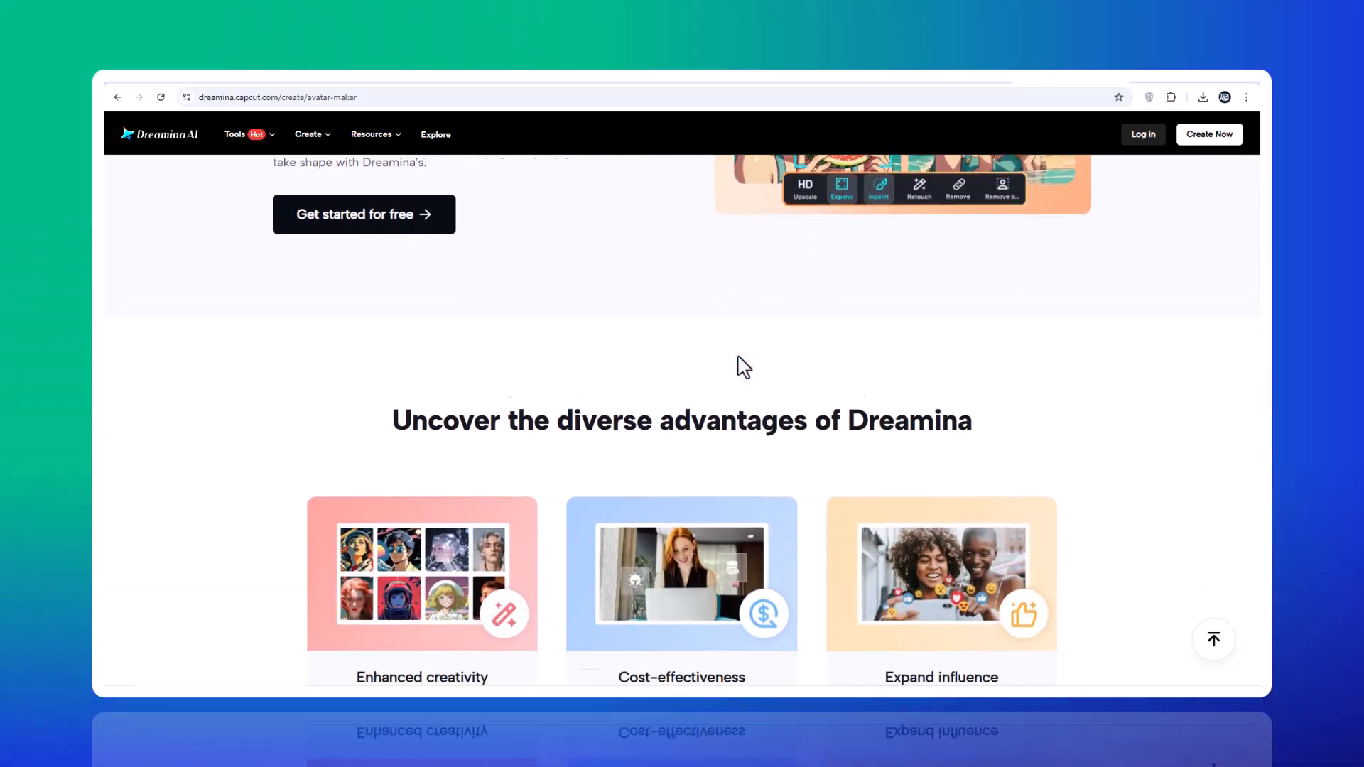
scroll("down", 3)
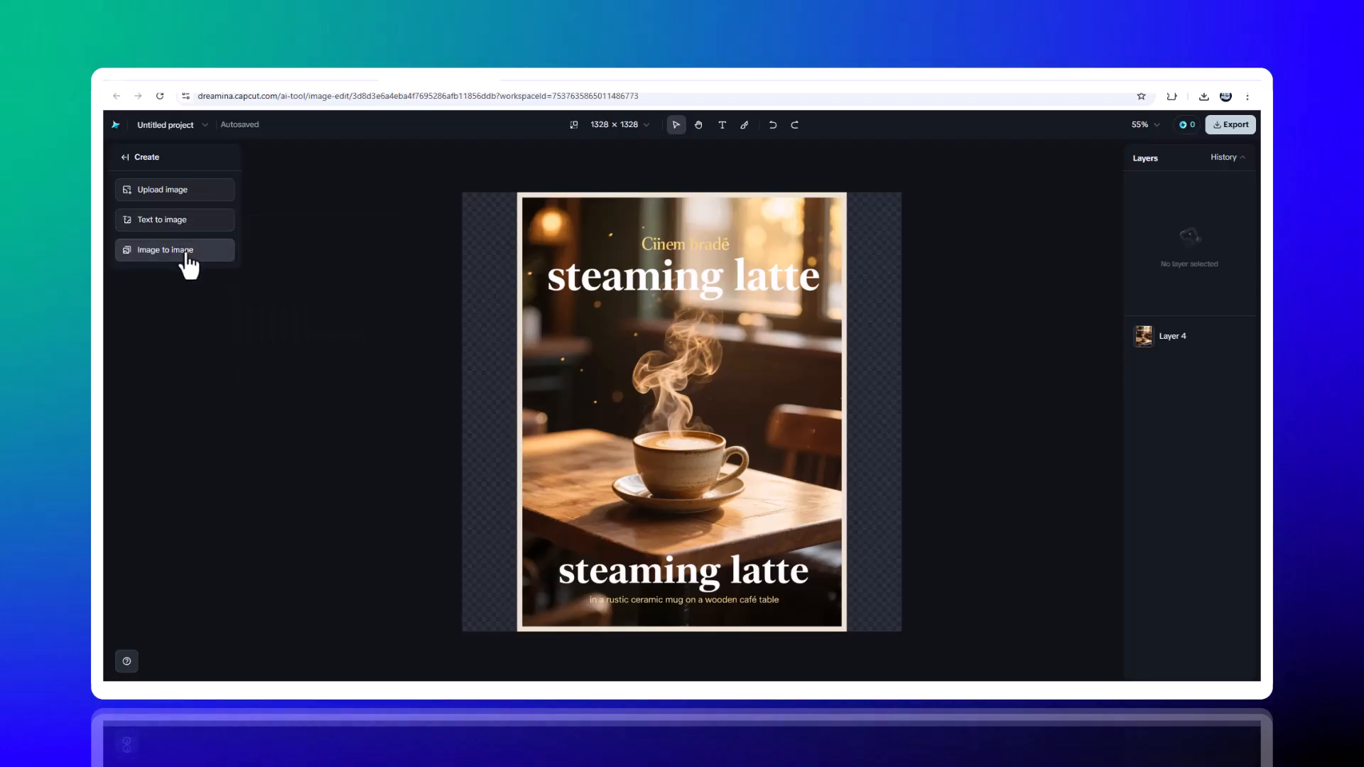
Start image-to-image on the poster with a Depth reference, then dismiss the panel
left_click(164, 249)
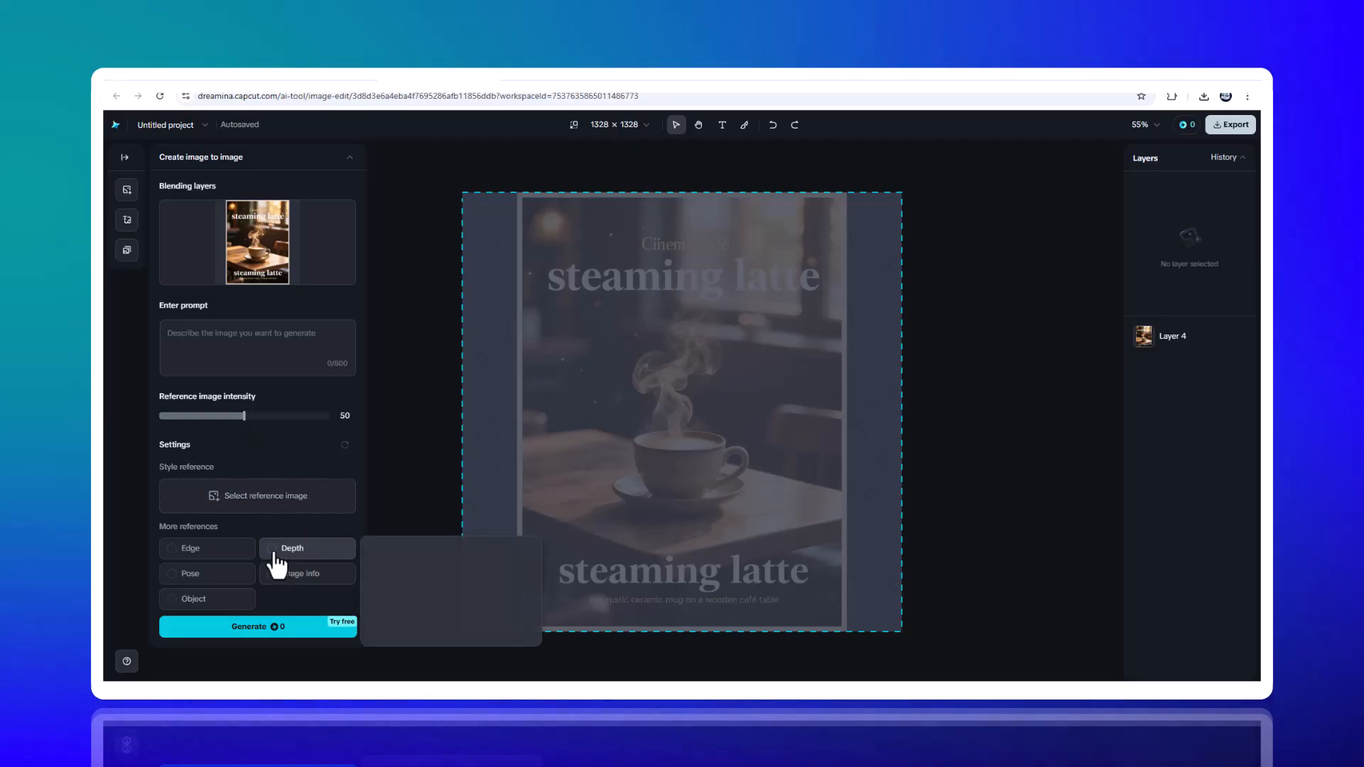
left_click(292, 548)
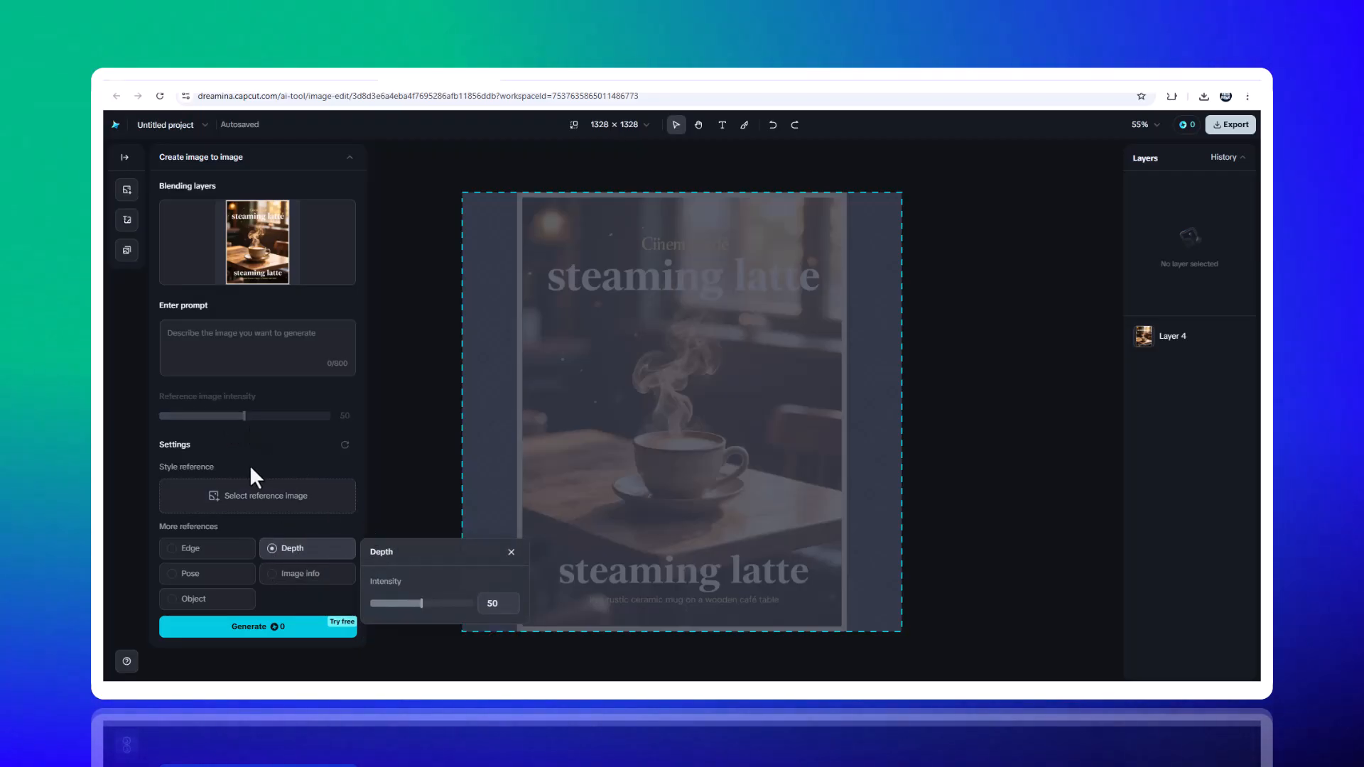
left_click(511, 552)
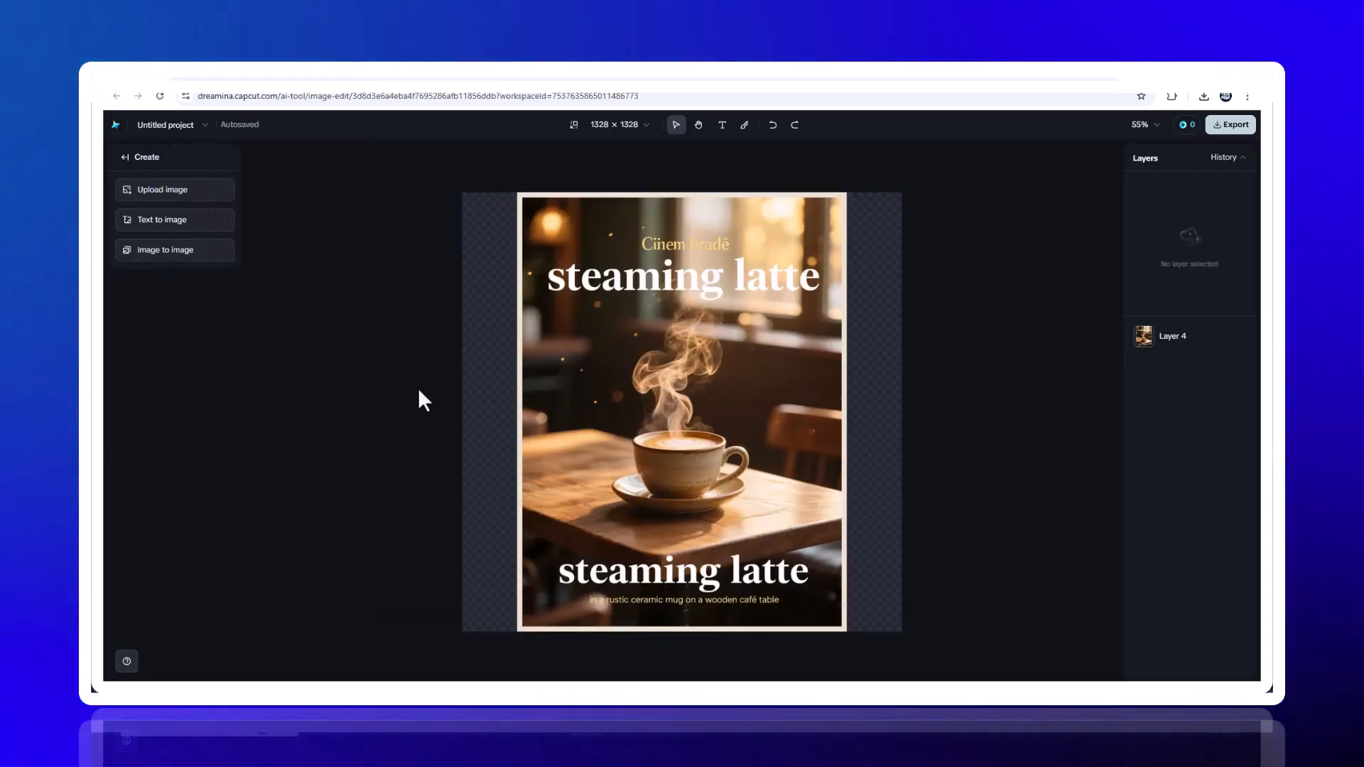
mouse_move(339, 326)
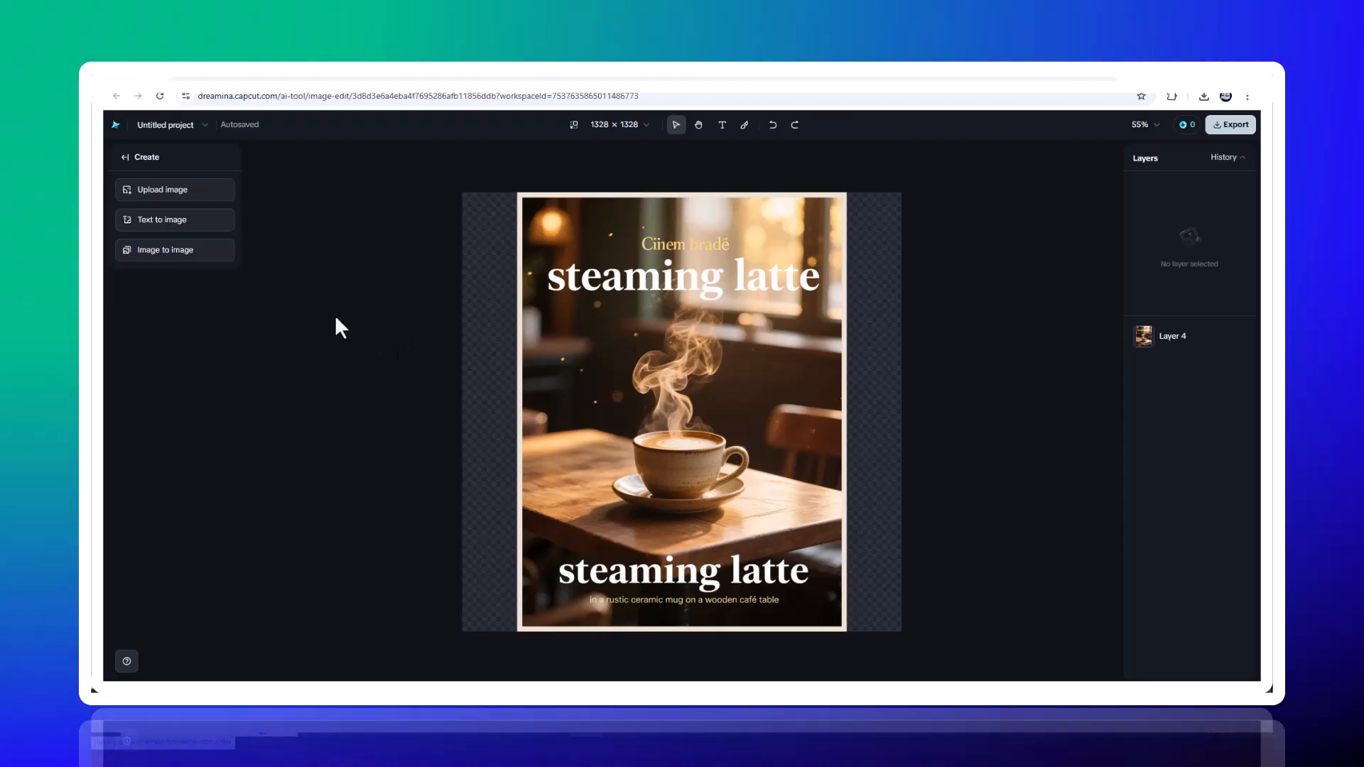
mouse_move(174, 220)
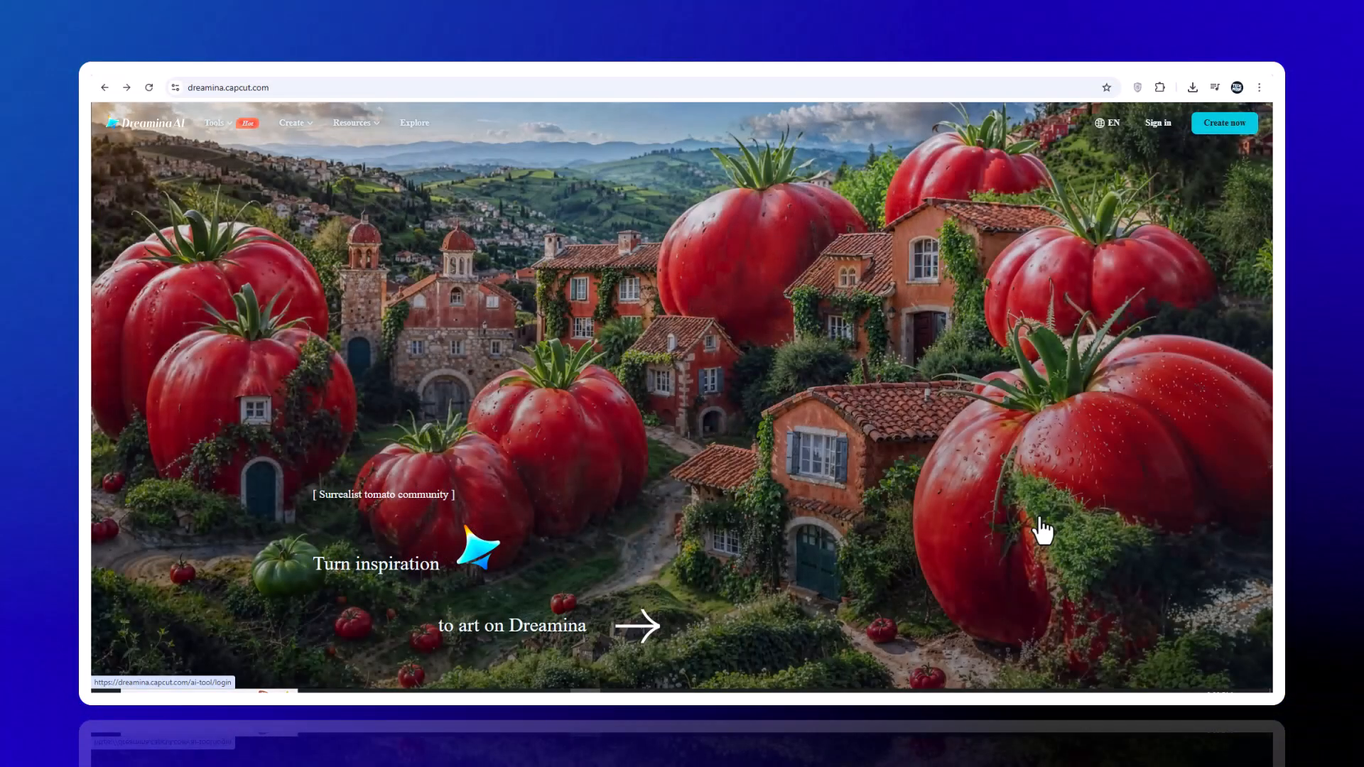
Scroll past the design-purpose cards to the 'Realize the AI art of your dreams' section
scroll("down", 3)
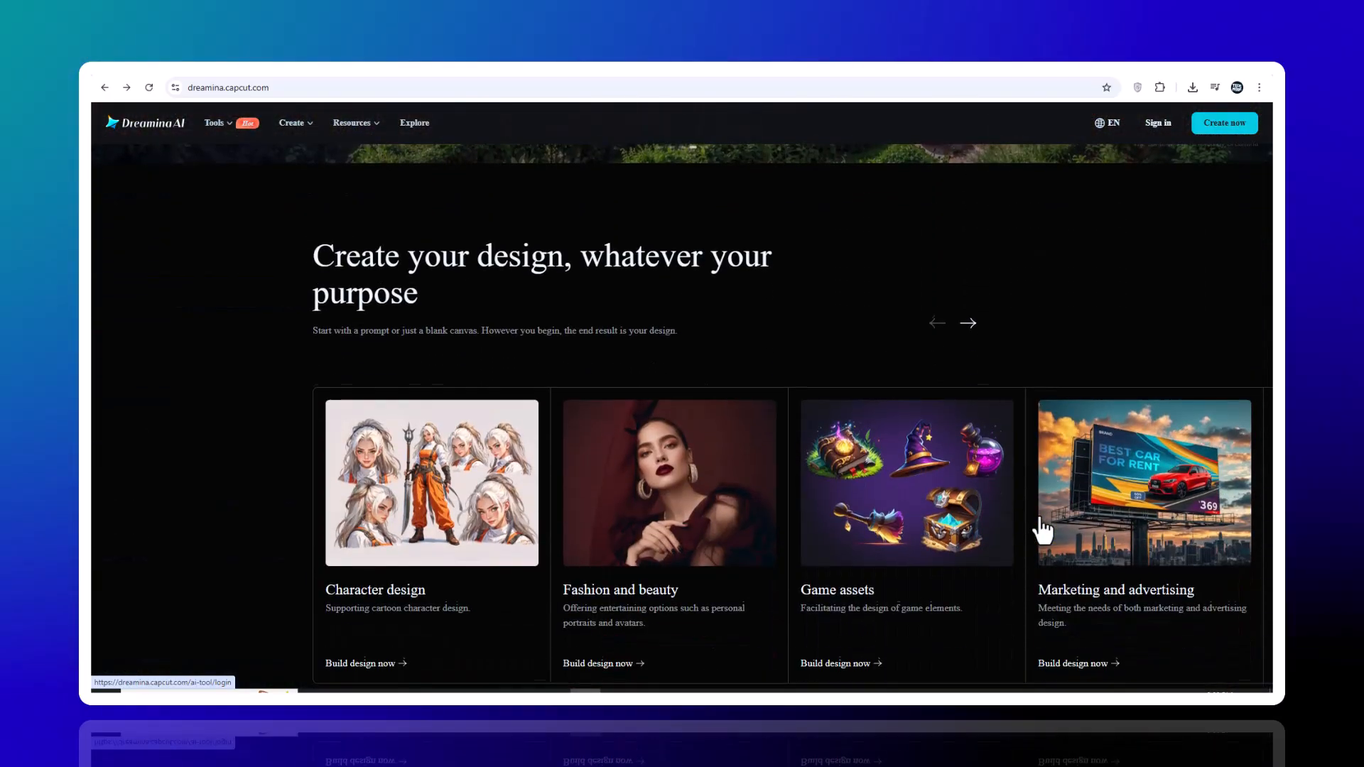
scroll("up", 3)
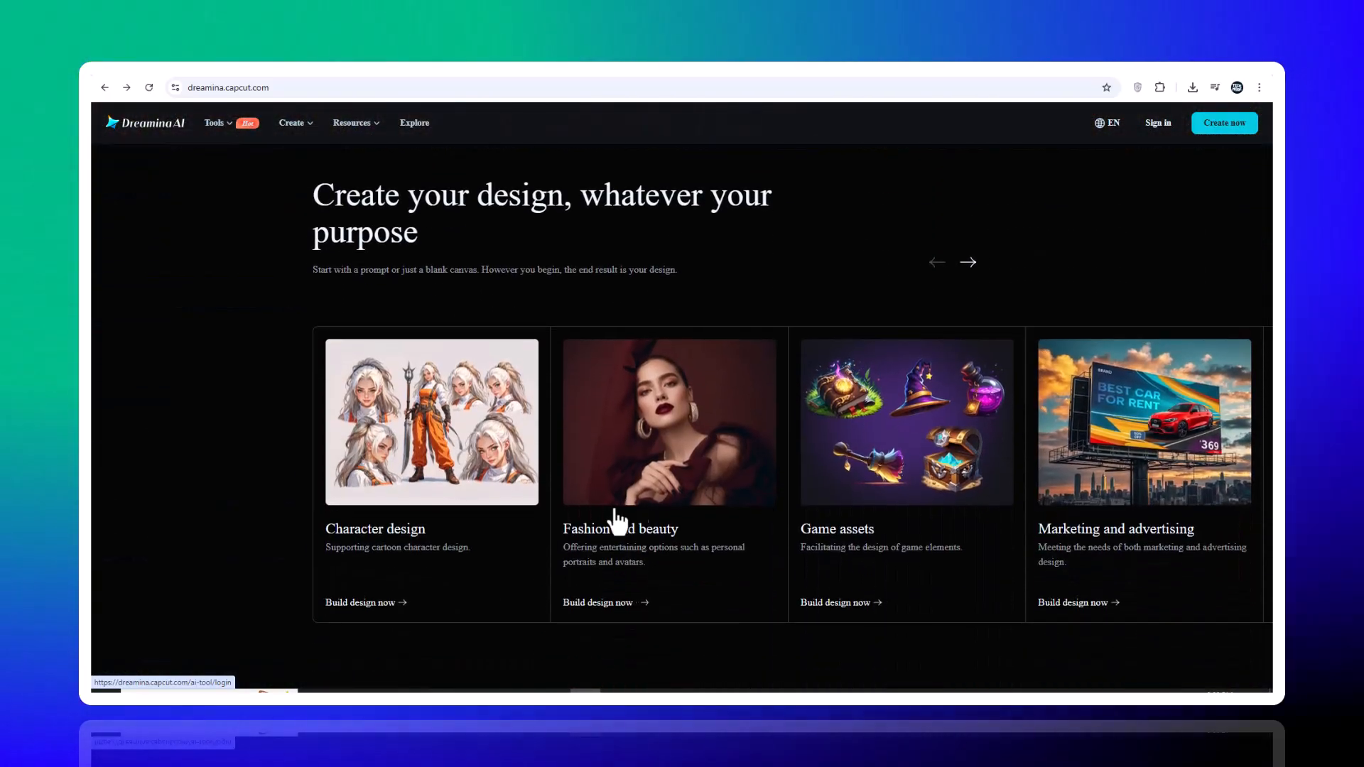
scroll("down", 3)
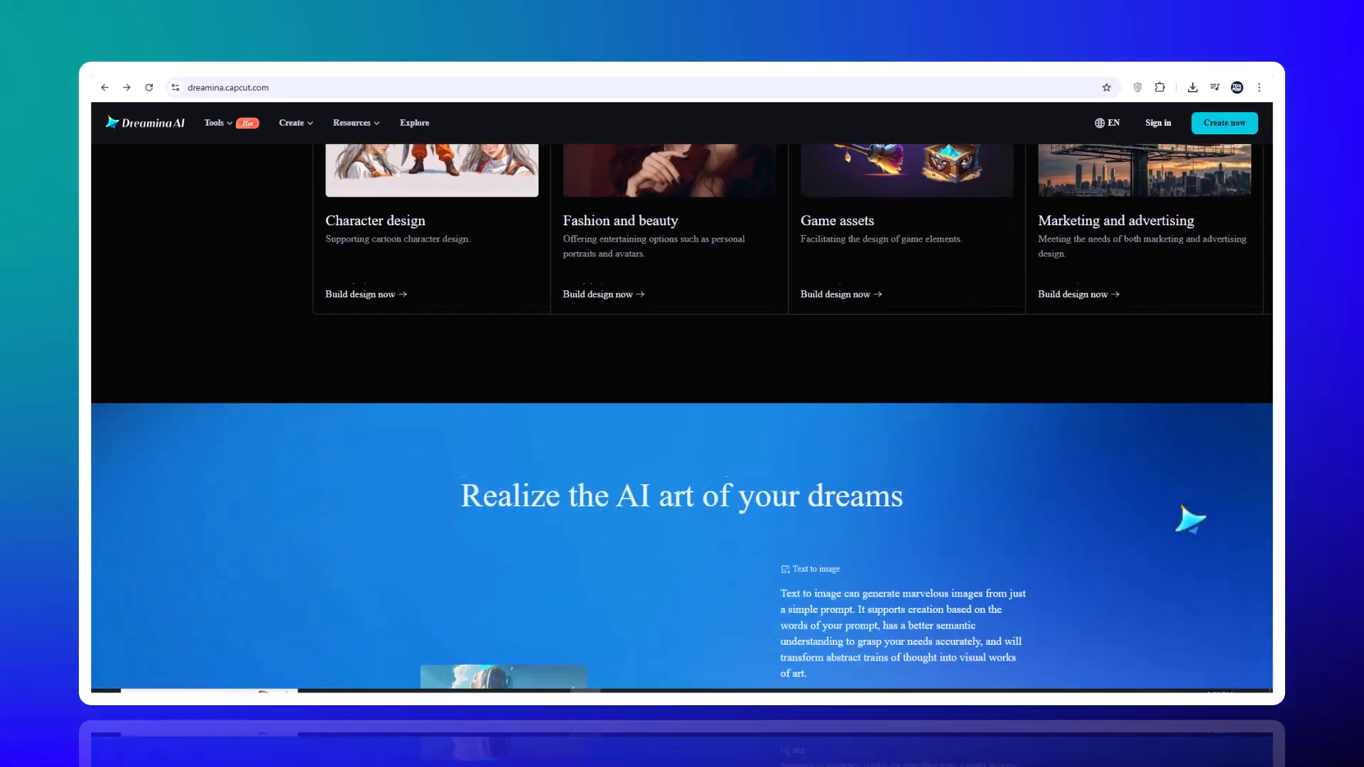
scroll("down", 3)
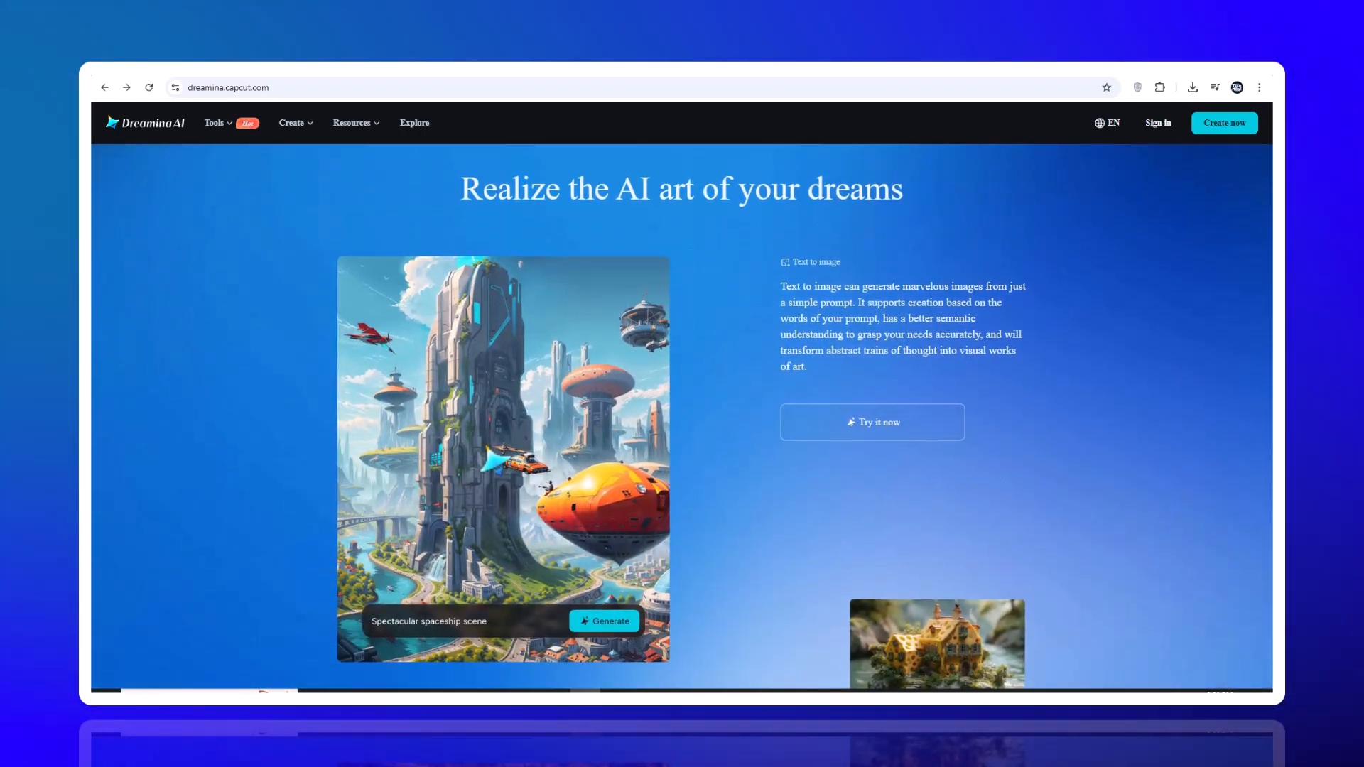
mouse_move(852, 333)
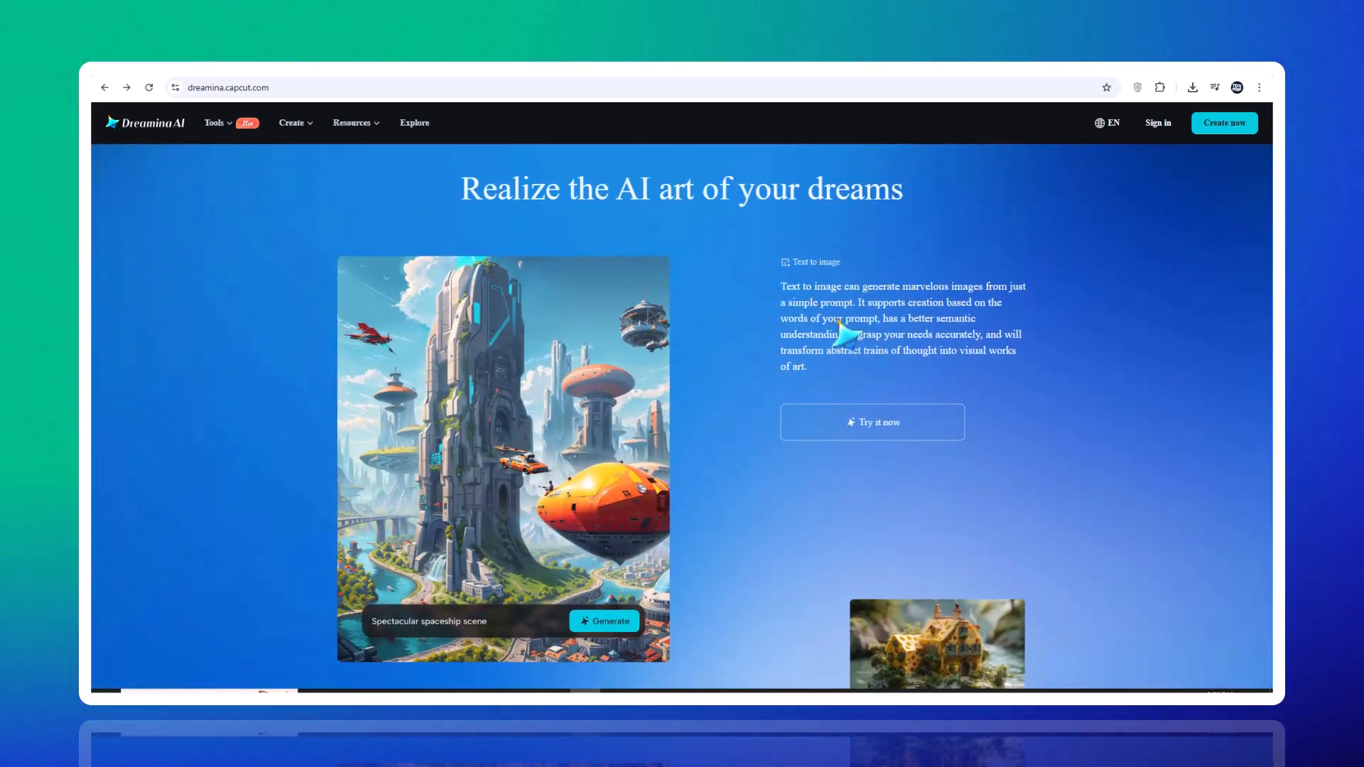